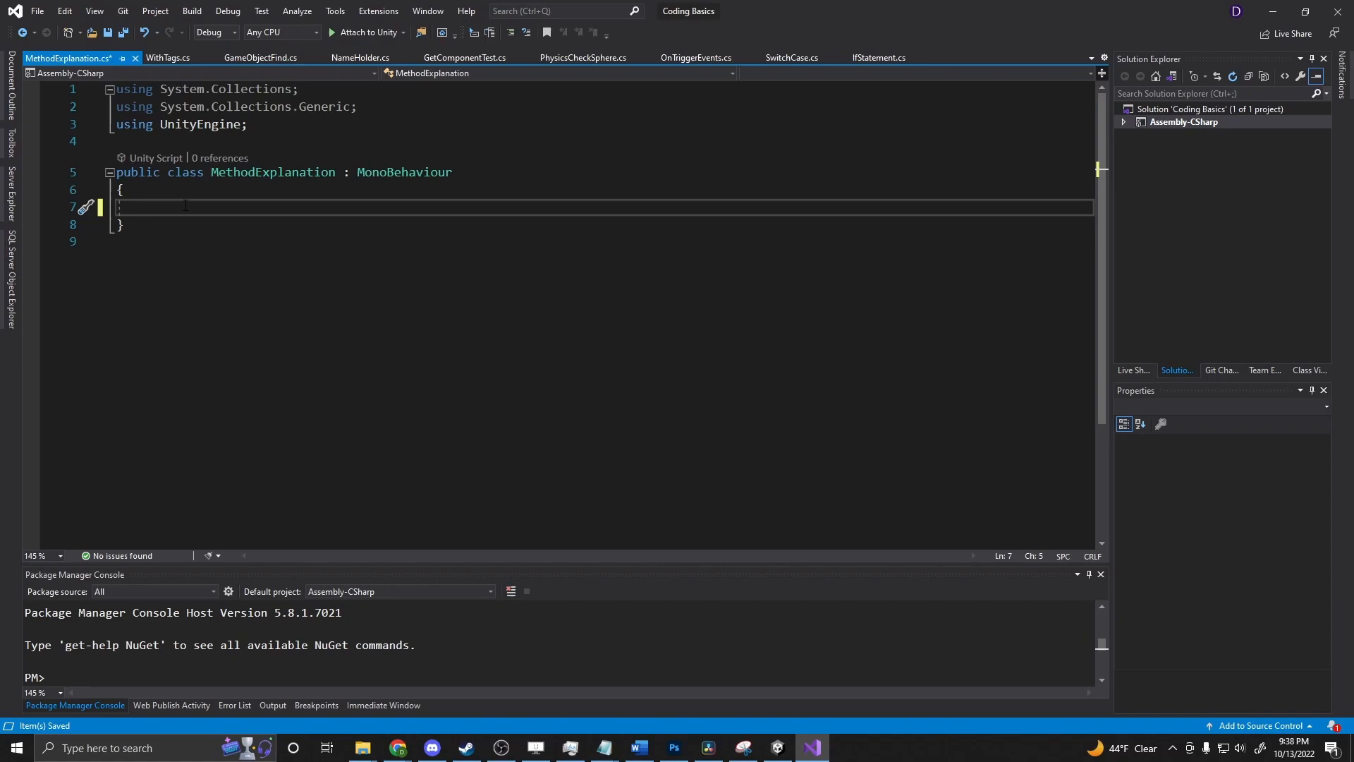
Step: Write public void AddTwoNumbers(int a, int b) whose body logs a + b
{"action": "type", "text": "public void"}
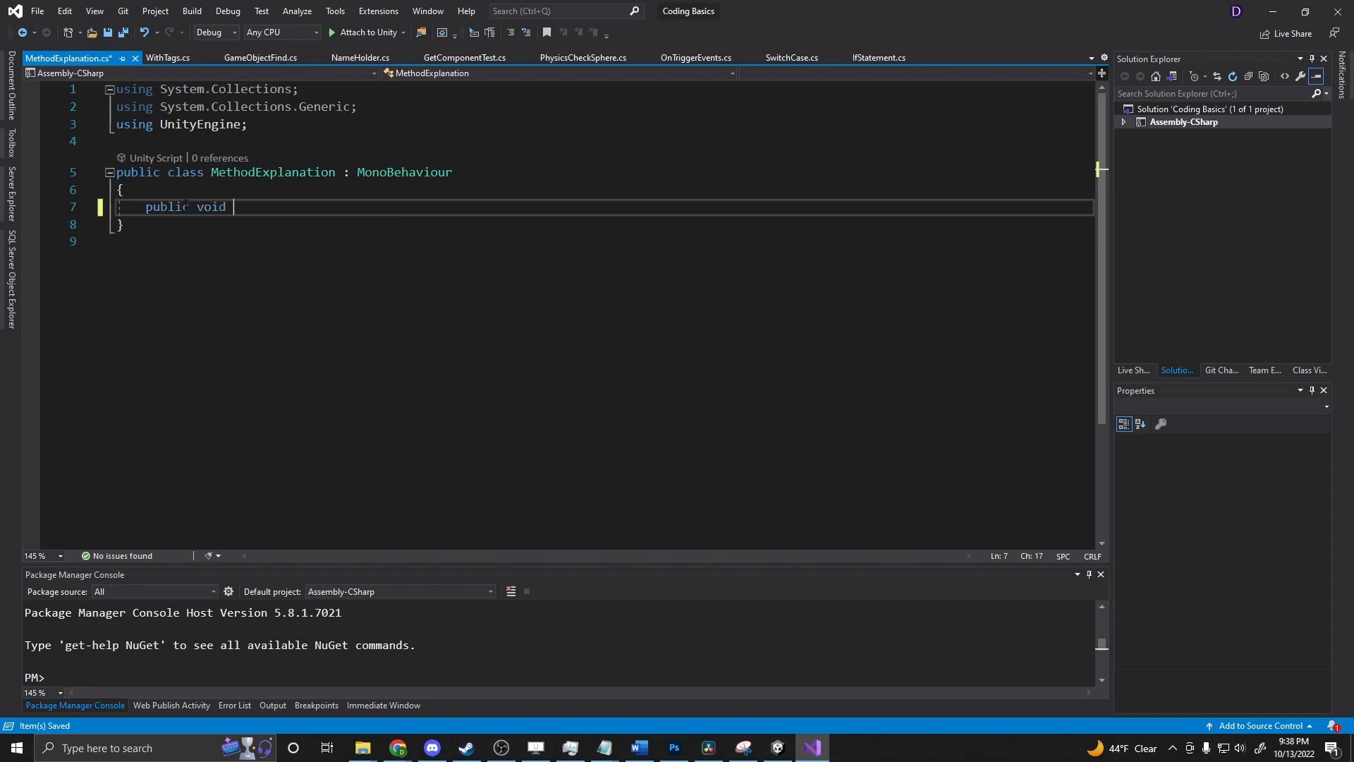
{"action": "type", "text": "AddTwoNumbers(int a"}
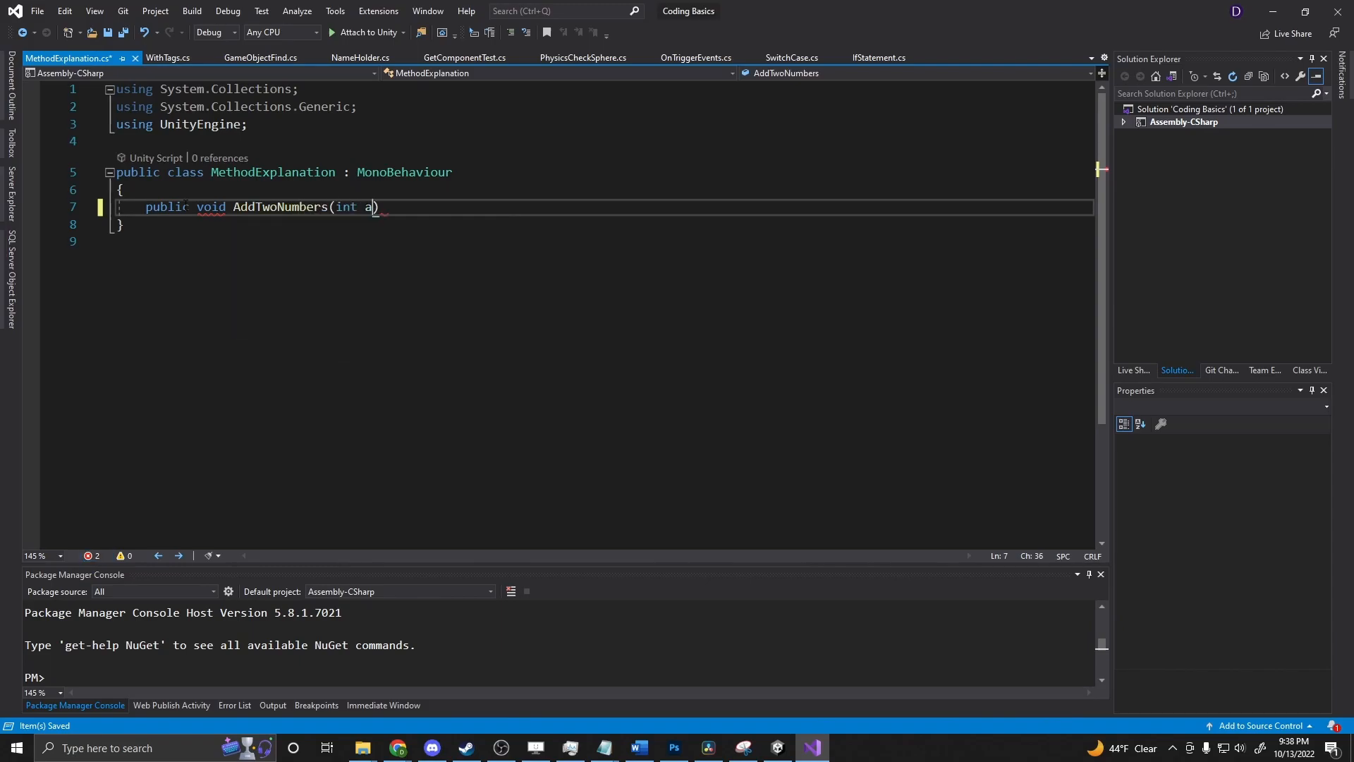
{"action": "type", "text": ", in"}
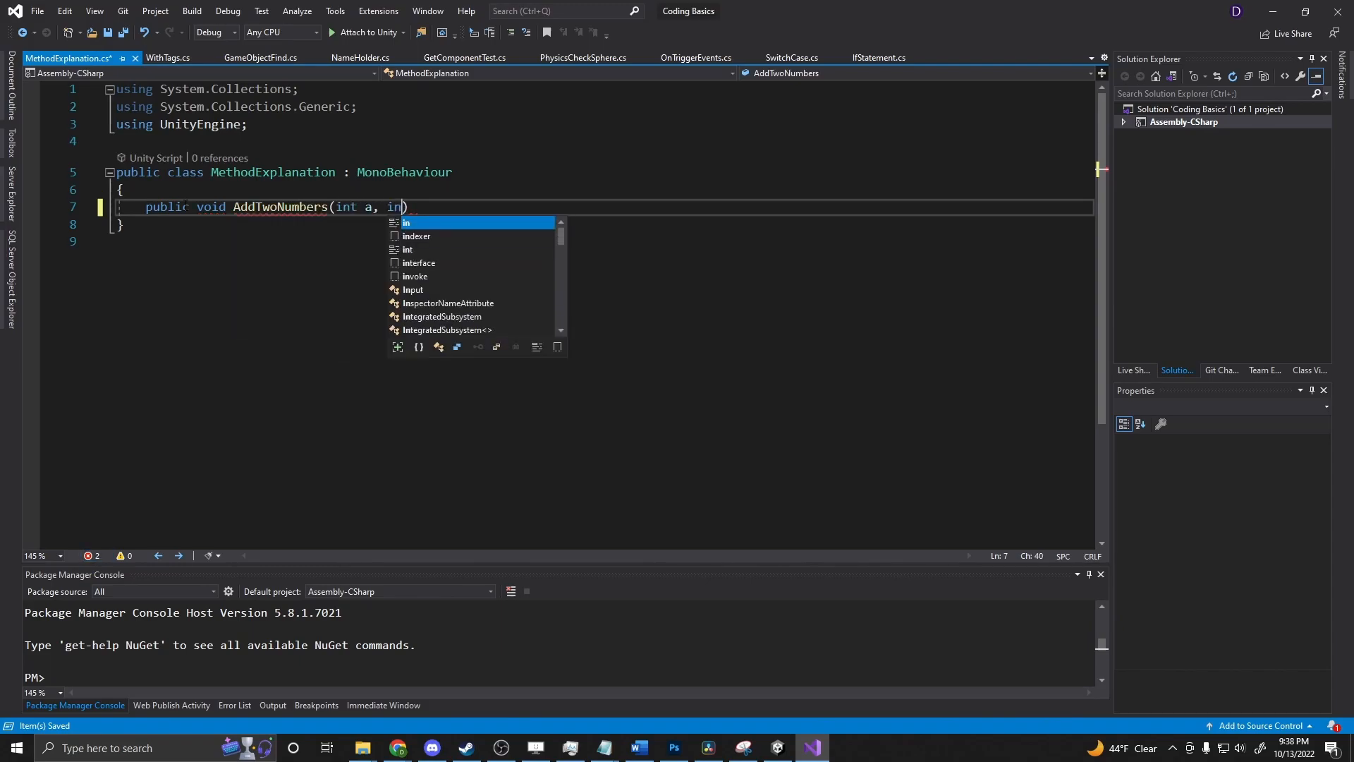
{"action": "type", "text": "t"}
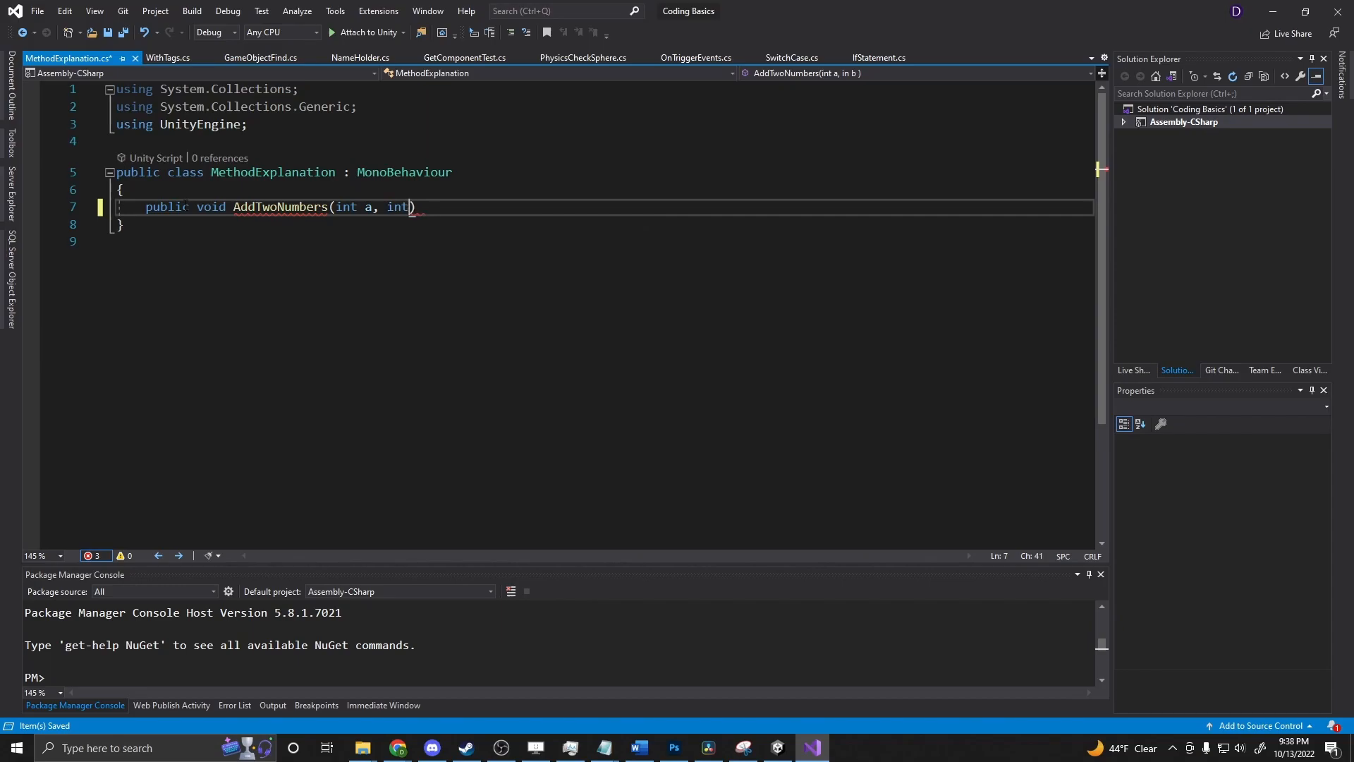
{"action": "type", "text": "b)"}
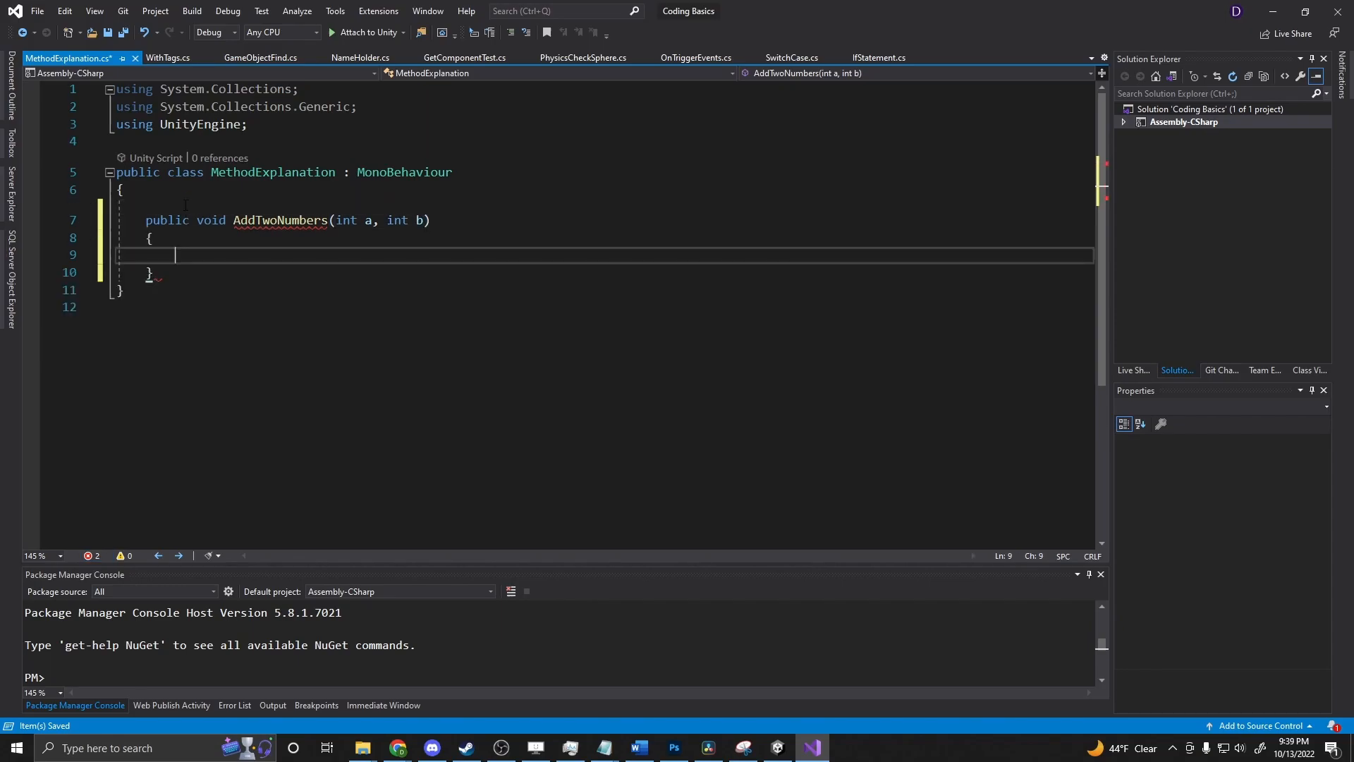
{"action": "type", "text": "Debug.LogError,"}
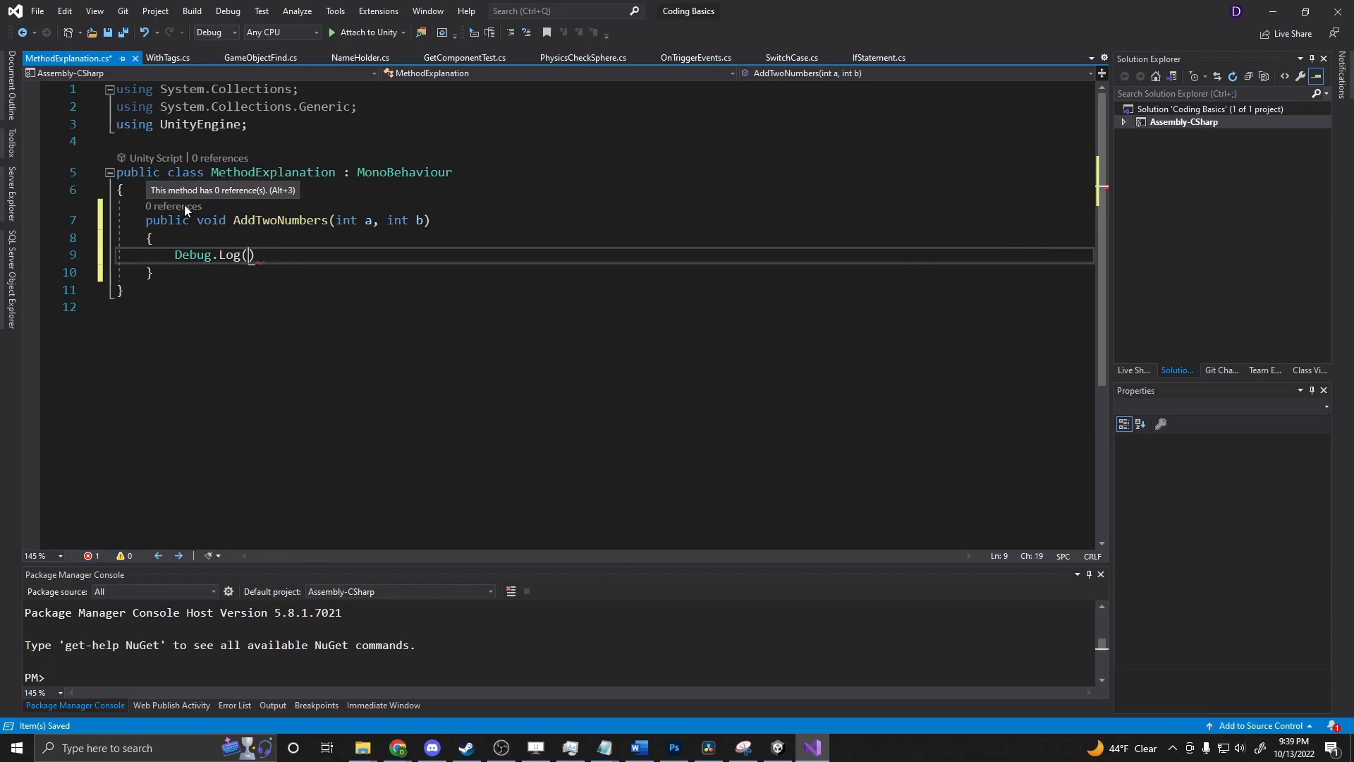
{"action": "type", "text": "a+"}
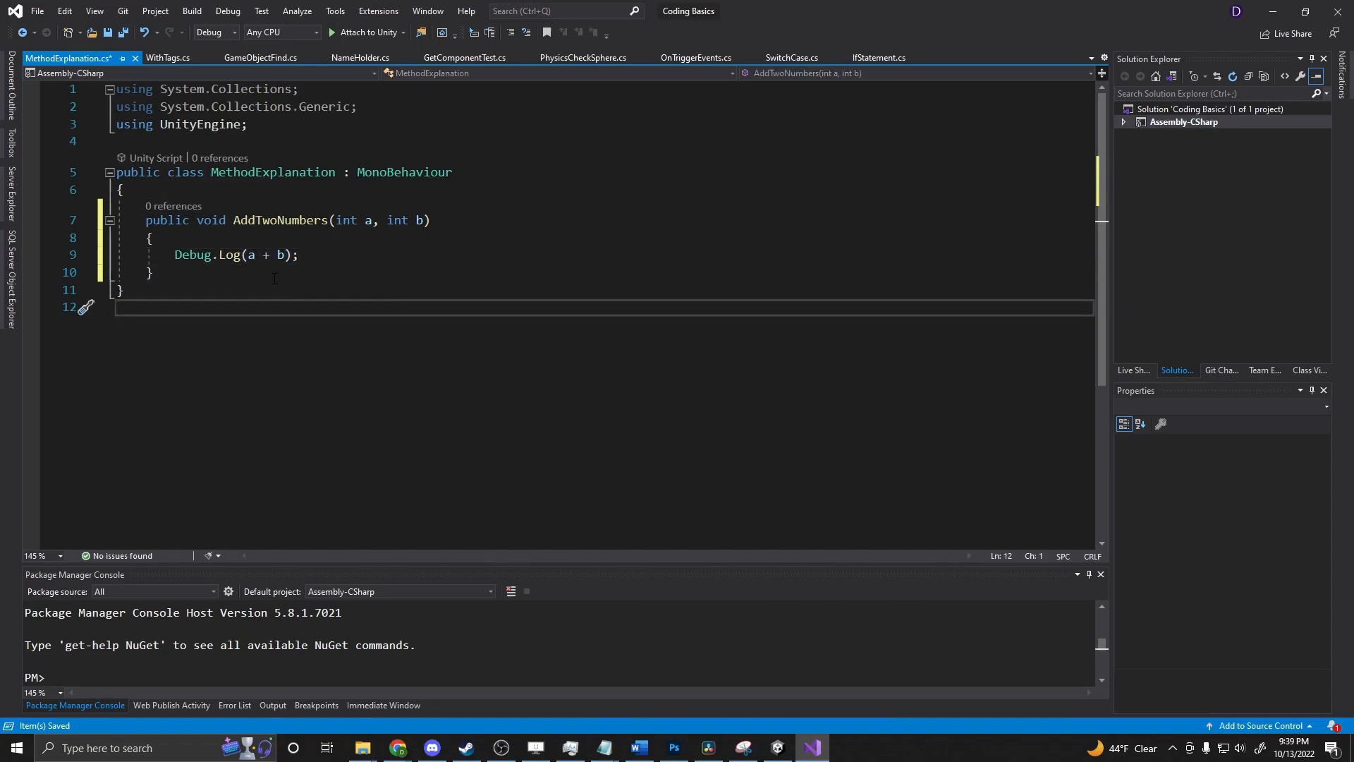
Step: Highlight public and the void return type, retype void, and leave AddTwoNumbers unchanged
{"action": "double_click", "coordinate": [167, 220]}
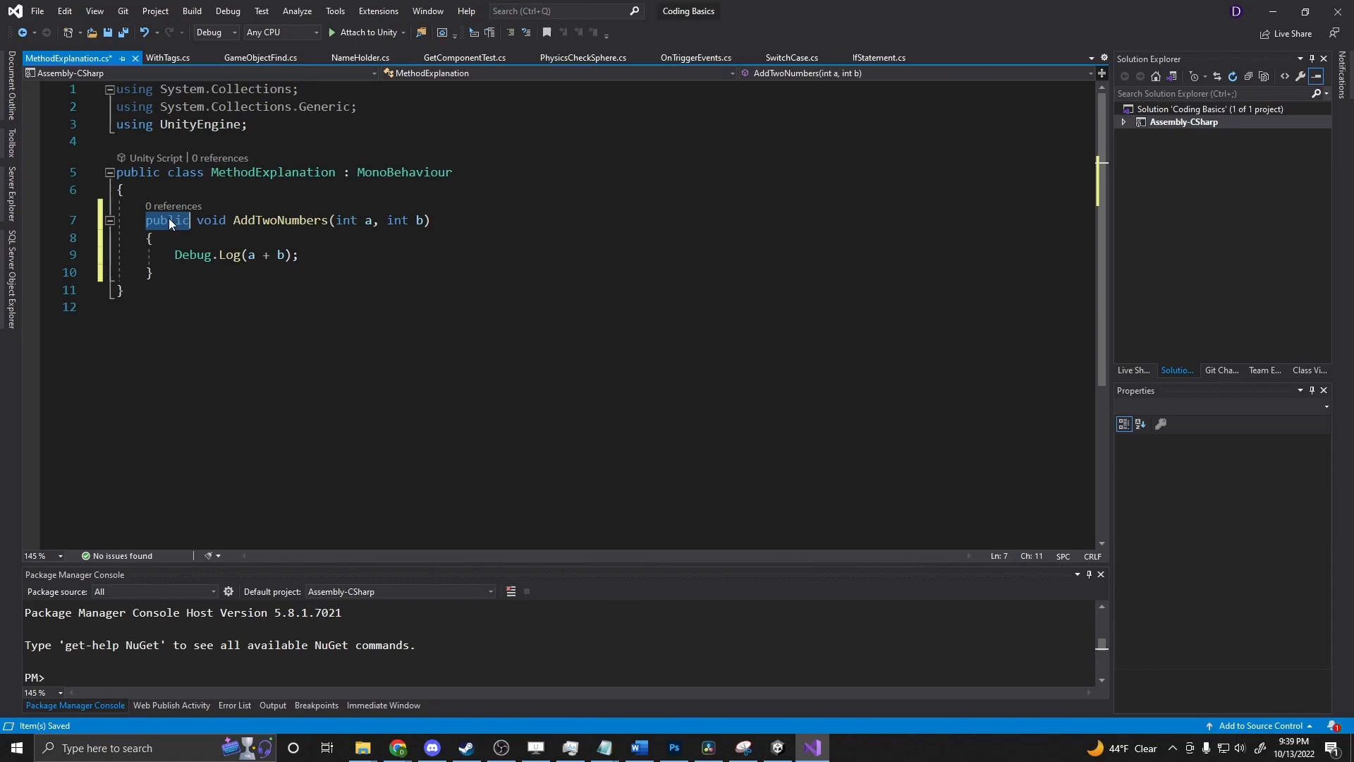
{"action": "left_click", "coordinate": [276, 172]}
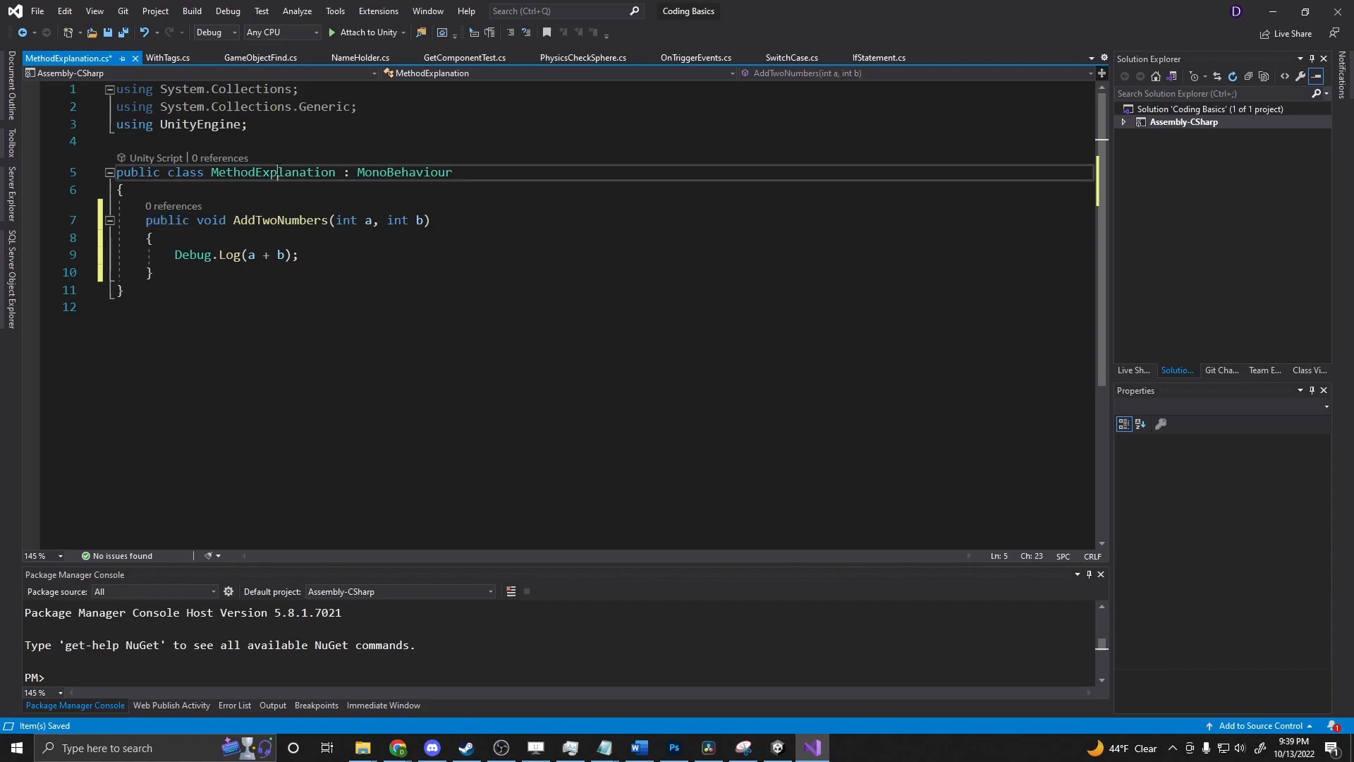
{"action": "double_click", "coordinate": [272, 172]}
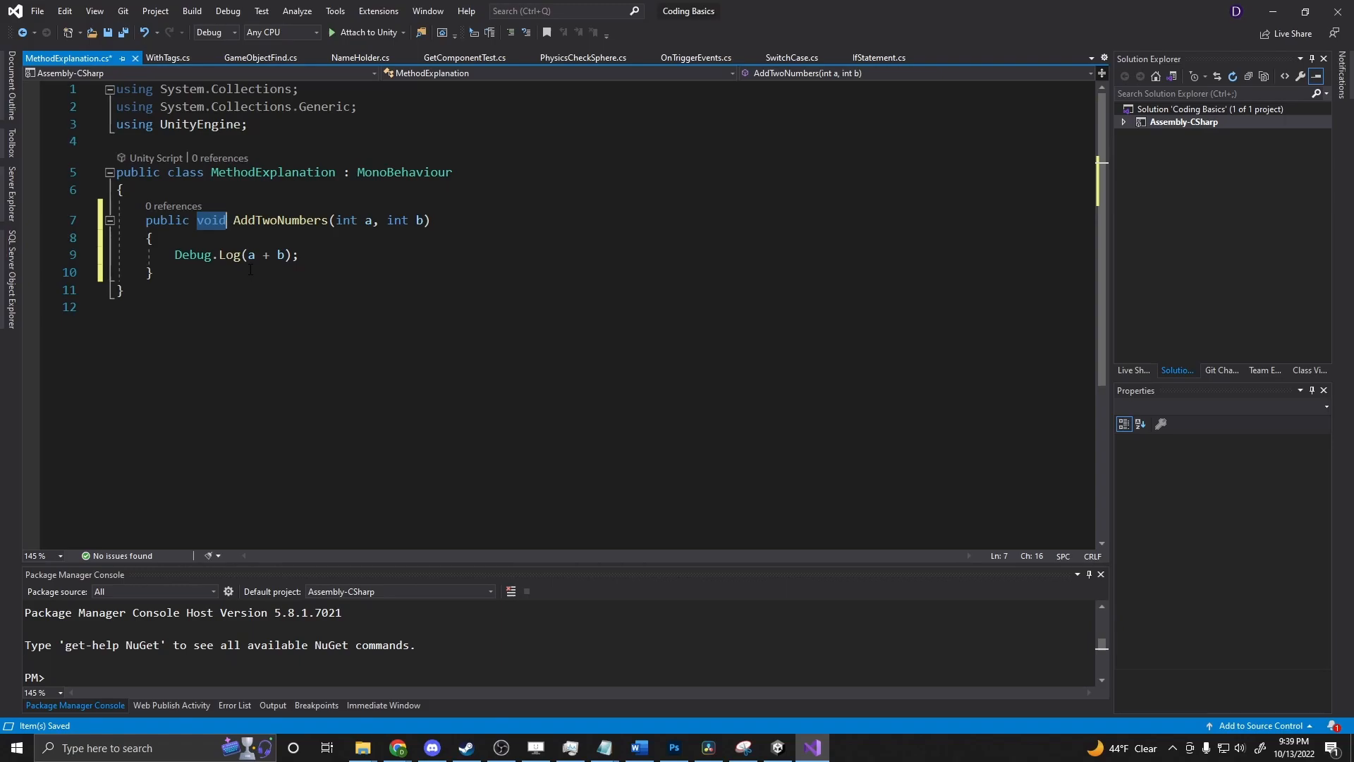
{"action": "type", "text": "i"}
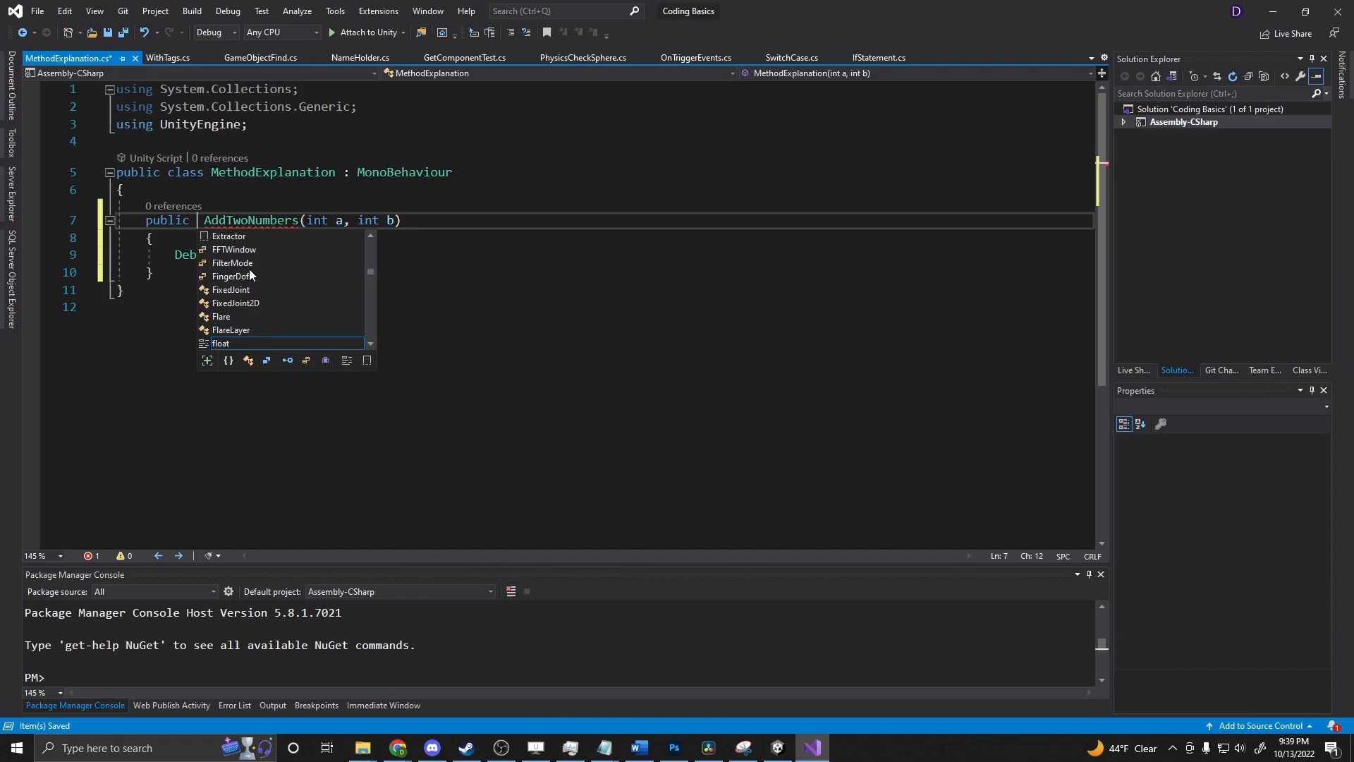
{"action": "type", "text": "void"}
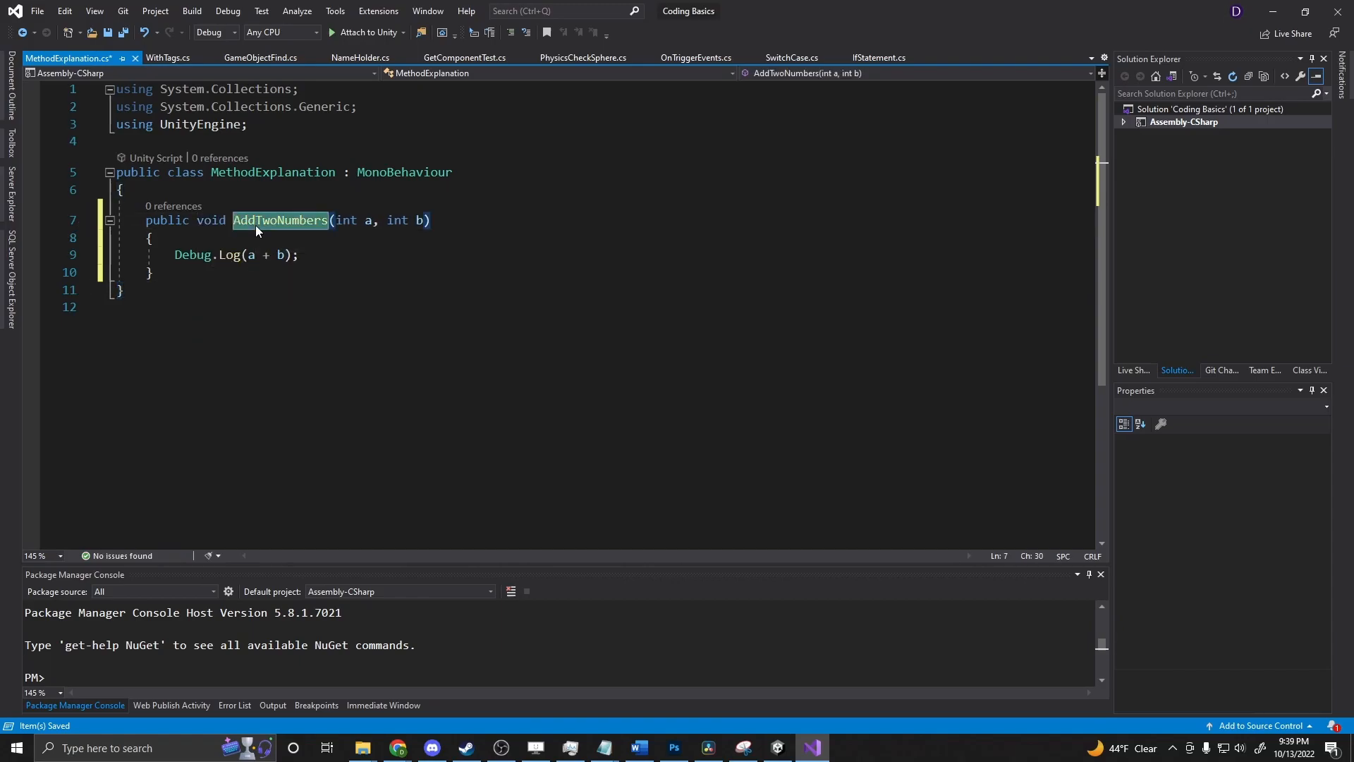
{"action": "left_click", "coordinate": [357, 220]}
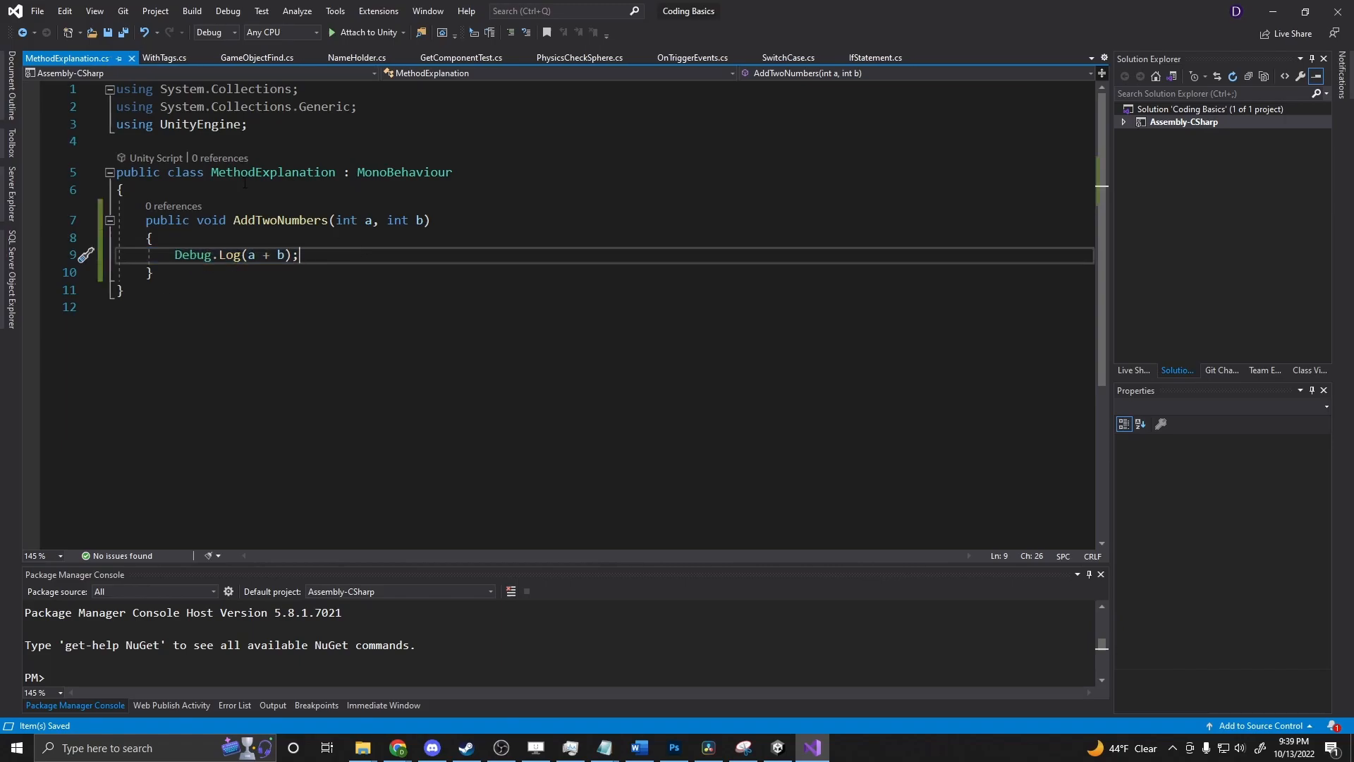
Step: Add a Start method that calls AddTwoNumbers();
{"action": "type", "text": "star"}
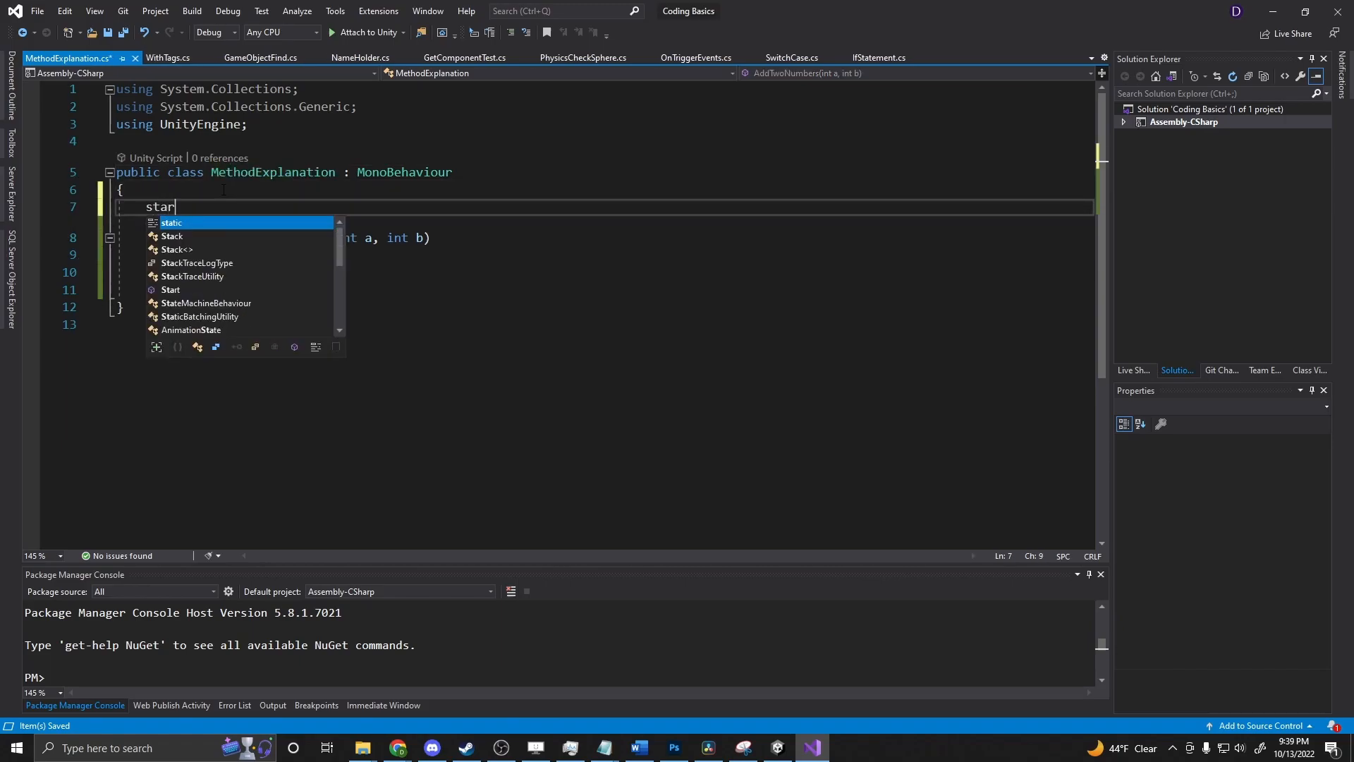
{"action": "key", "text": "Tab"}
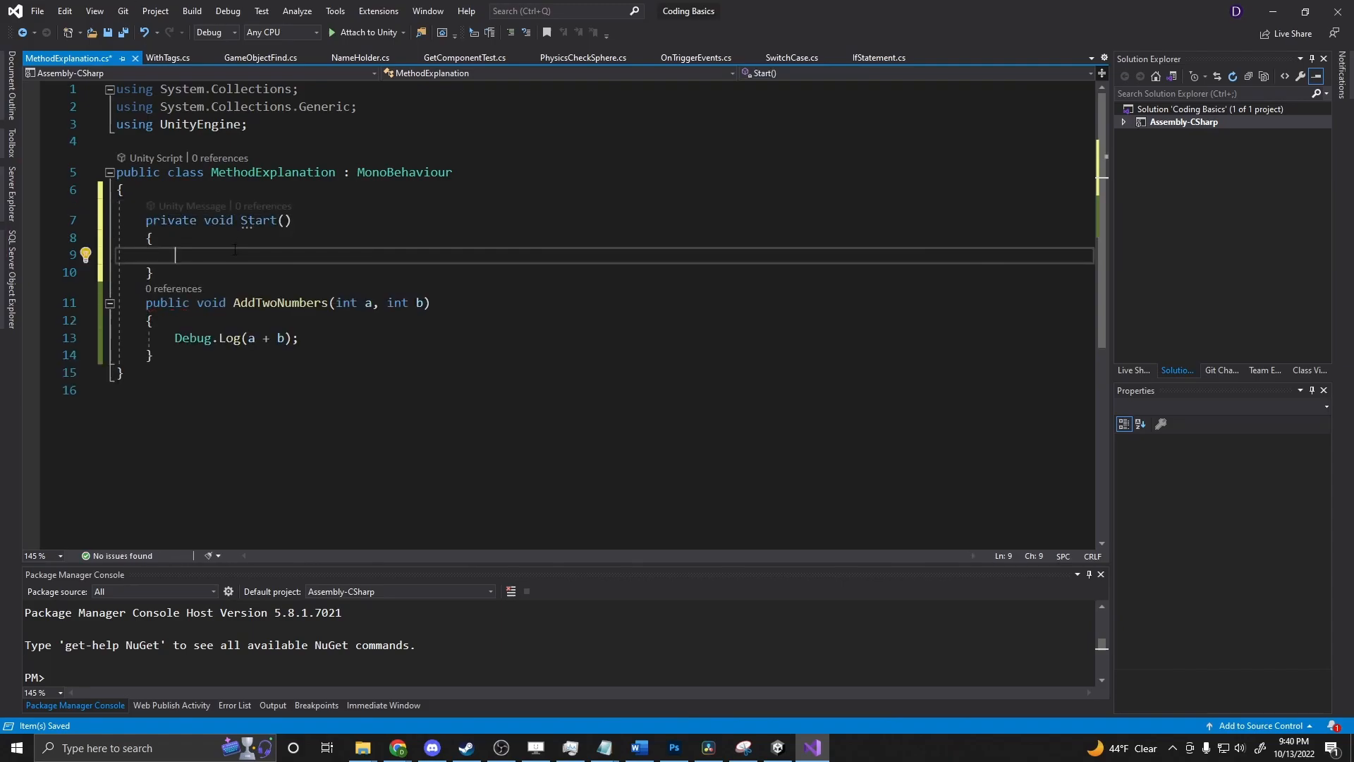
{"action": "type", "text": "AddTwoNumbers()"}
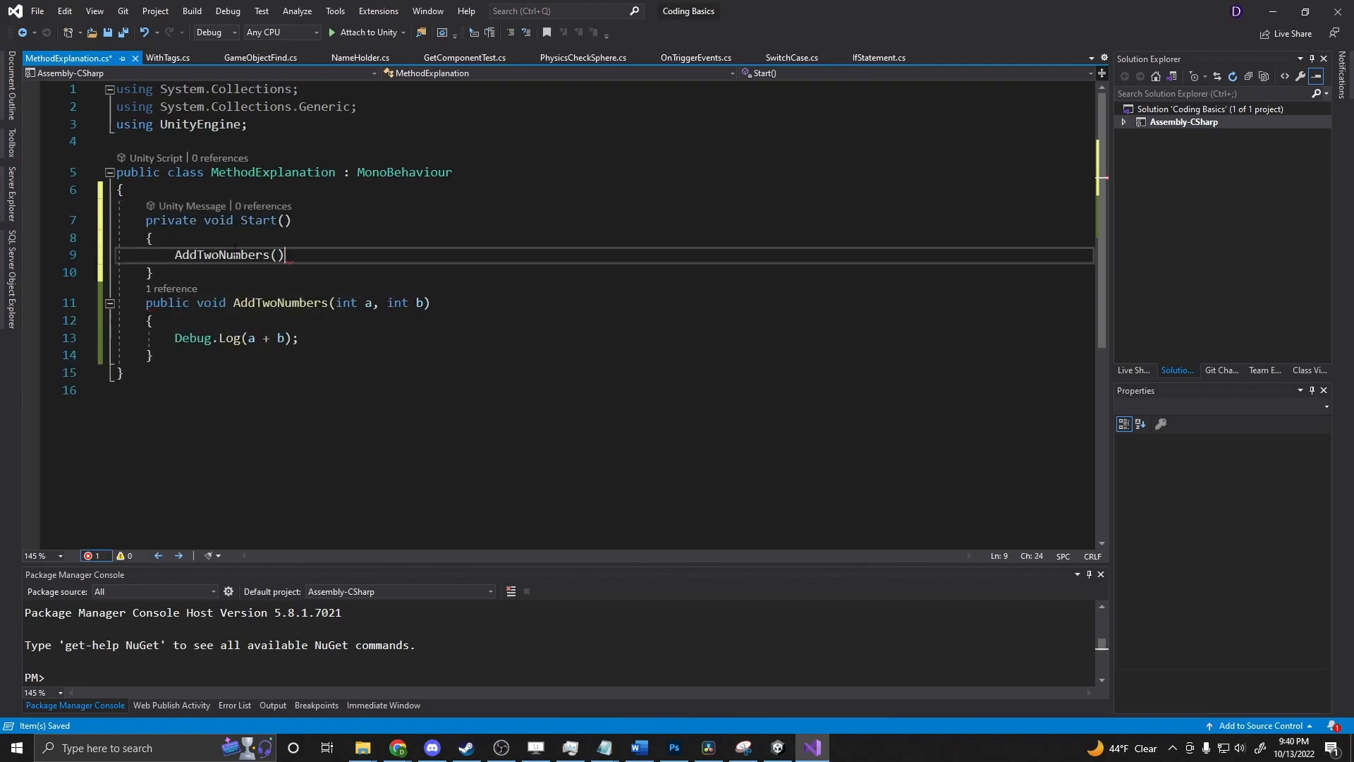
{"action": "type", "text": ";"}
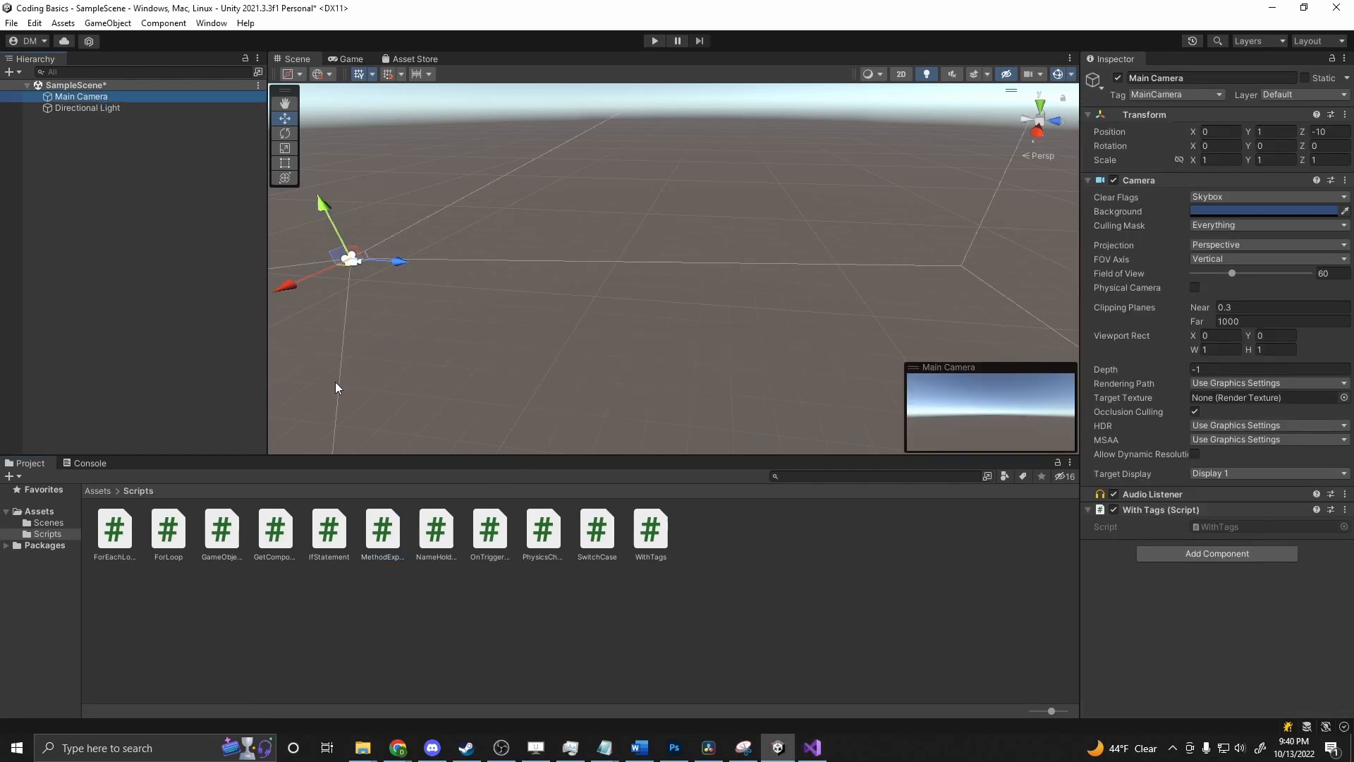
Step: Remove the With Tags (Script) component from Main Camera via its context menu
{"action": "left_click", "coordinate": [382, 526]}
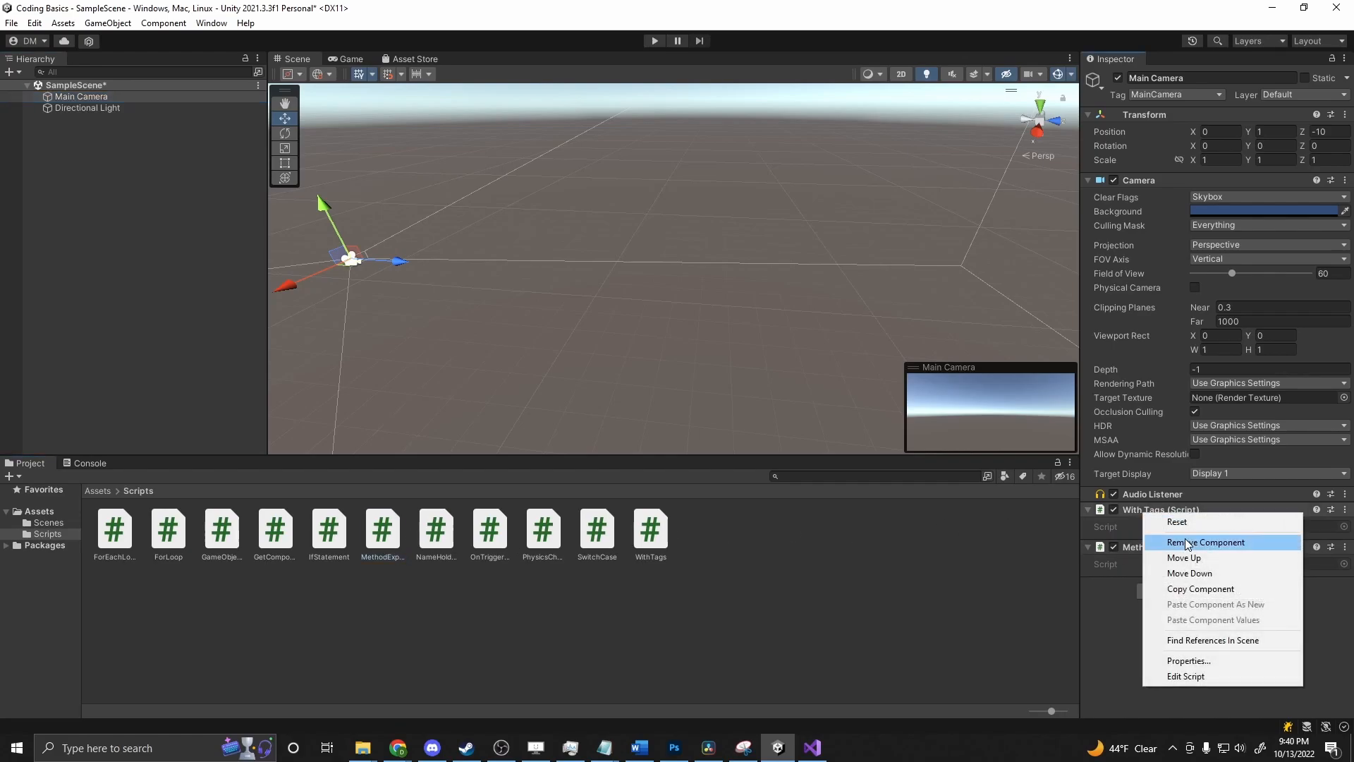
{"action": "left_click", "coordinate": [1203, 541]}
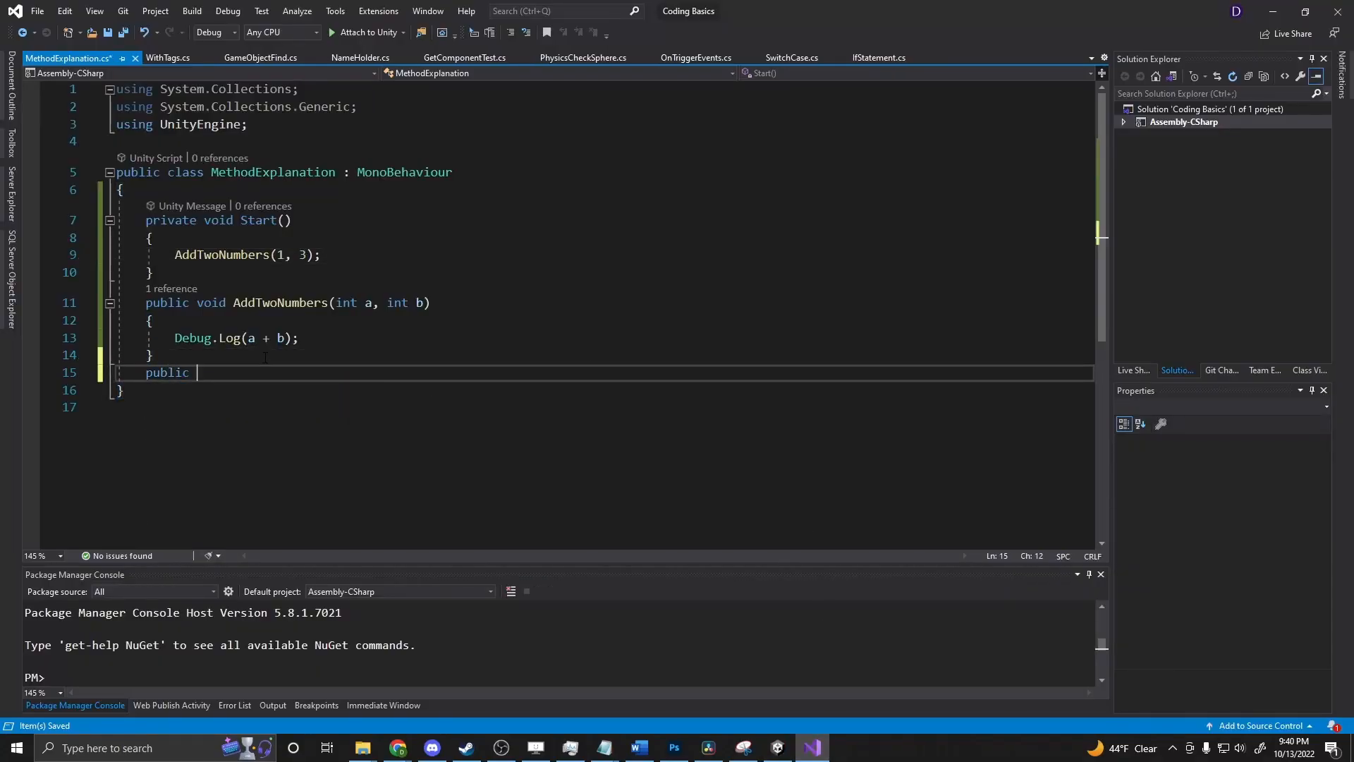
Step: Write public int AddTwoNumbersTogether(int a, int b) that returns a + b
{"action": "type", "text": "int Add"}
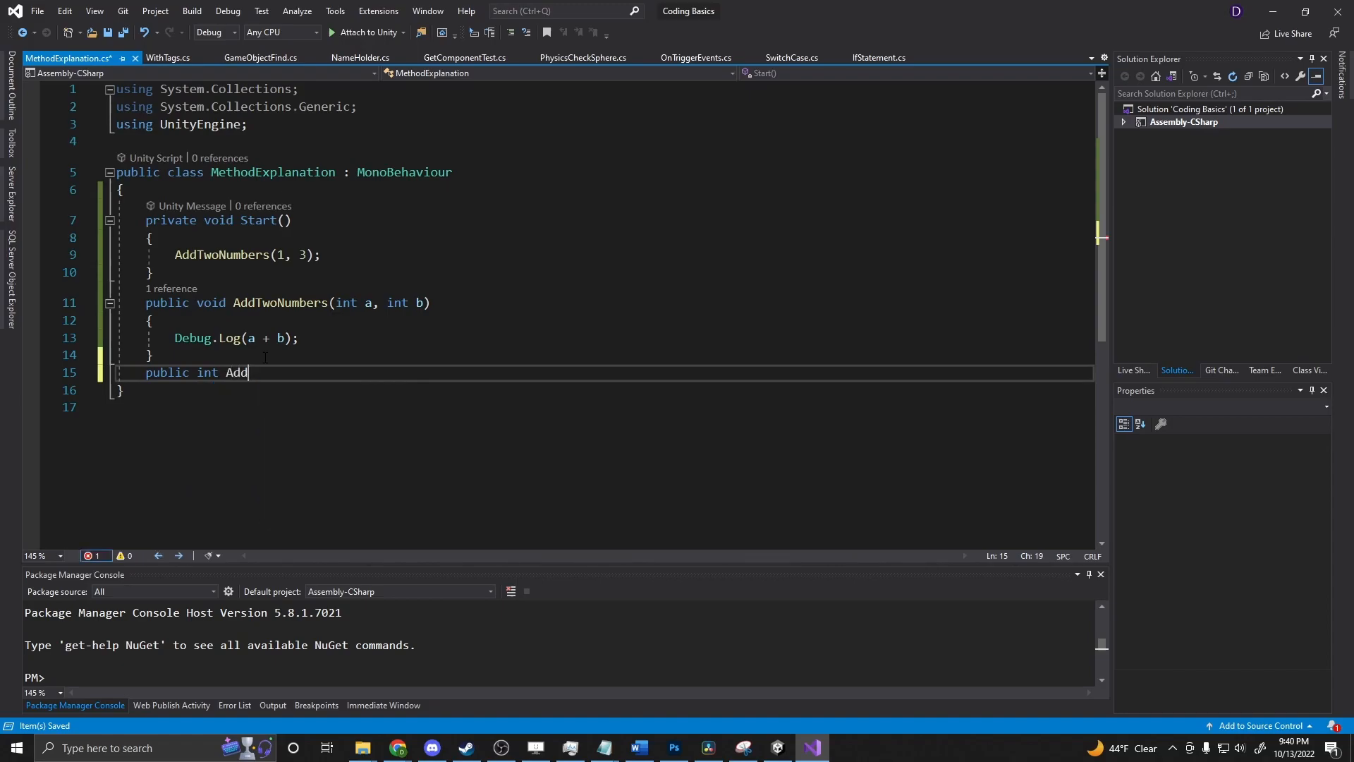
{"action": "type", "text": "TwoNumber"}
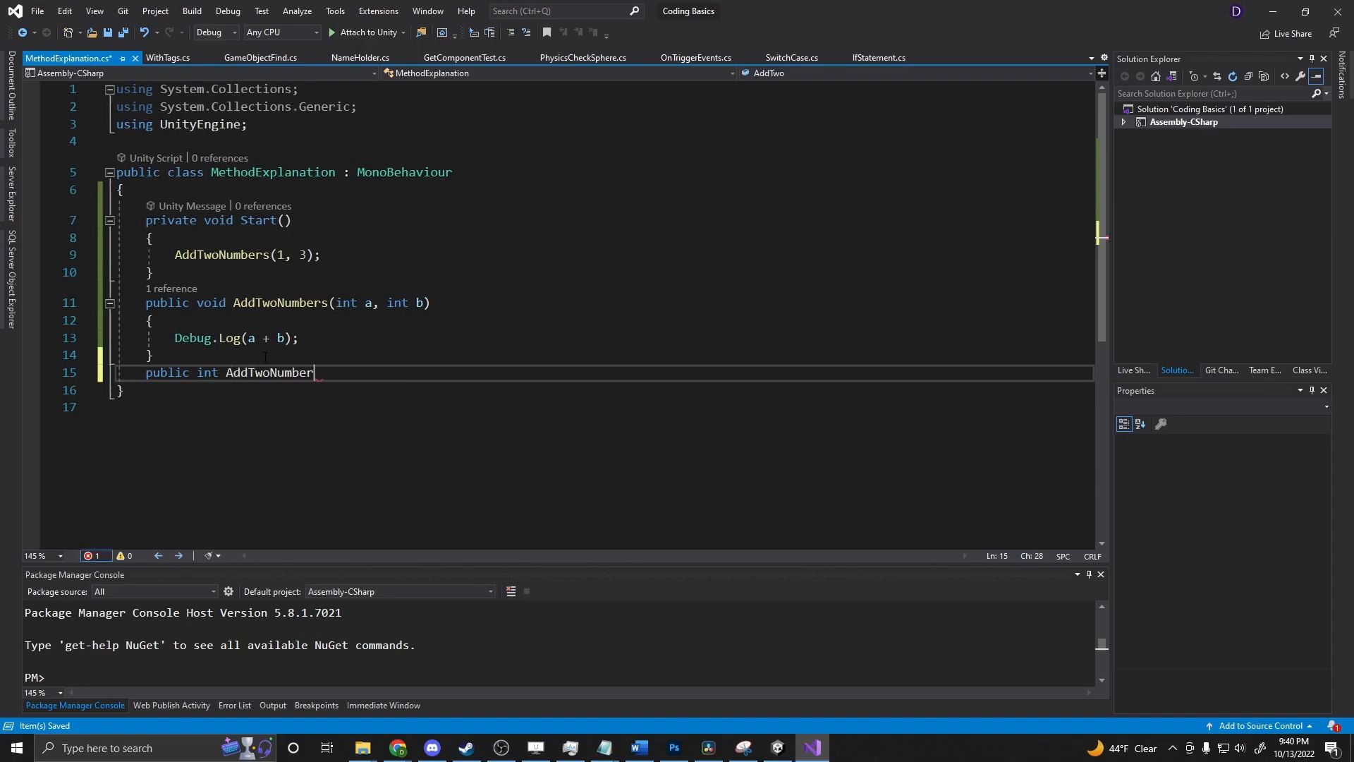
{"action": "type", "text": "s"}
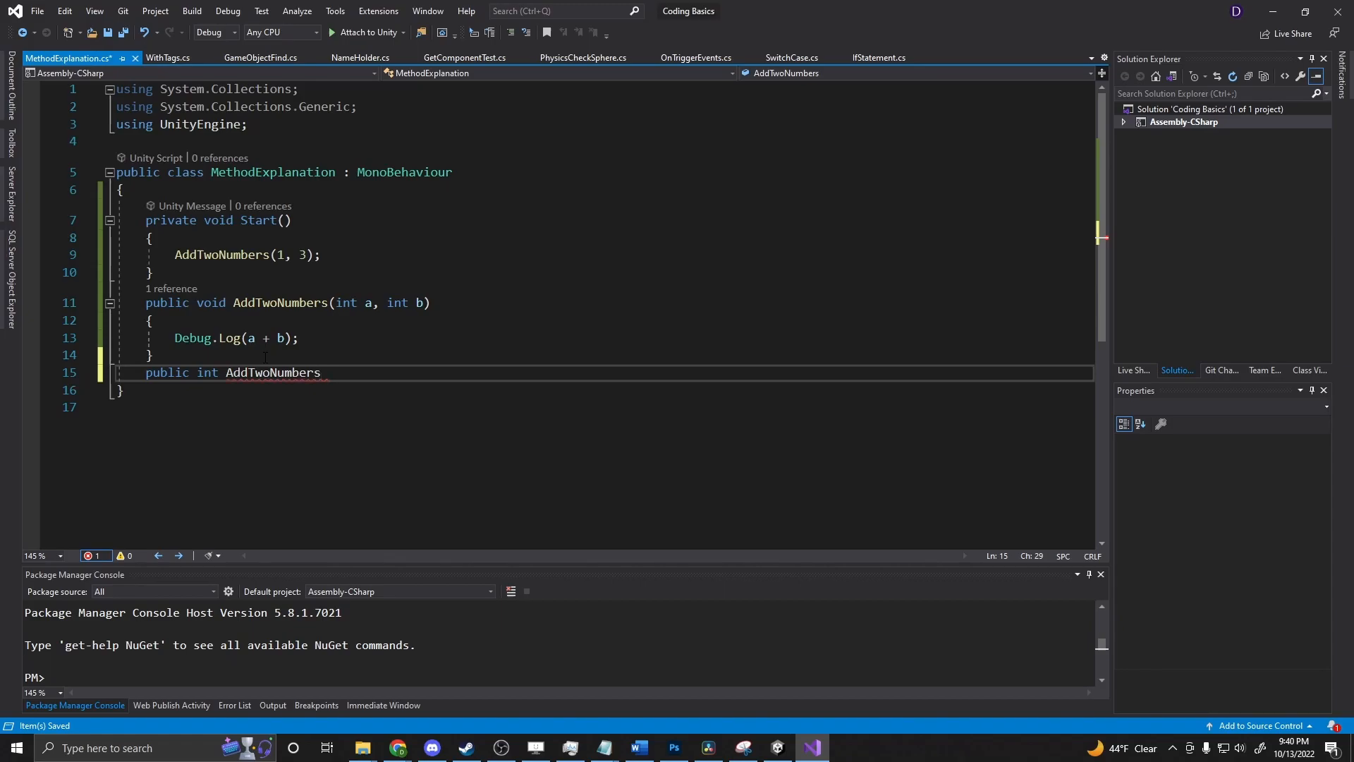
{"action": "type", "text": "Together()"}
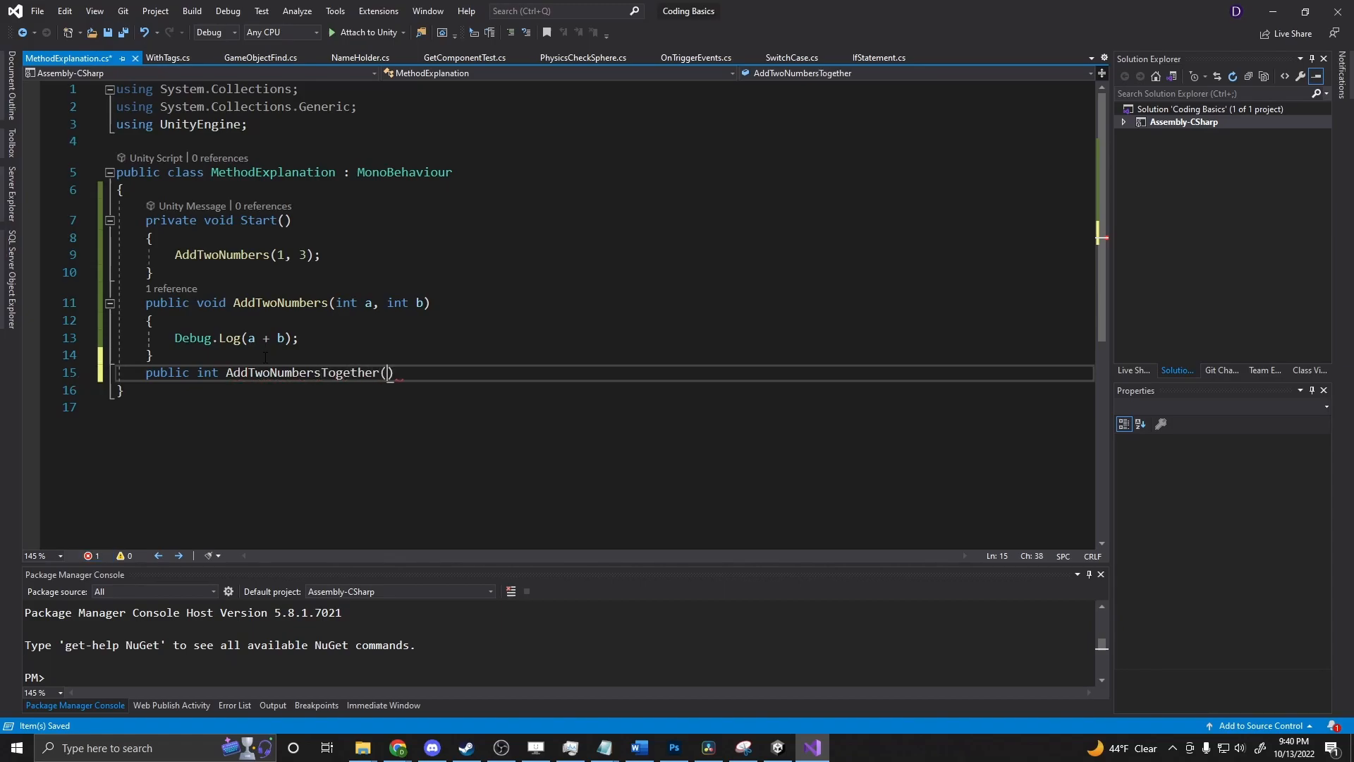
{"action": "type", "text": "int a, int b"}
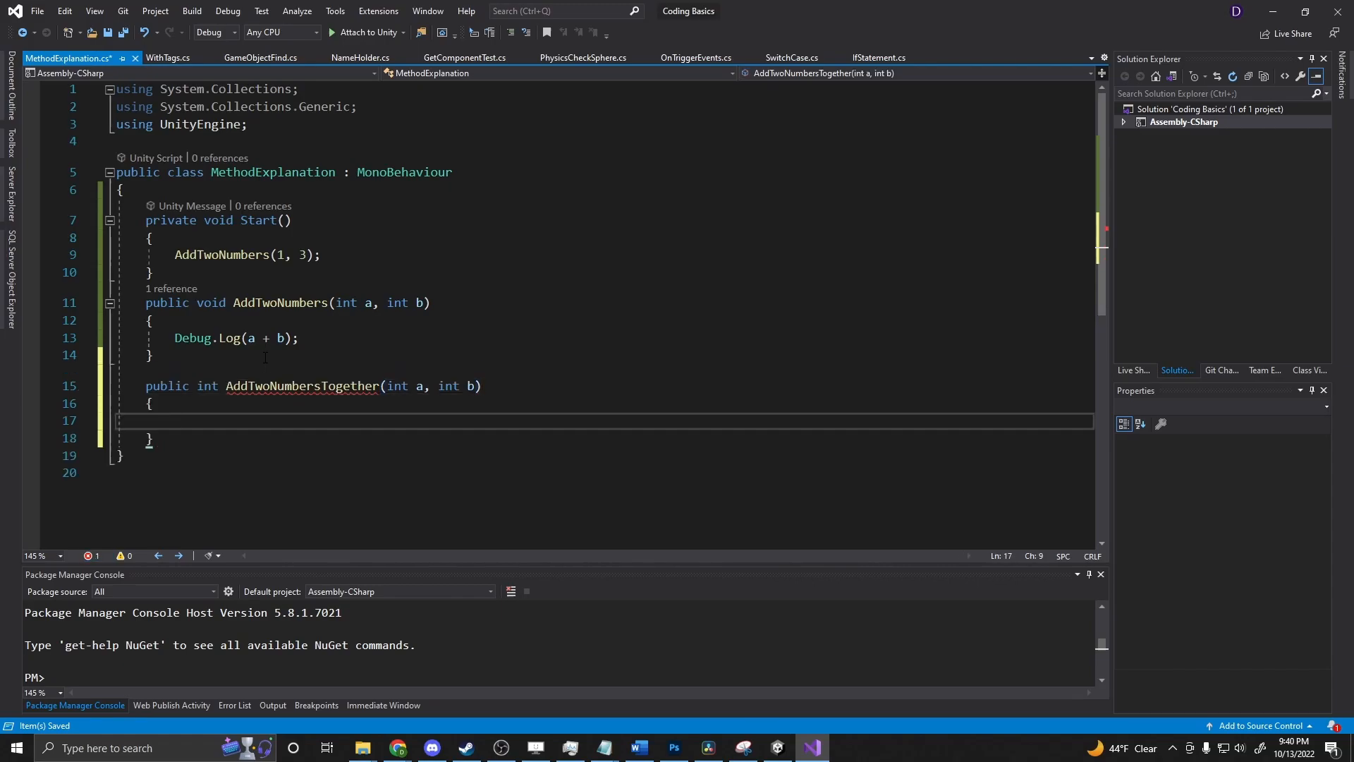
{"action": "type", "text": "return"}
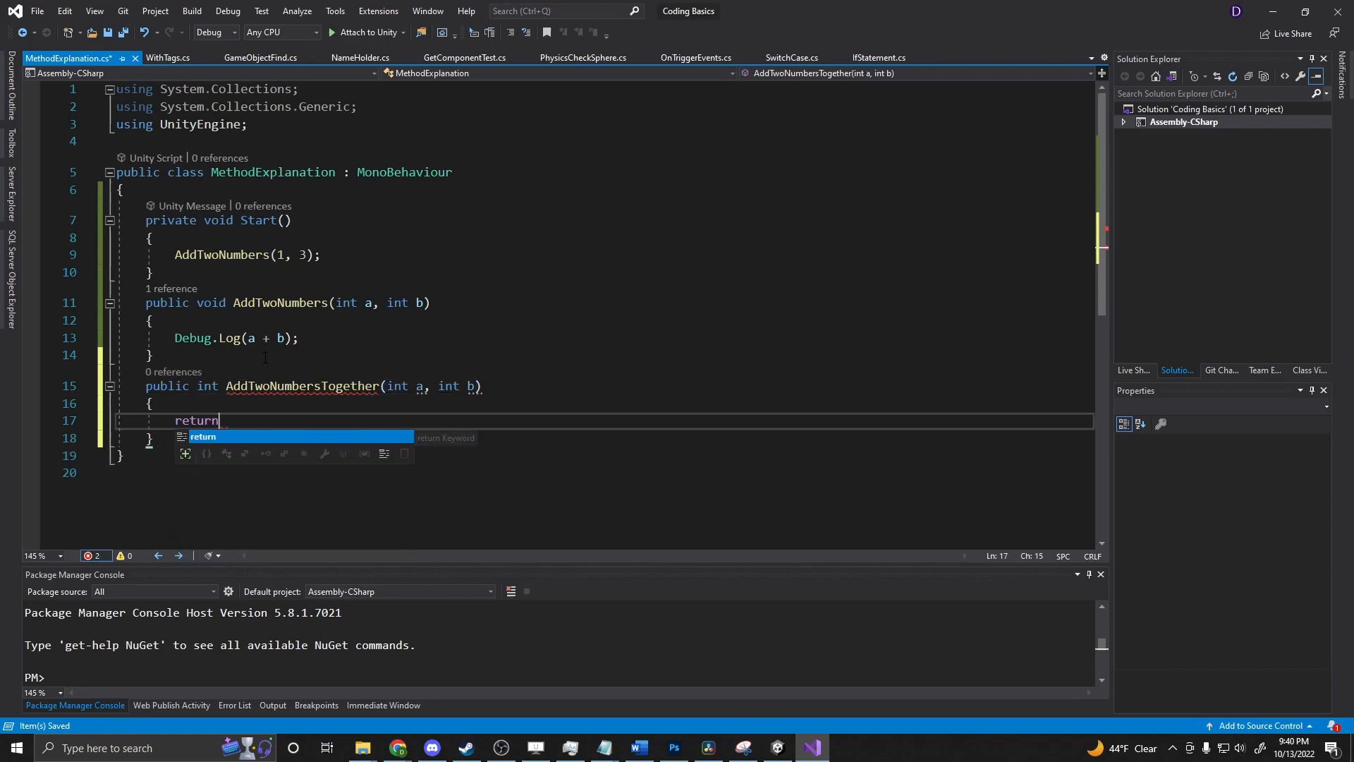
{"action": "type", "text": "a + b;"}
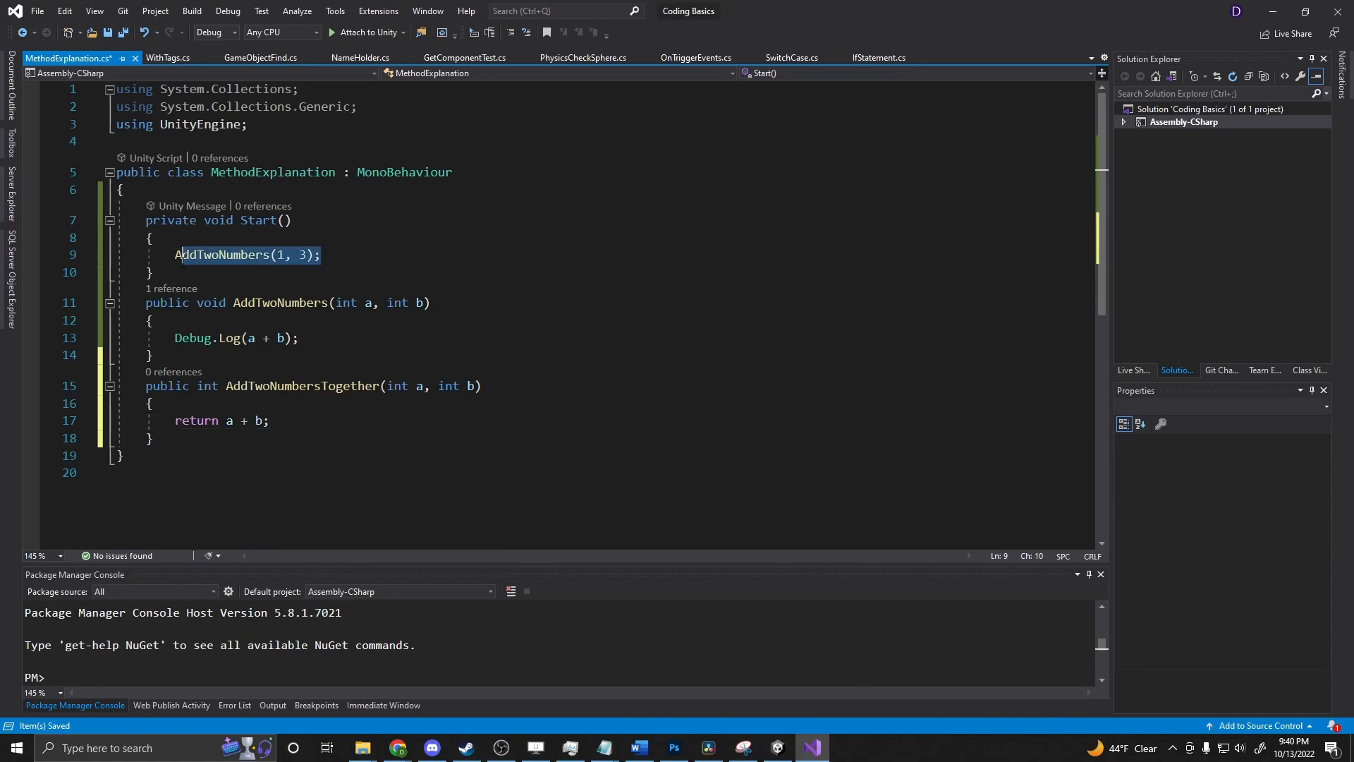
Step: Replace Start's body with Debug.Log(AddTwoNumbersTogether(4, 3));
{"action": "type", "text": "Debug"}
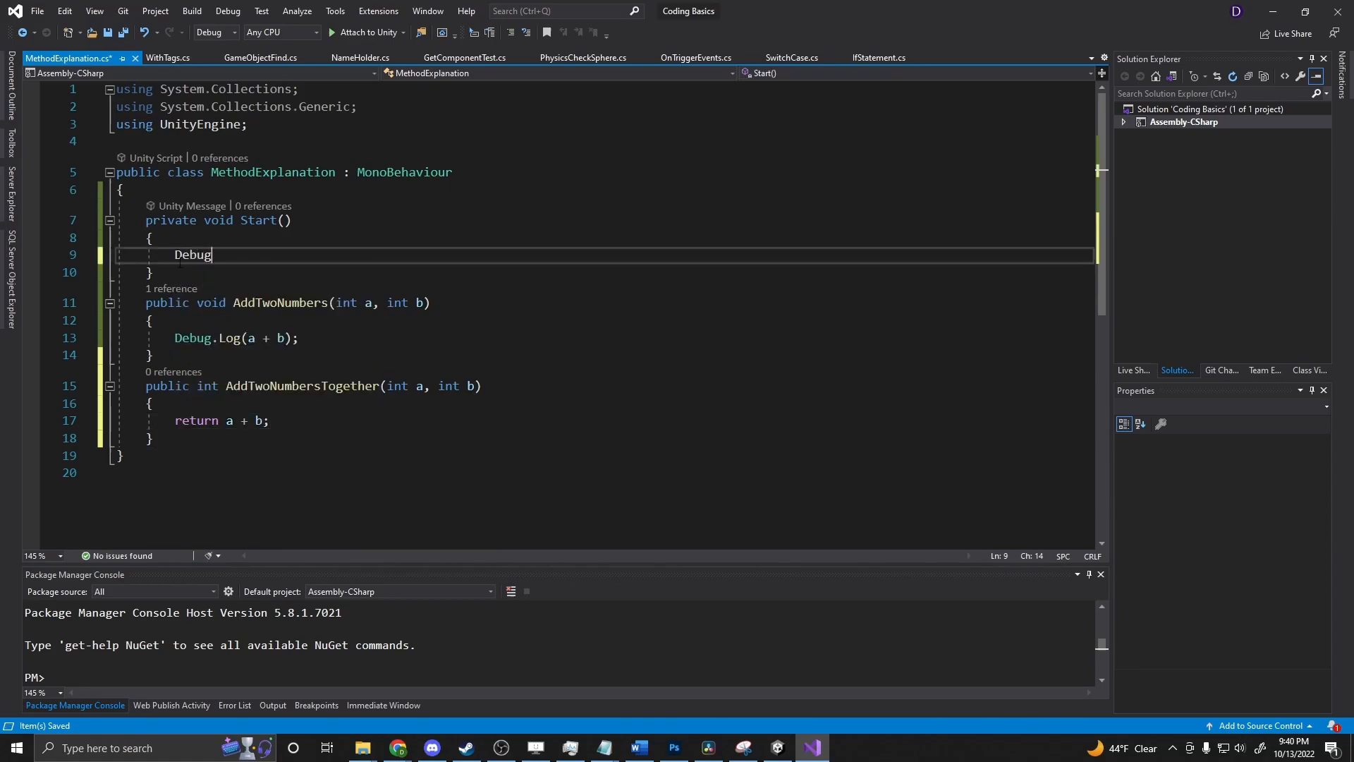
{"action": "type", "text": ".Log"}
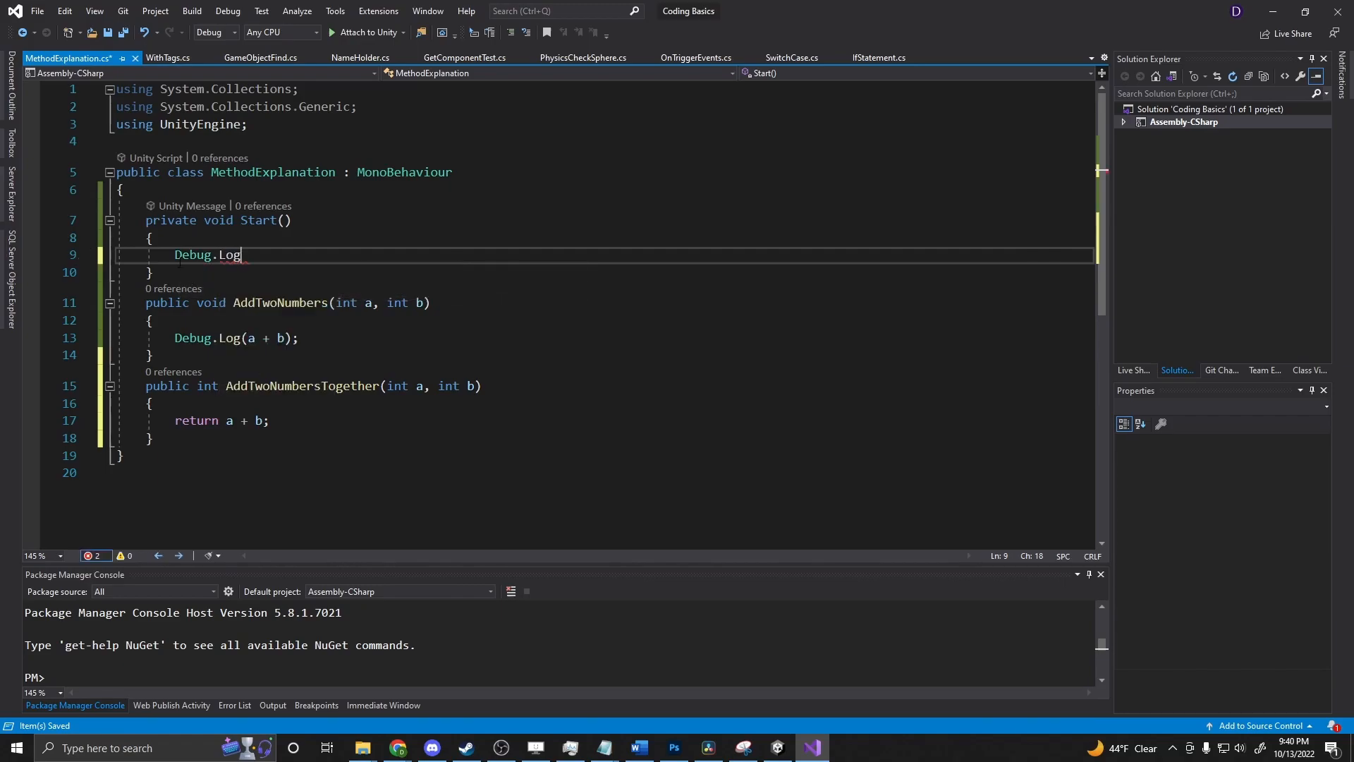
{"action": "type", "text": "(AddTwoNumbersTogether("}
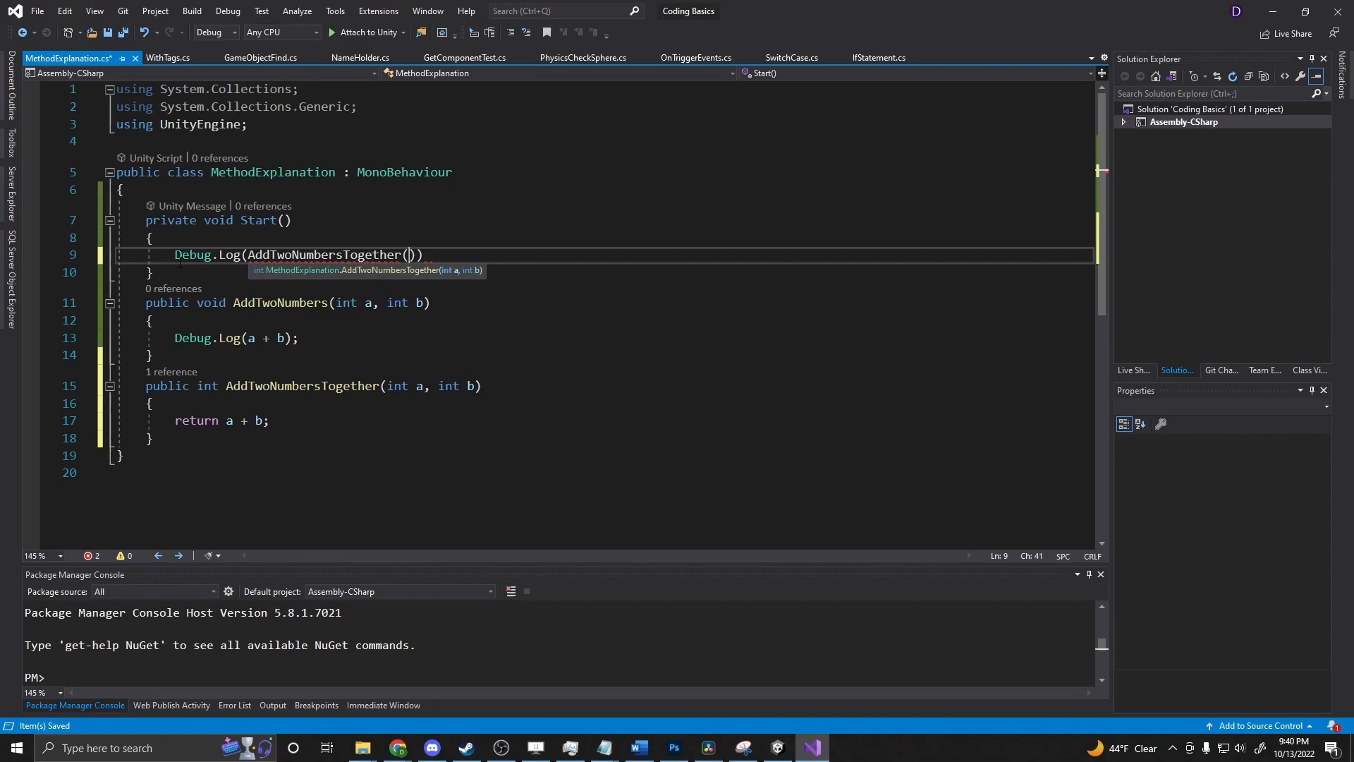
{"action": "type", "text": "4,"}
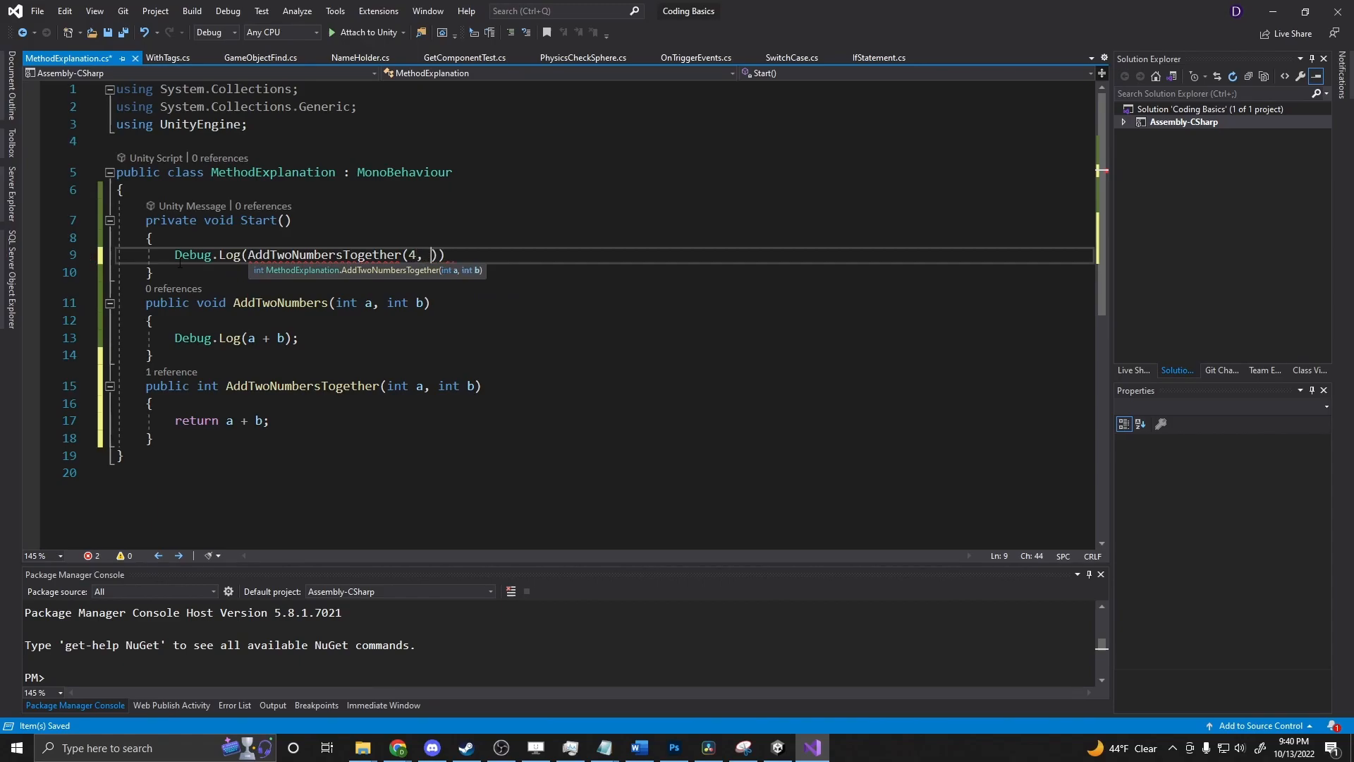
{"action": "type", "text": "3"}
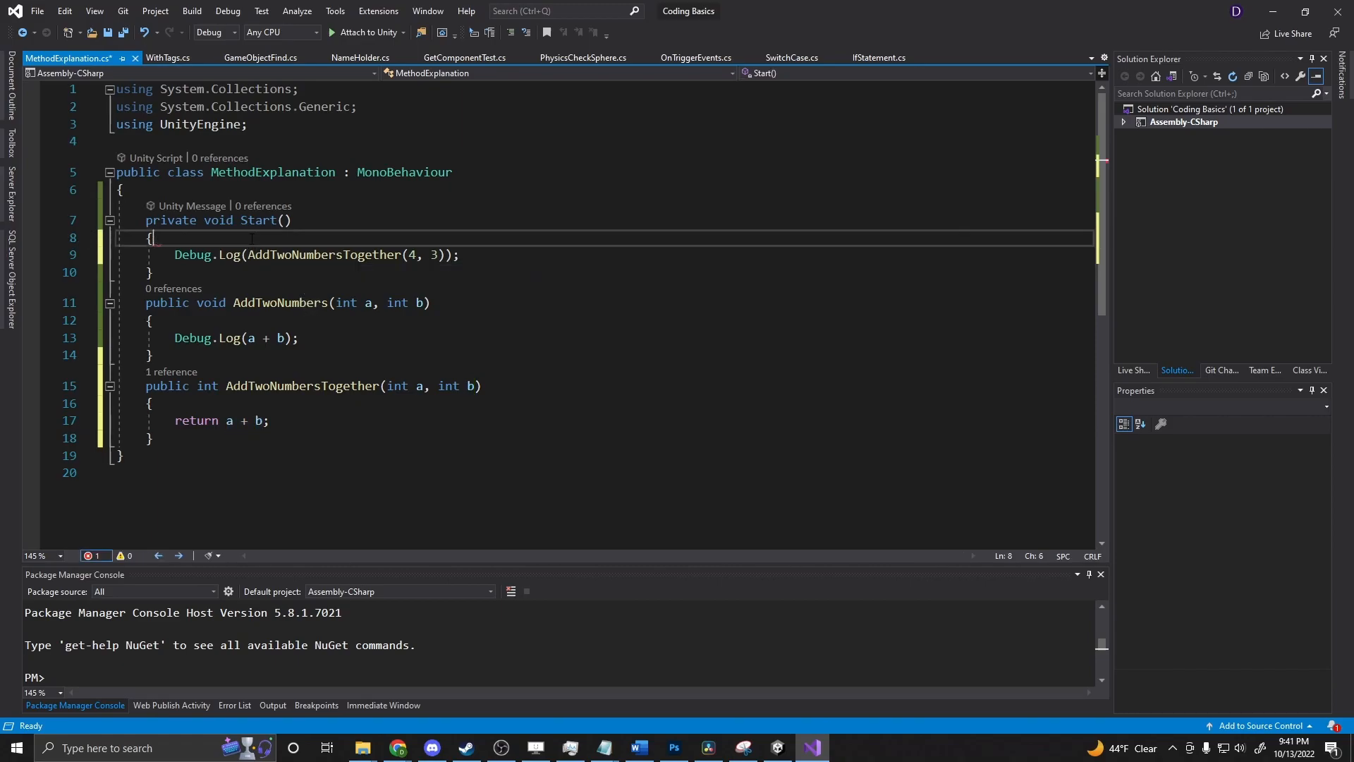
Step: Store AddTwoNumbersTogether(4, 3) in int test and log test.ToString() from Start
{"action": "type", "text": "int test"}
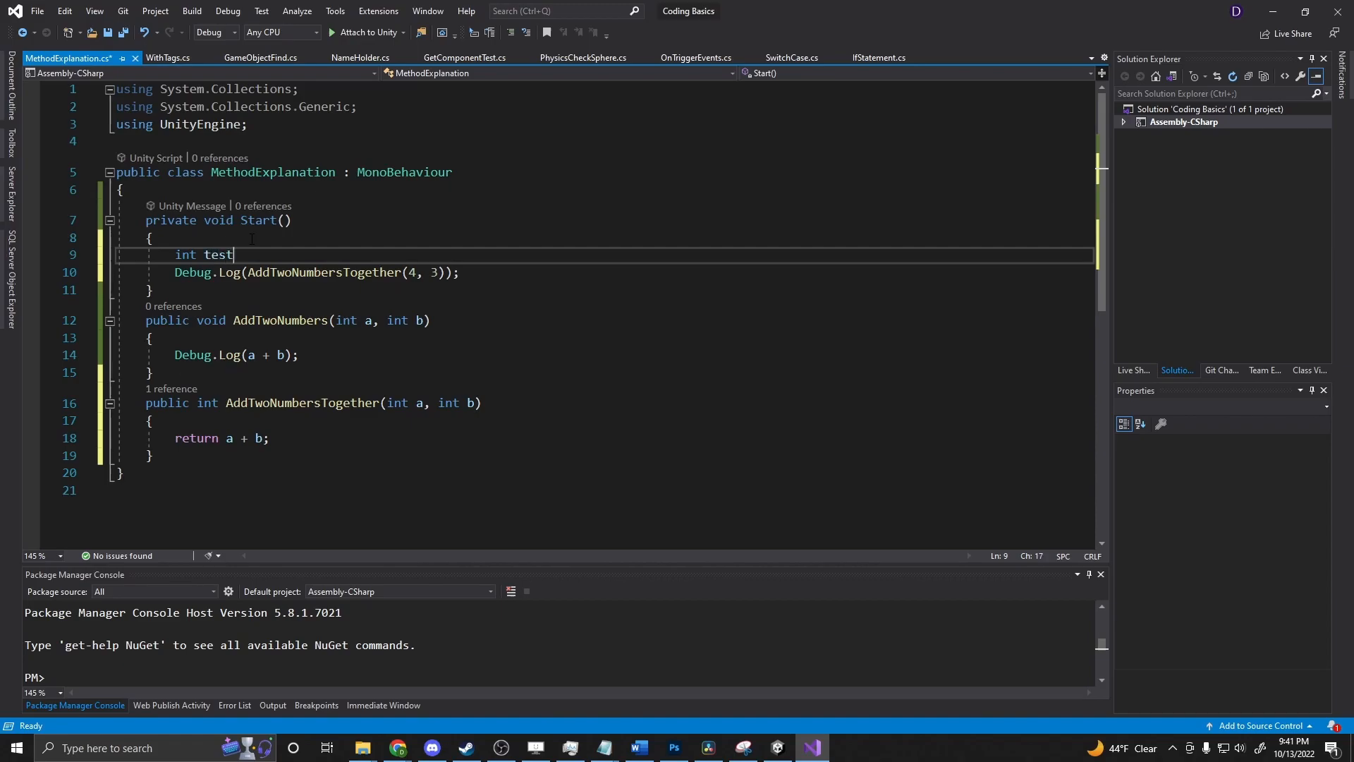
{"action": "type", "text": "= AddTwoNumbersTogether(4, 3"}
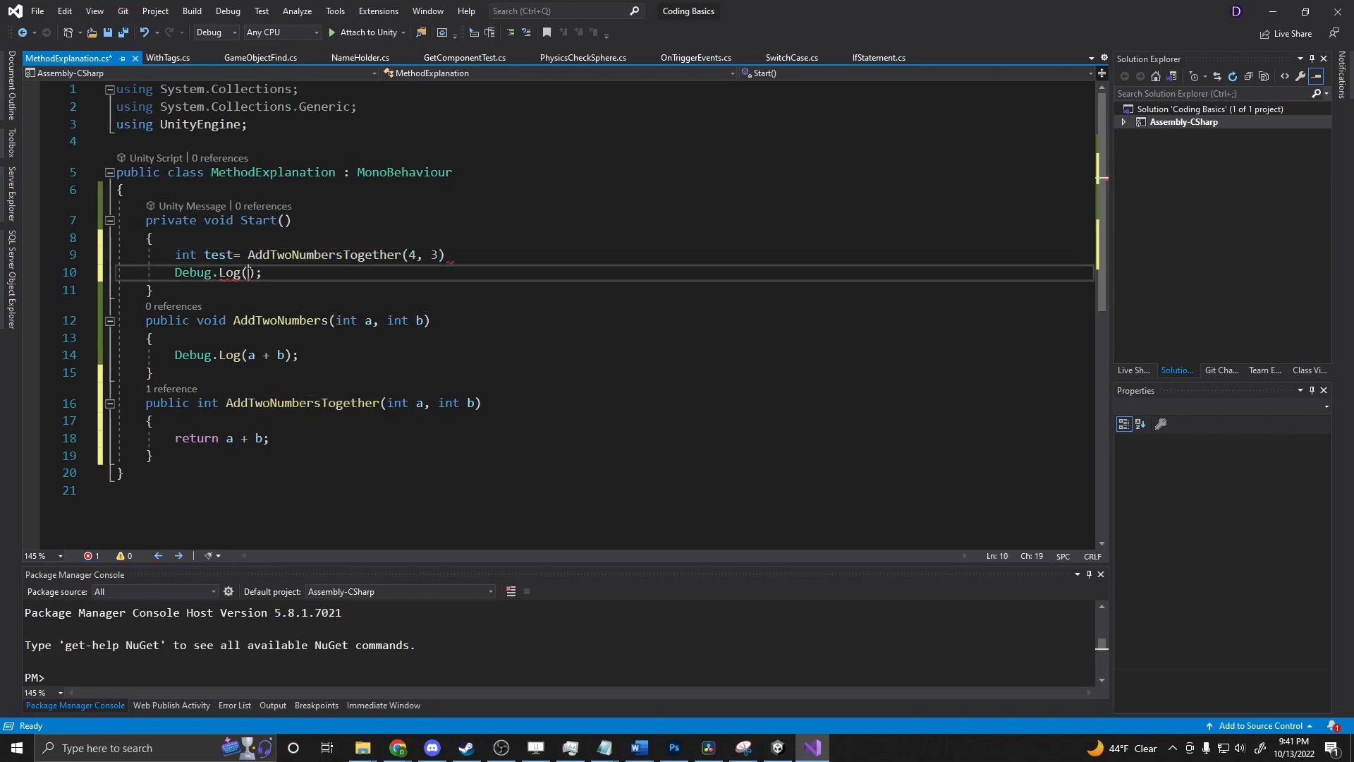
{"action": "type", "text": "test"}
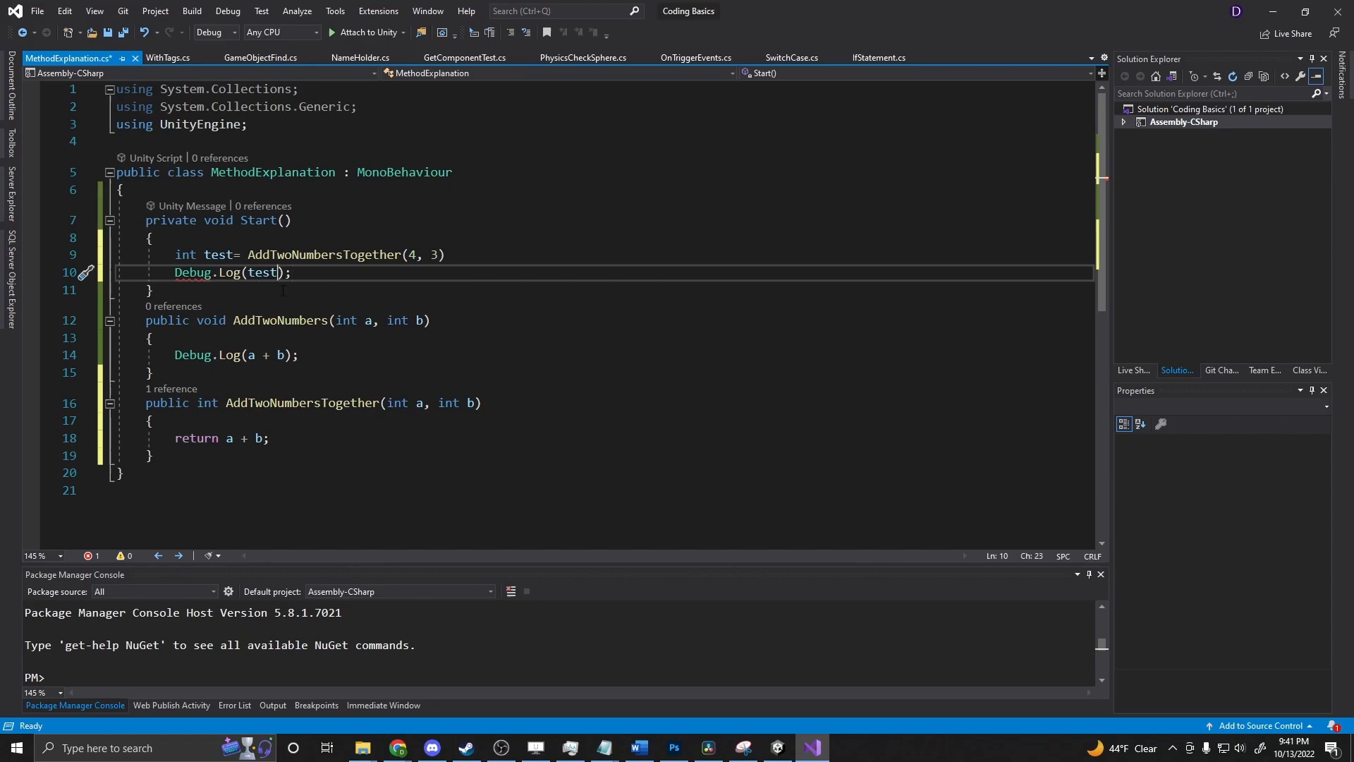
{"action": "type", "text": ".ToString"}
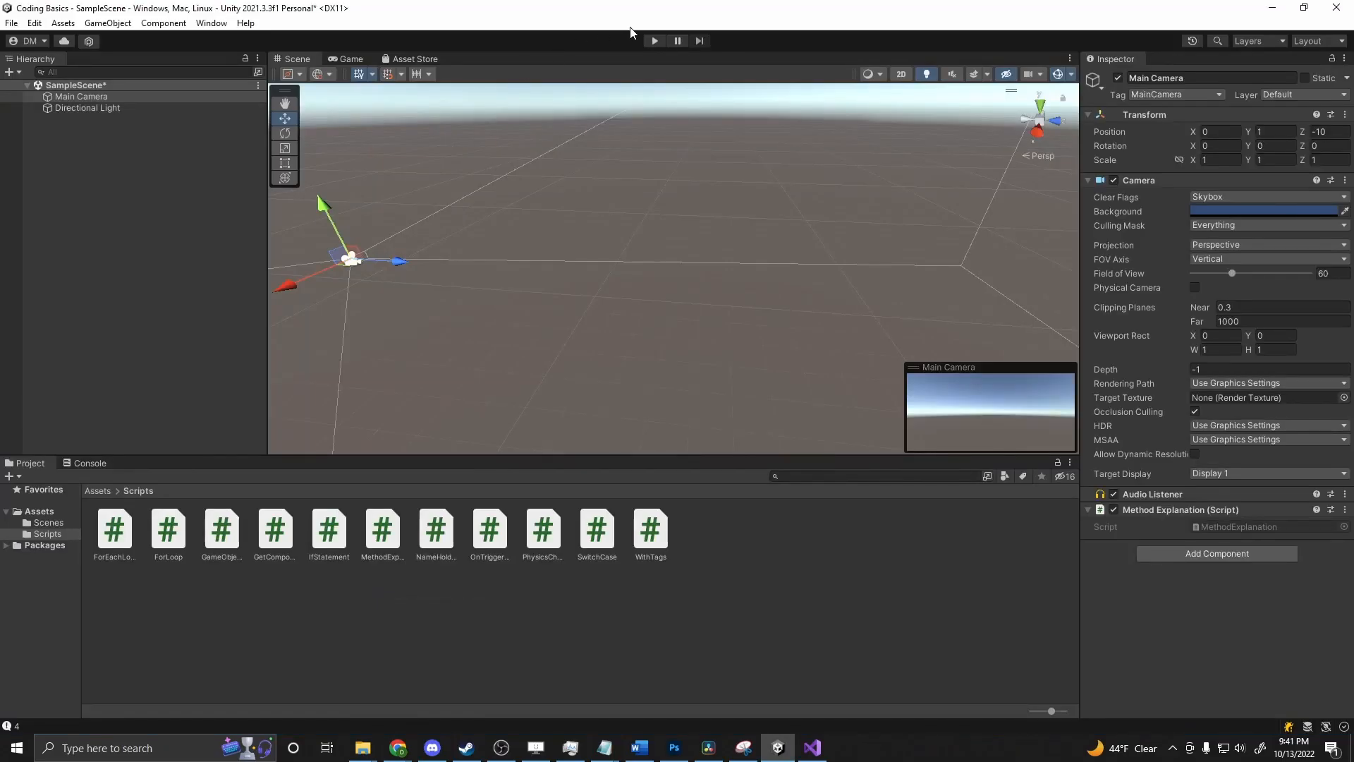
Step: Play the scene so the console shows 7, stop it, and return to the script
{"action": "left_click", "coordinate": [653, 41]}
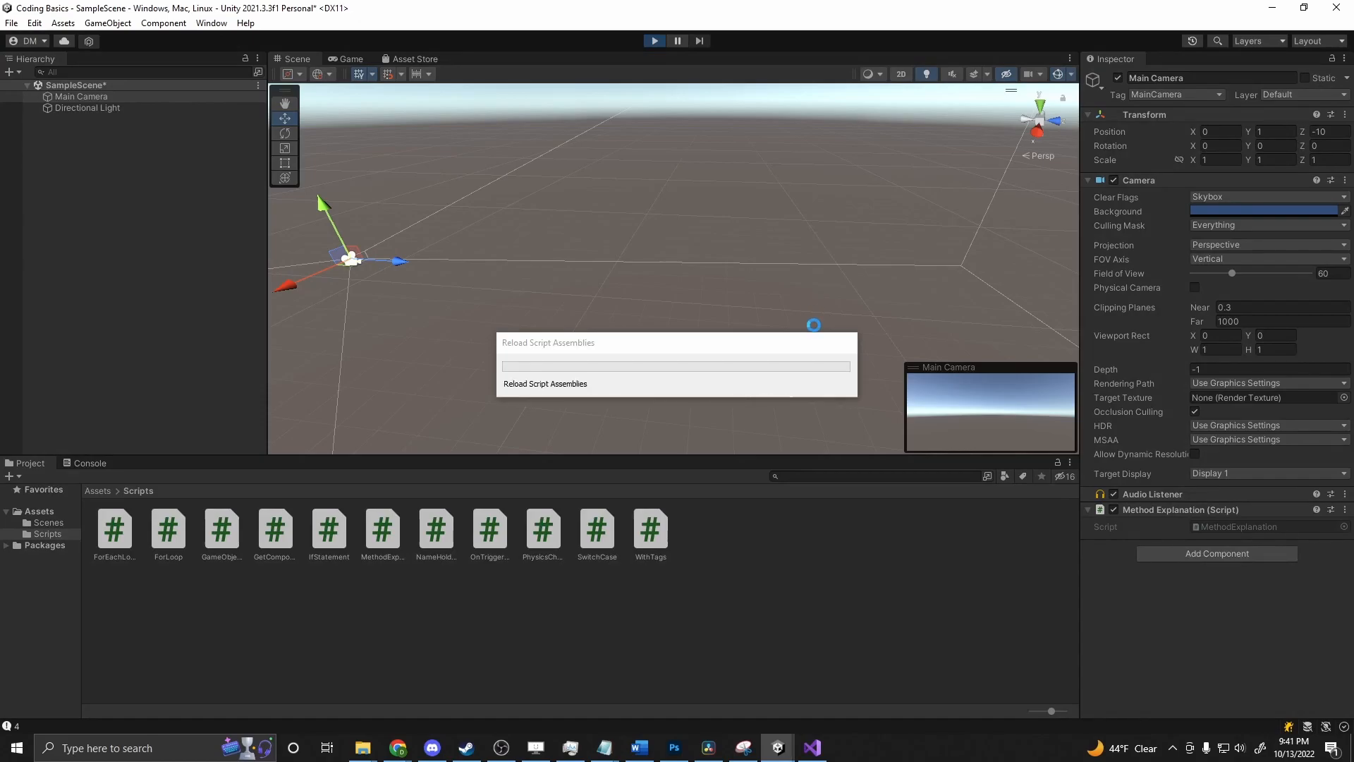
{"action": "left_click", "coordinate": [350, 57]}
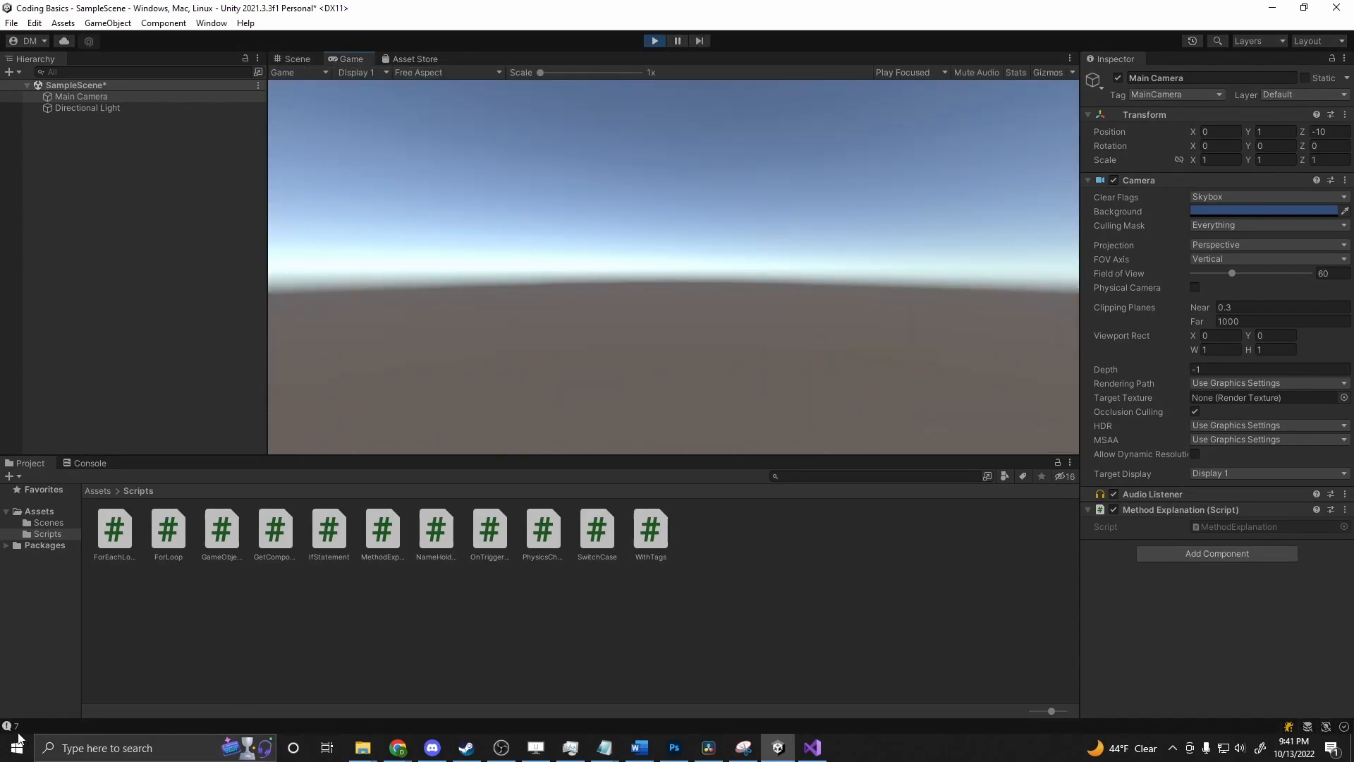
{"action": "left_click", "coordinate": [296, 57]}
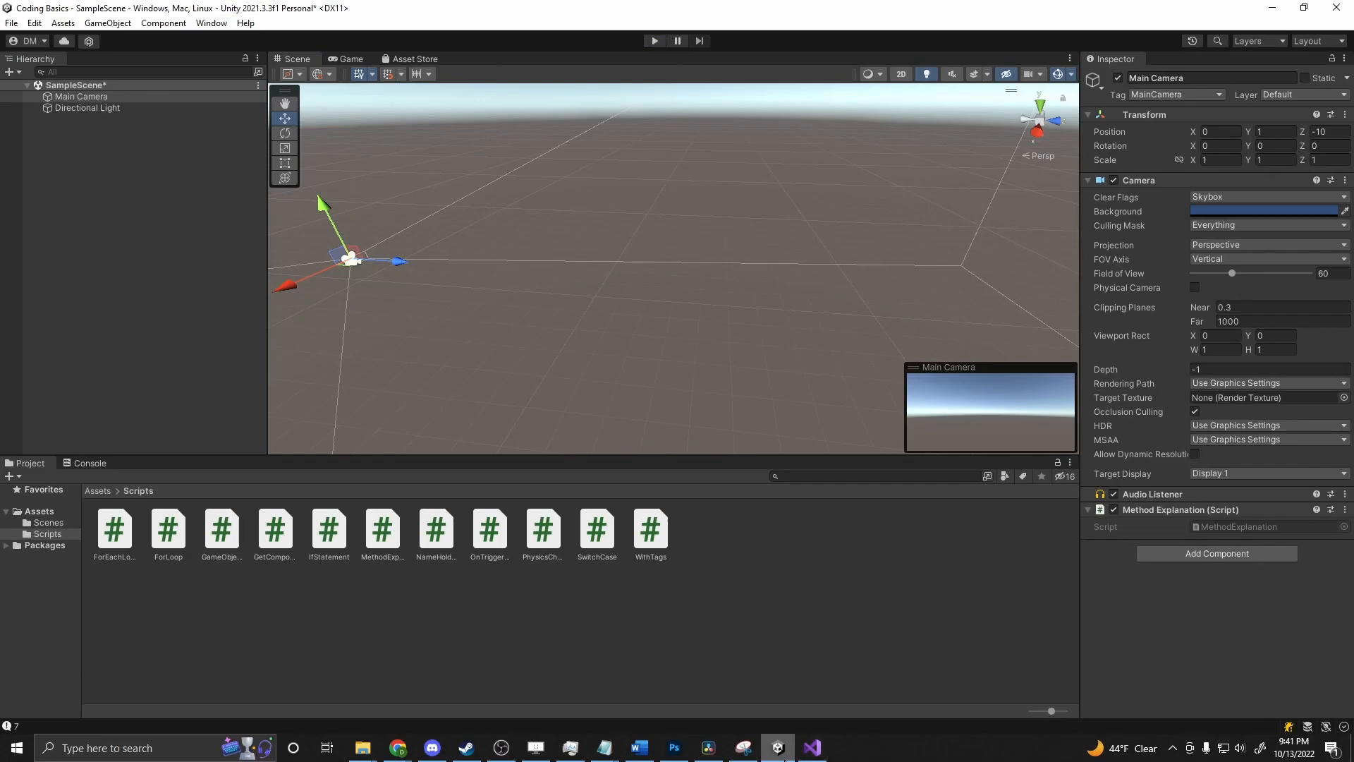
{"action": "left_click", "coordinate": [810, 747]}
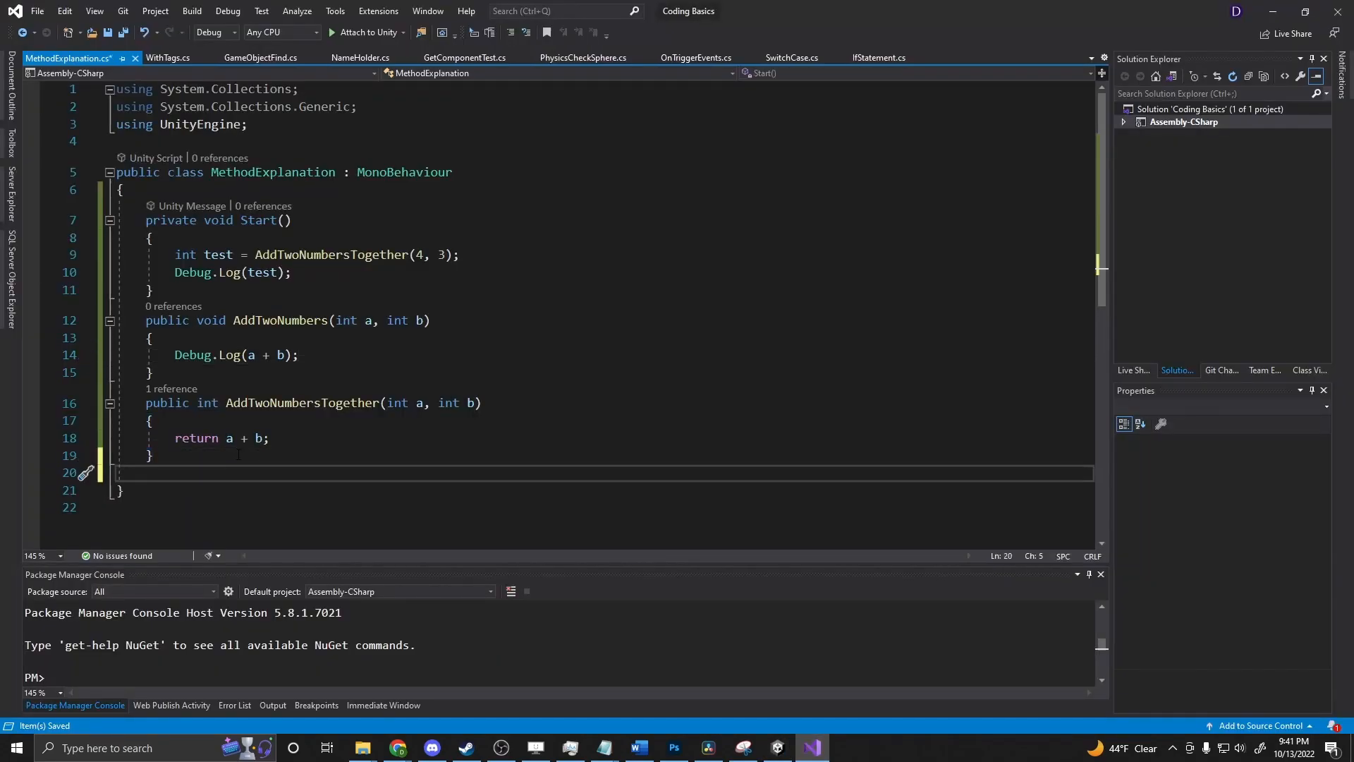
Step: Write public void MultiReturn(int a, int b, int c, int d, out int sumOne, out int sumTwo) with an empty body
{"action": "type", "text": "public void"}
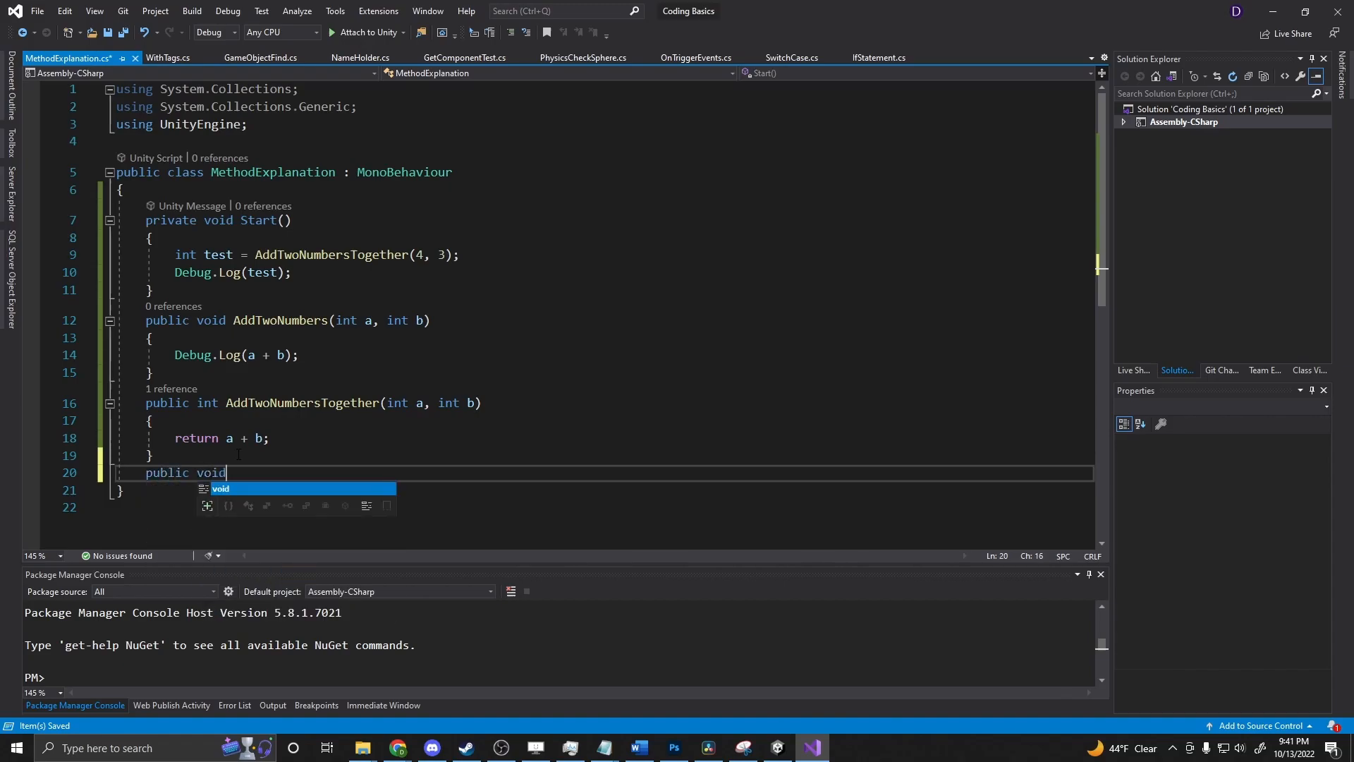
{"action": "type", "text": "MultiReturn("}
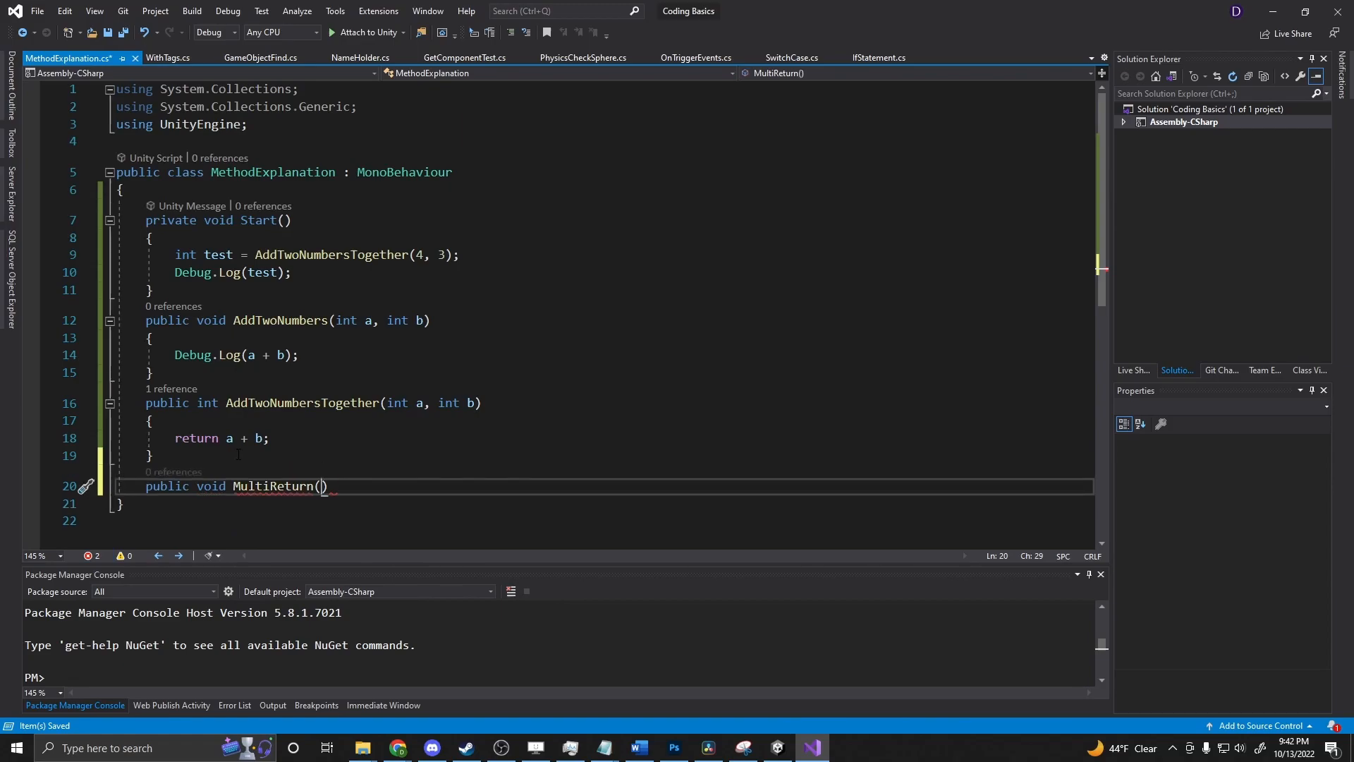
{"action": "scroll", "scroll_direction": "down", "scroll_amount": 3}
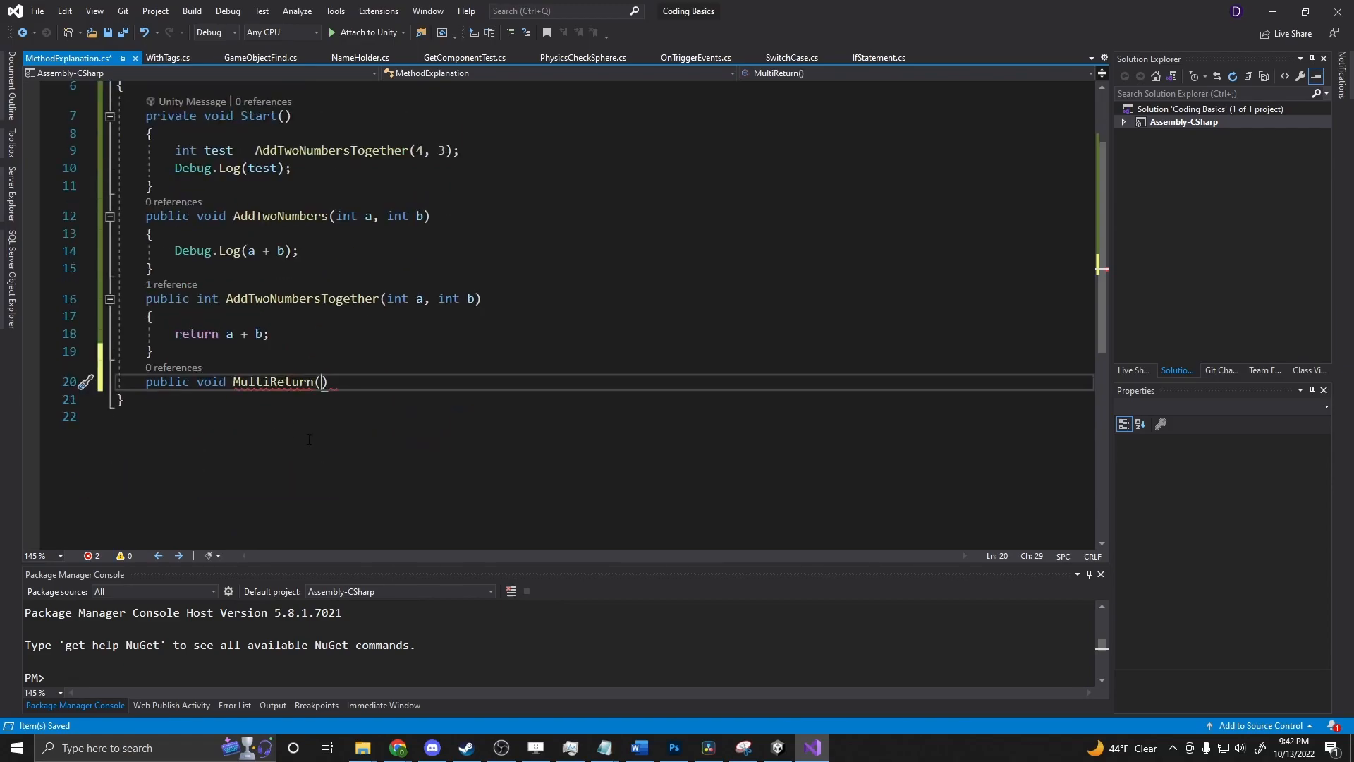
{"action": "type", "text": "int"}
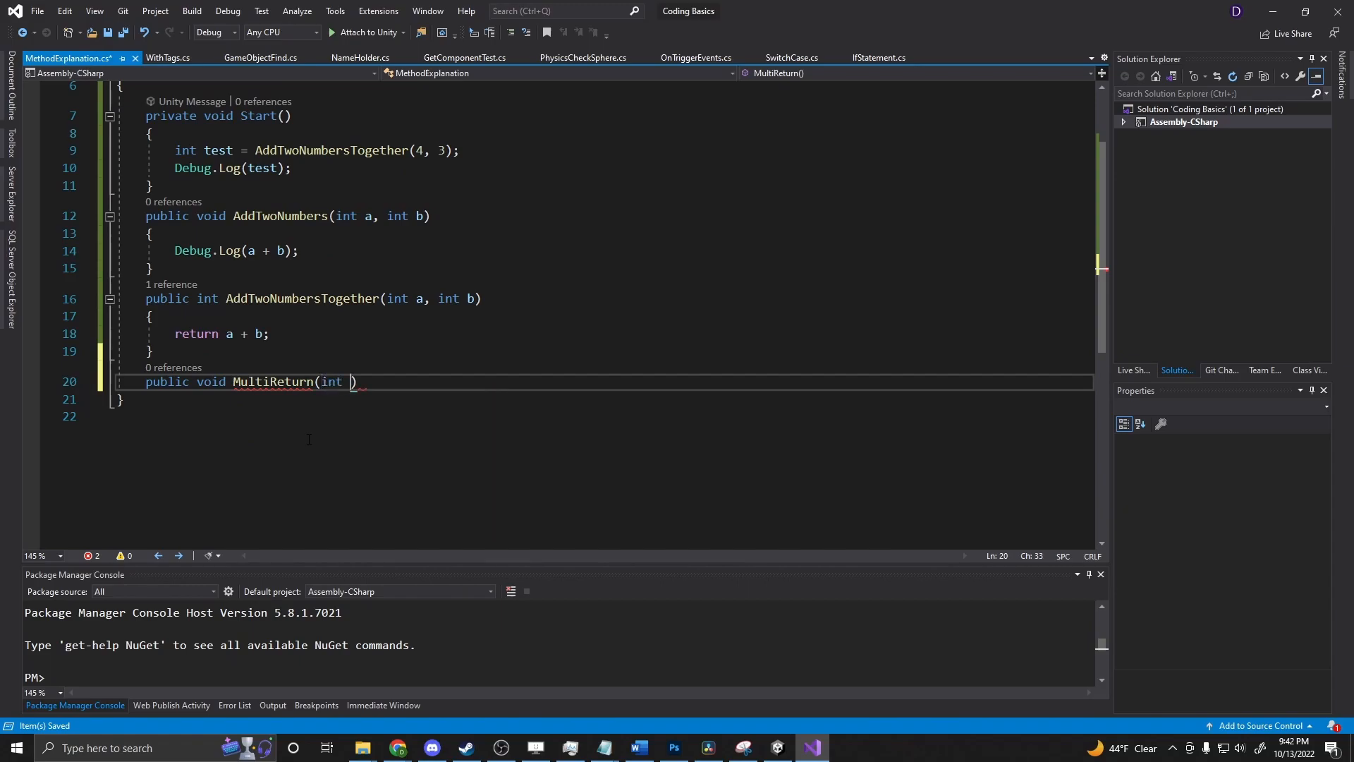
{"action": "type", "text": "a, int b, int c, int d, out  sumOne, out sumTwo"}
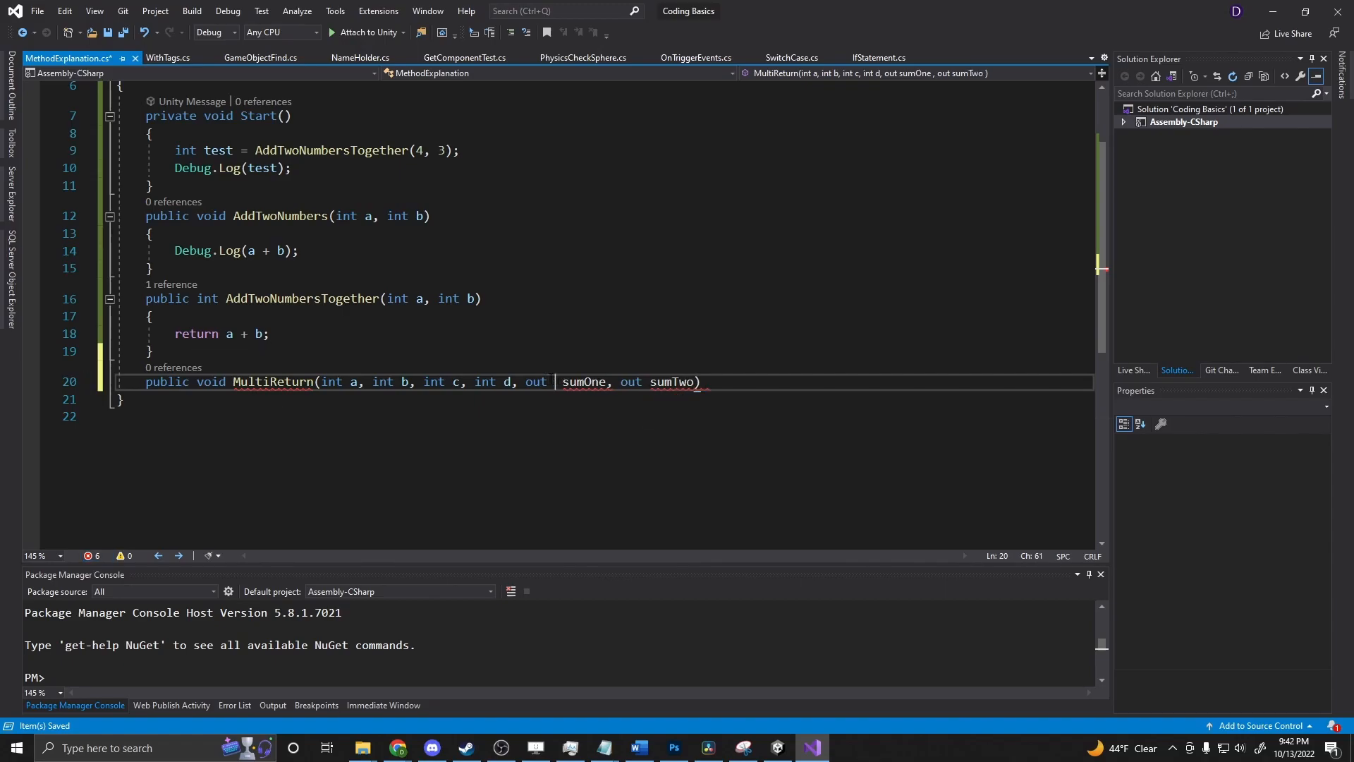
{"action": "type", "text": "int"}
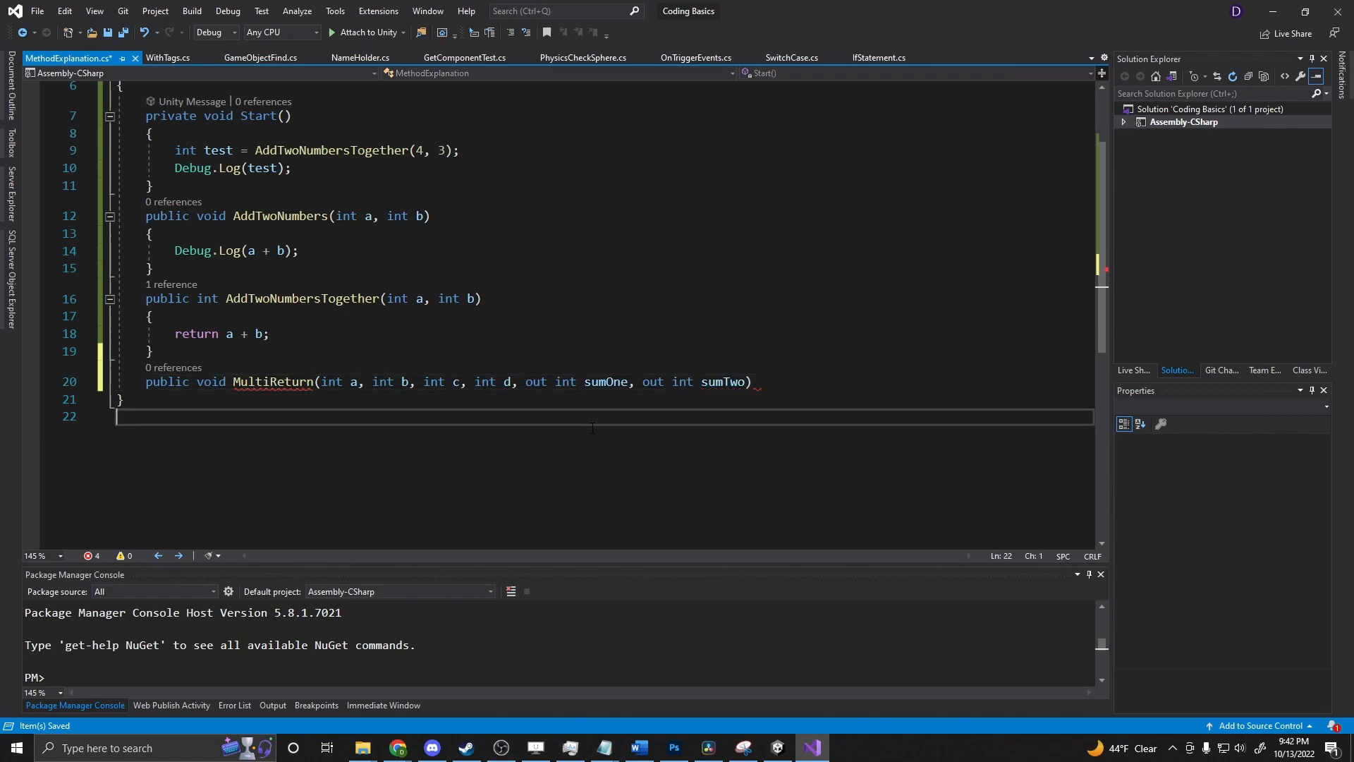
{"action": "type", "text": "{ }"}
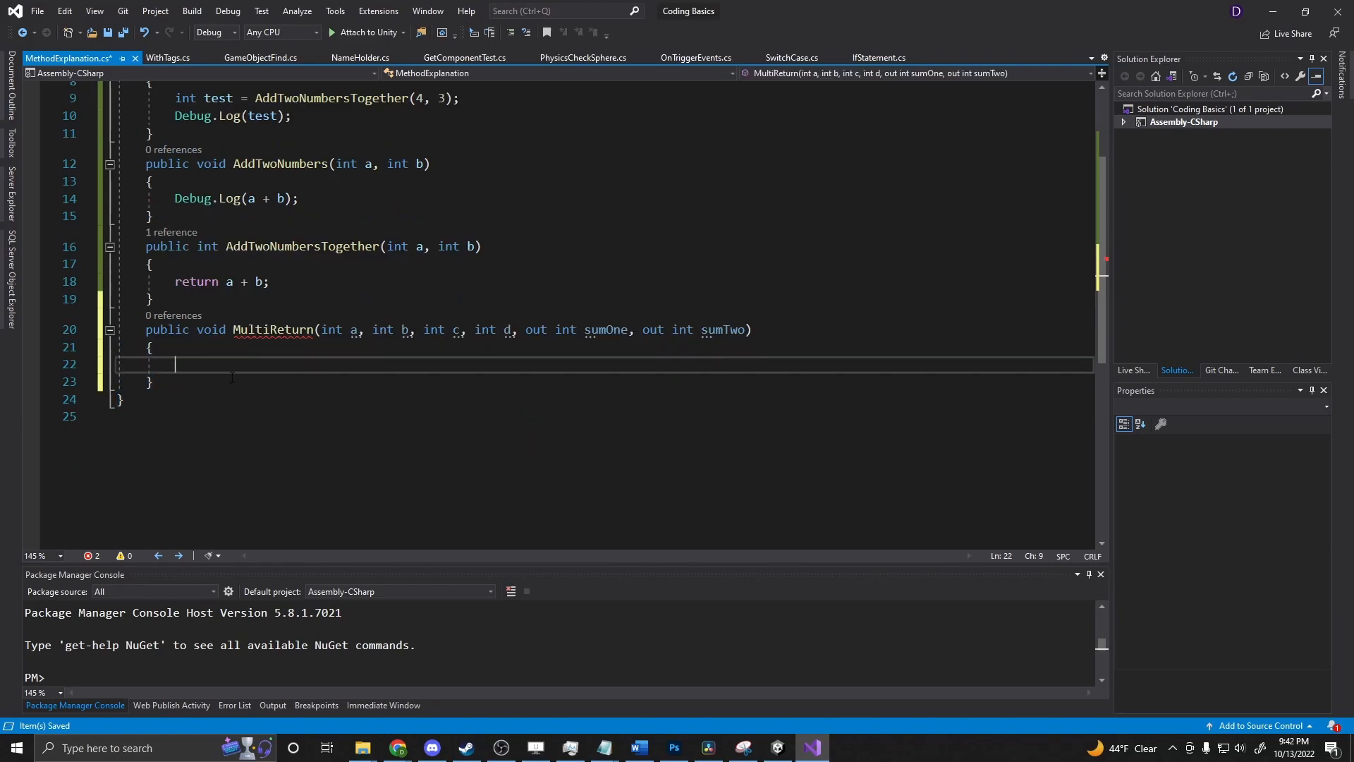
Step: Inside MultiReturn assign sumOne = a + b; and sumTwo = c - d;
{"action": "type", "text": "sou"}
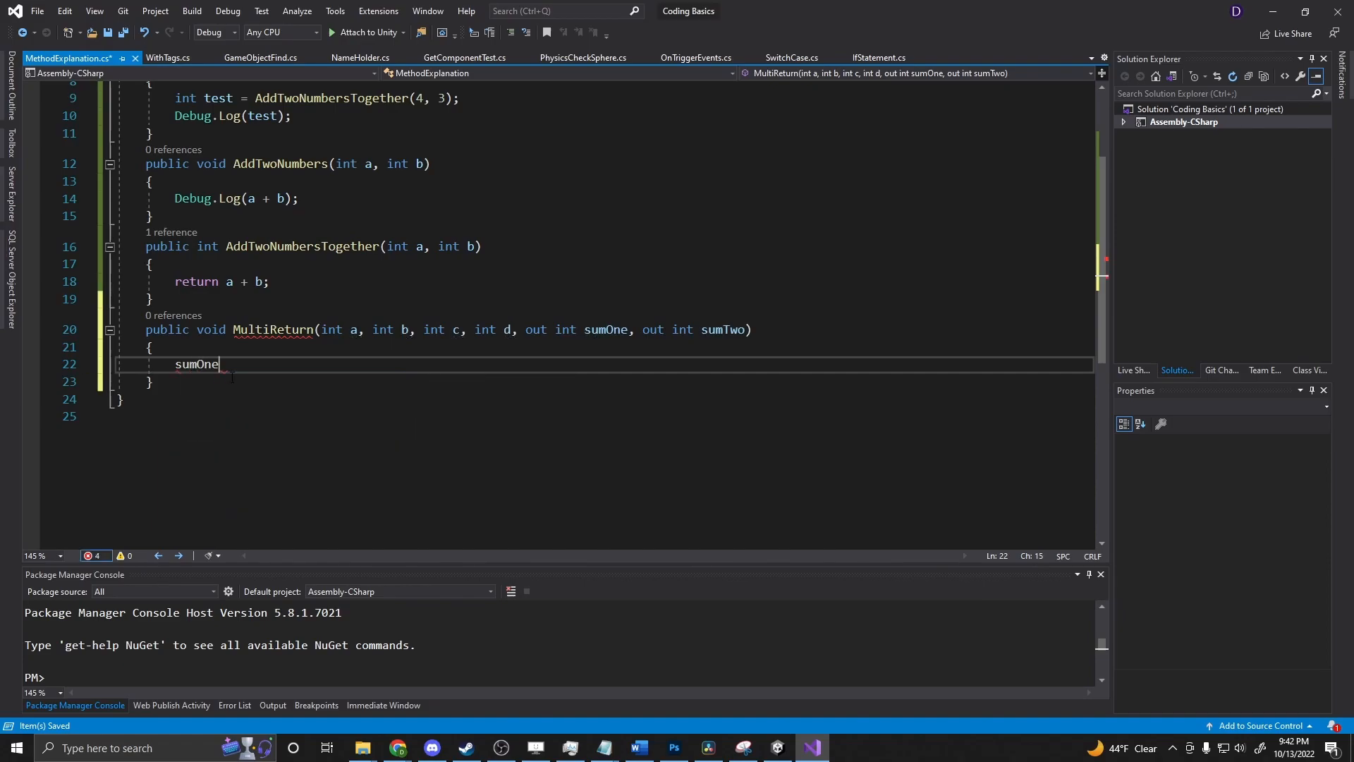
{"action": "type", "text": "= a + b"}
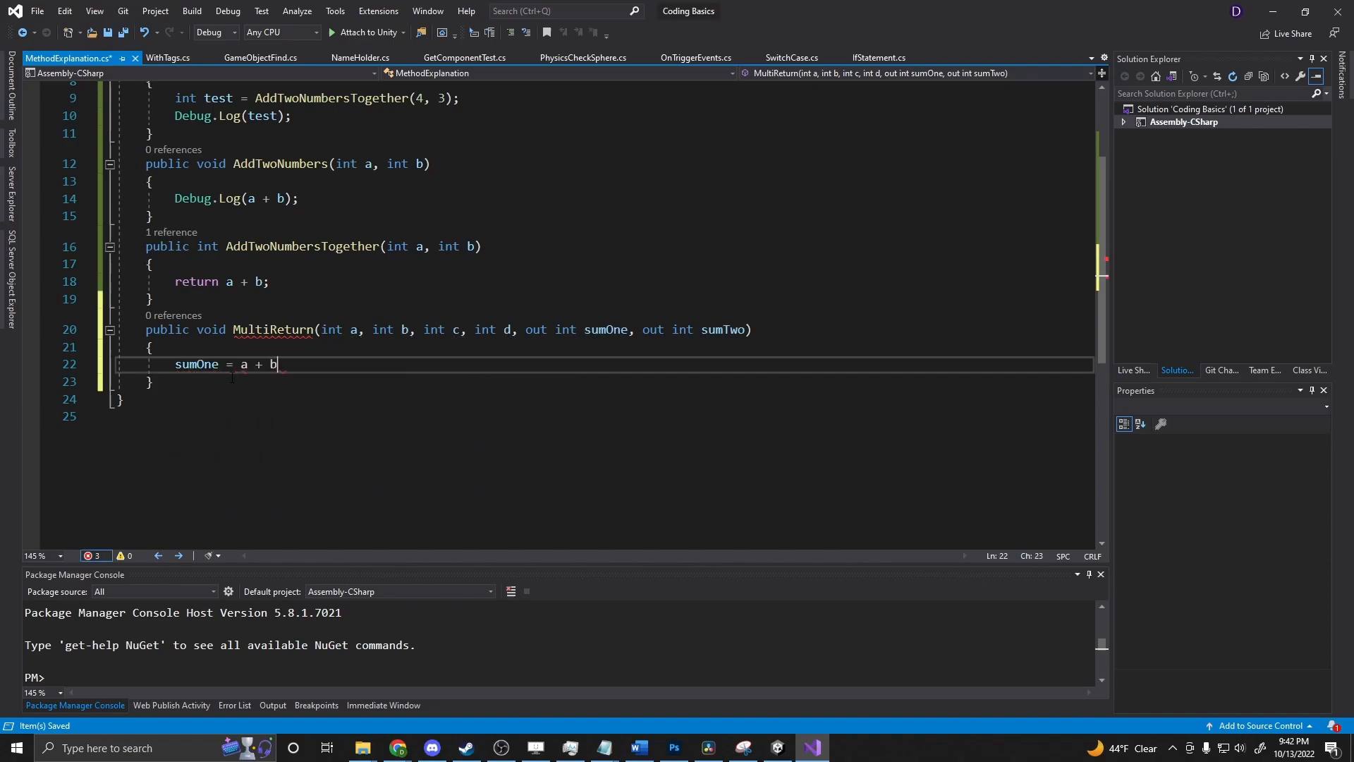
{"action": "type", "text": ";"}
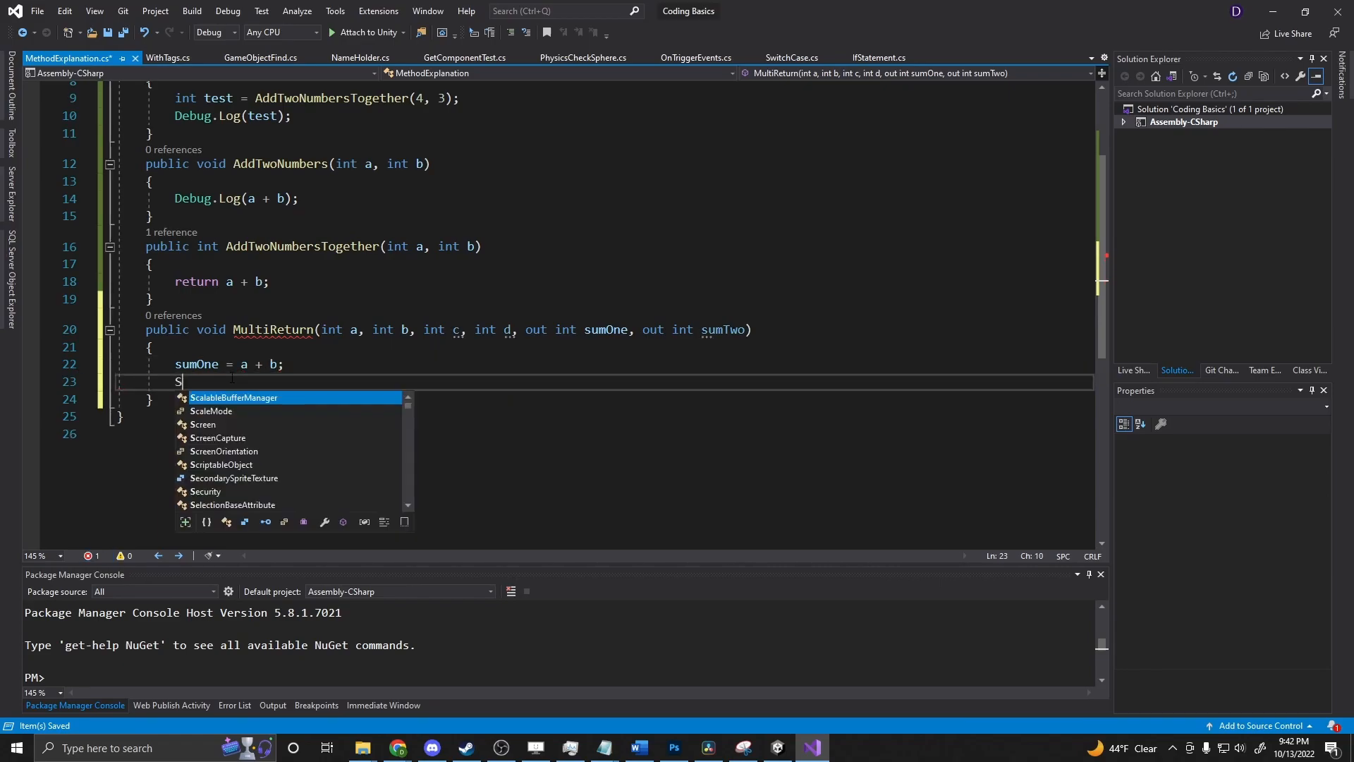
{"action": "type", "text": "um"}
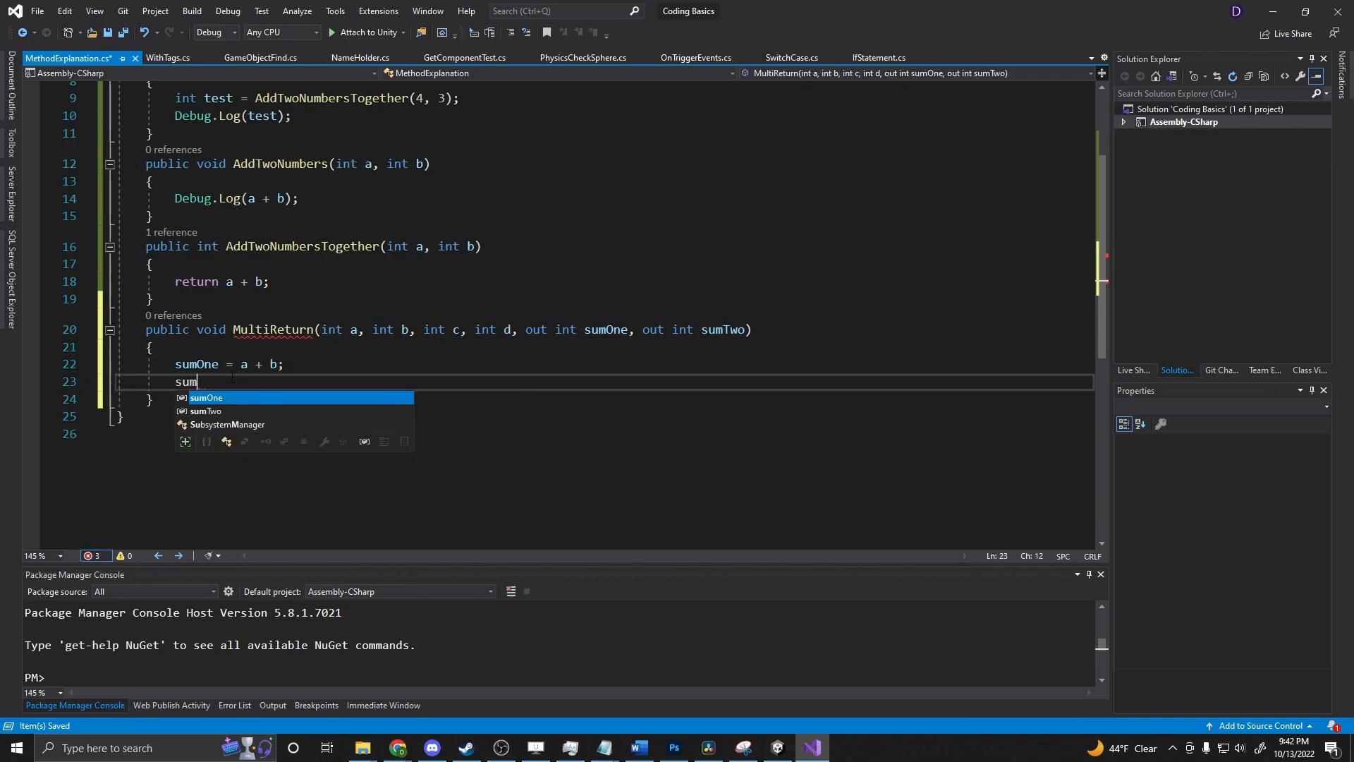
{"action": "type", "text": "Two"}
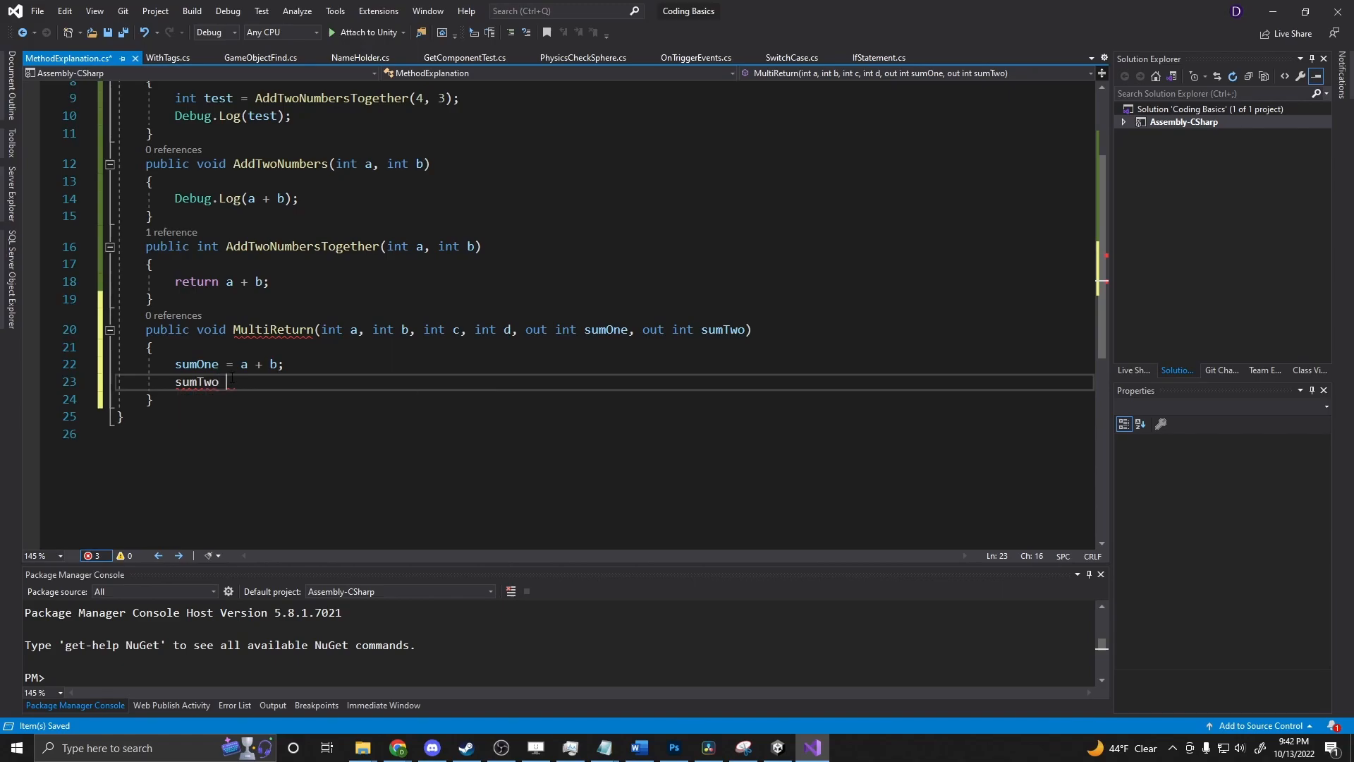
{"action": "type", "text": "= c - d;"}
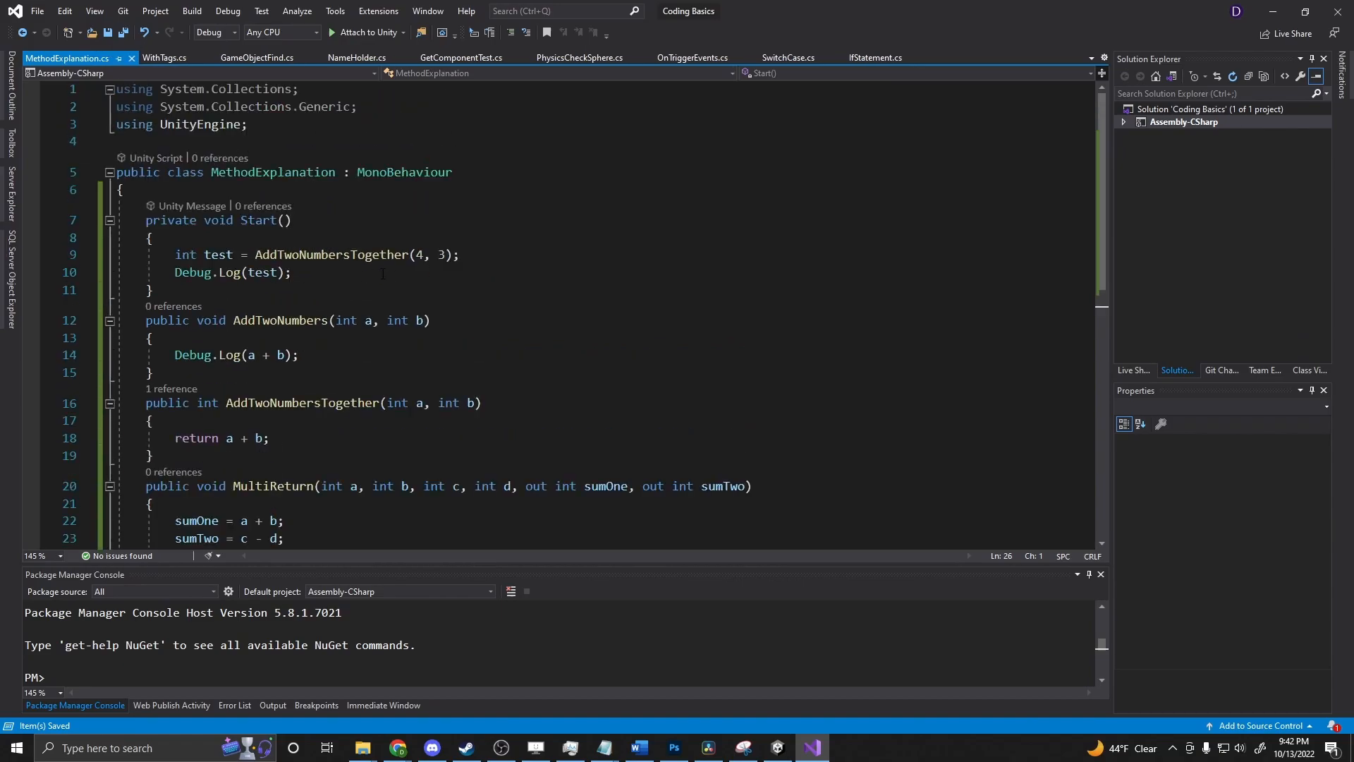
Step: Clear the old statements from the Start method body
{"action": "left_click_drag", "start_coordinate": [172, 254], "coordinate": [293, 272]}
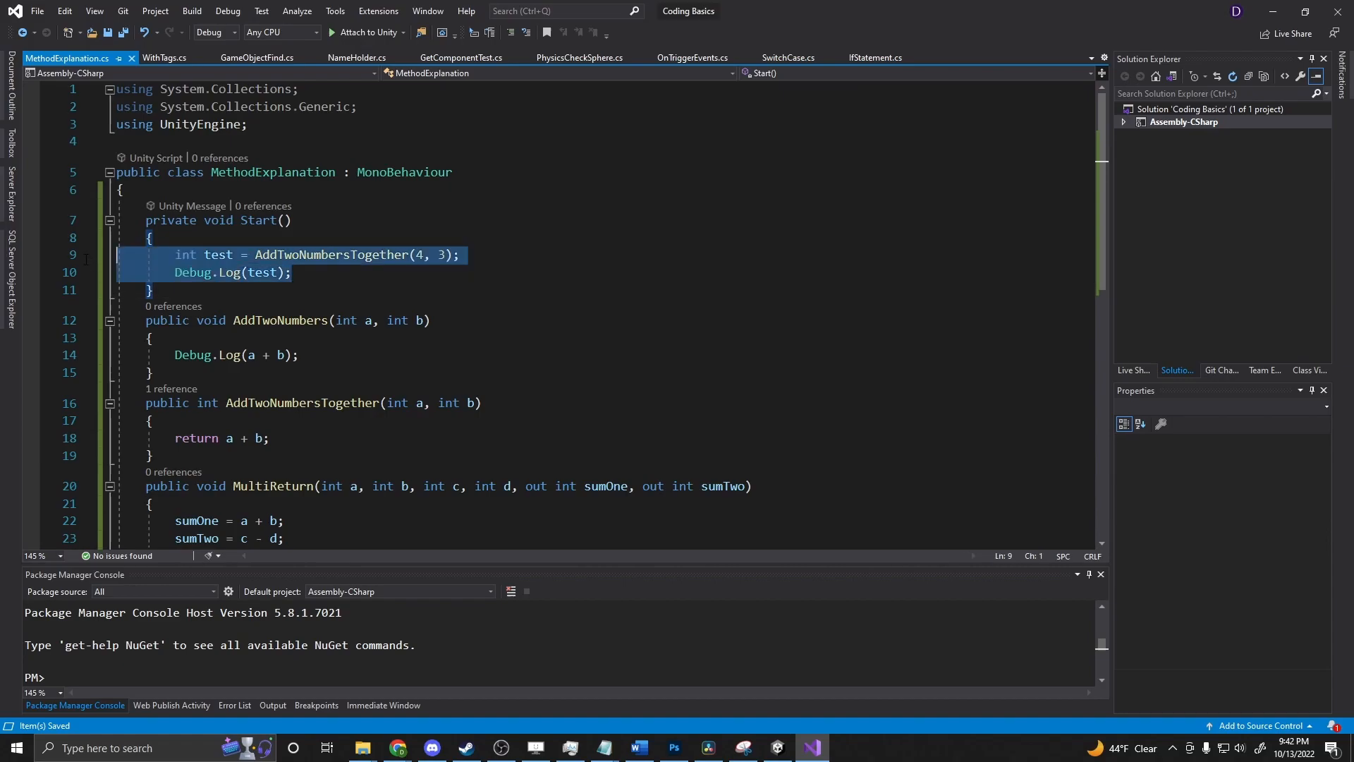
{"action": "key", "text": "Delete"}
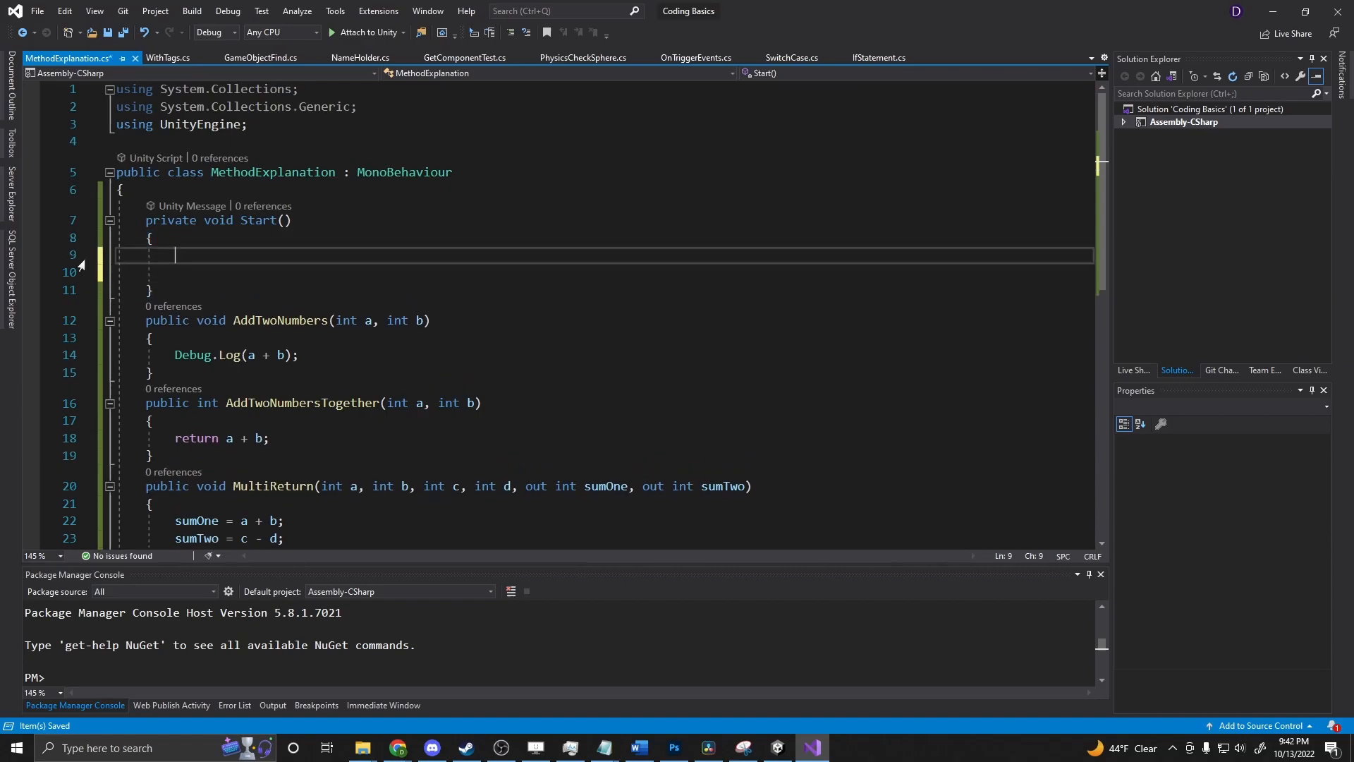
Step: Declare int sumOne and int sumTwo, then begin the MultiReturn call
{"action": "type", "text": "int"}
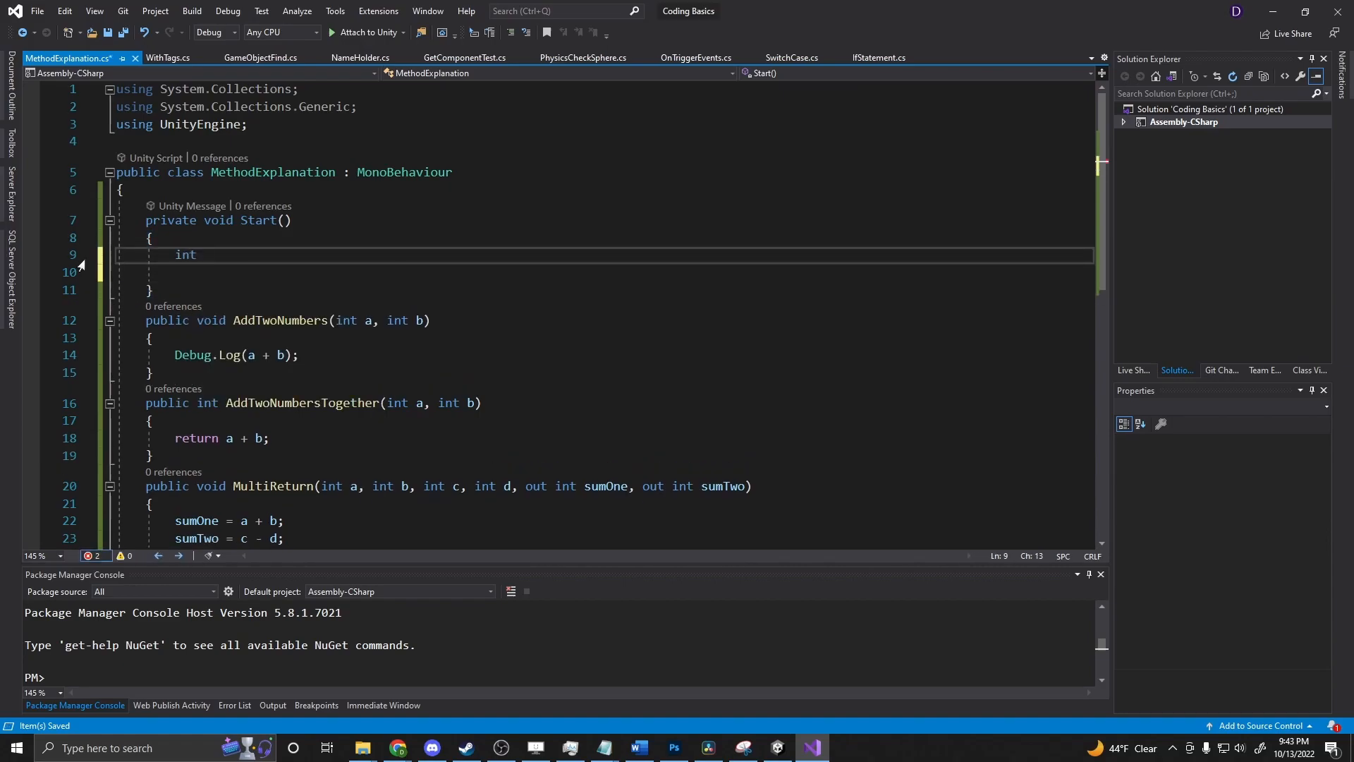
{"action": "type", "text": "su"}
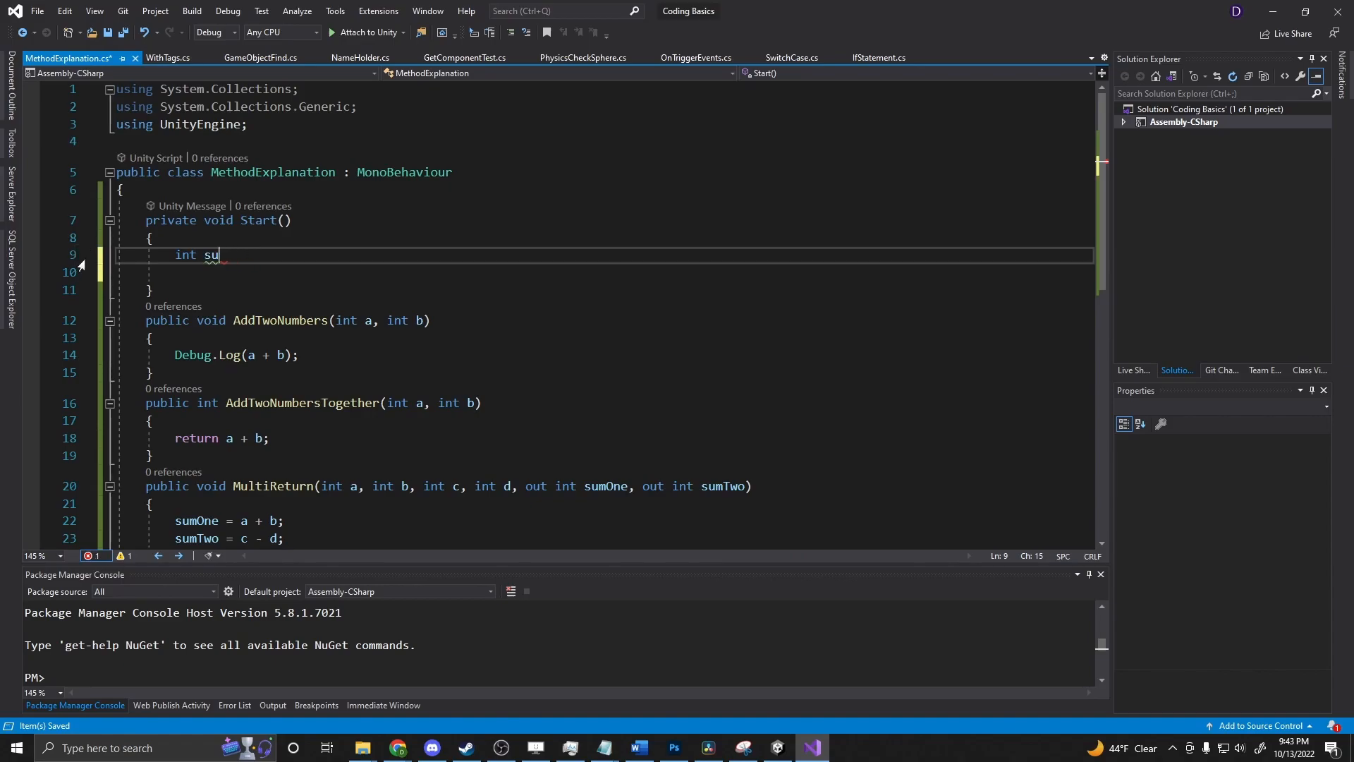
{"action": "key", "text": "Backspace"}
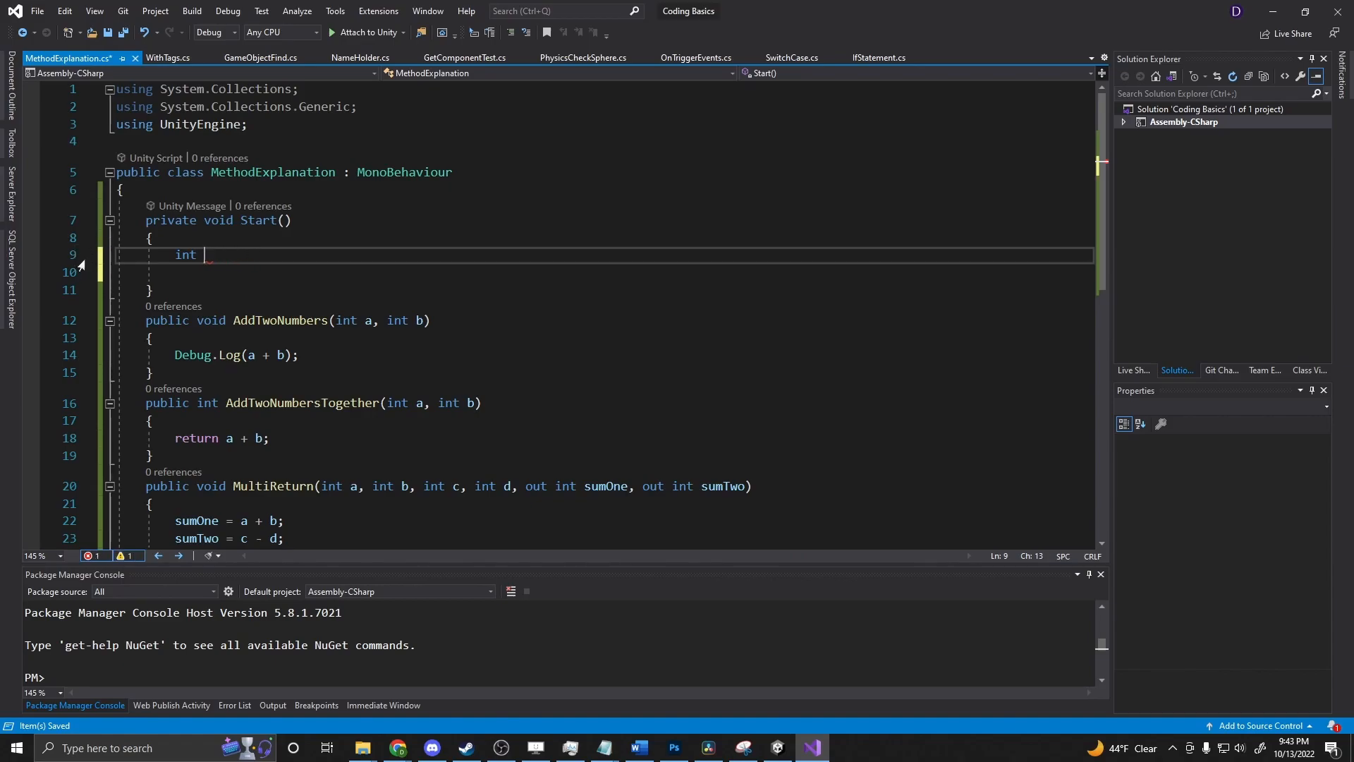
{"action": "type", "text": "sumOne;"}
{"action": "left_click", "coordinate": [605, 272]}
{"action": "type", "text": "int su"}
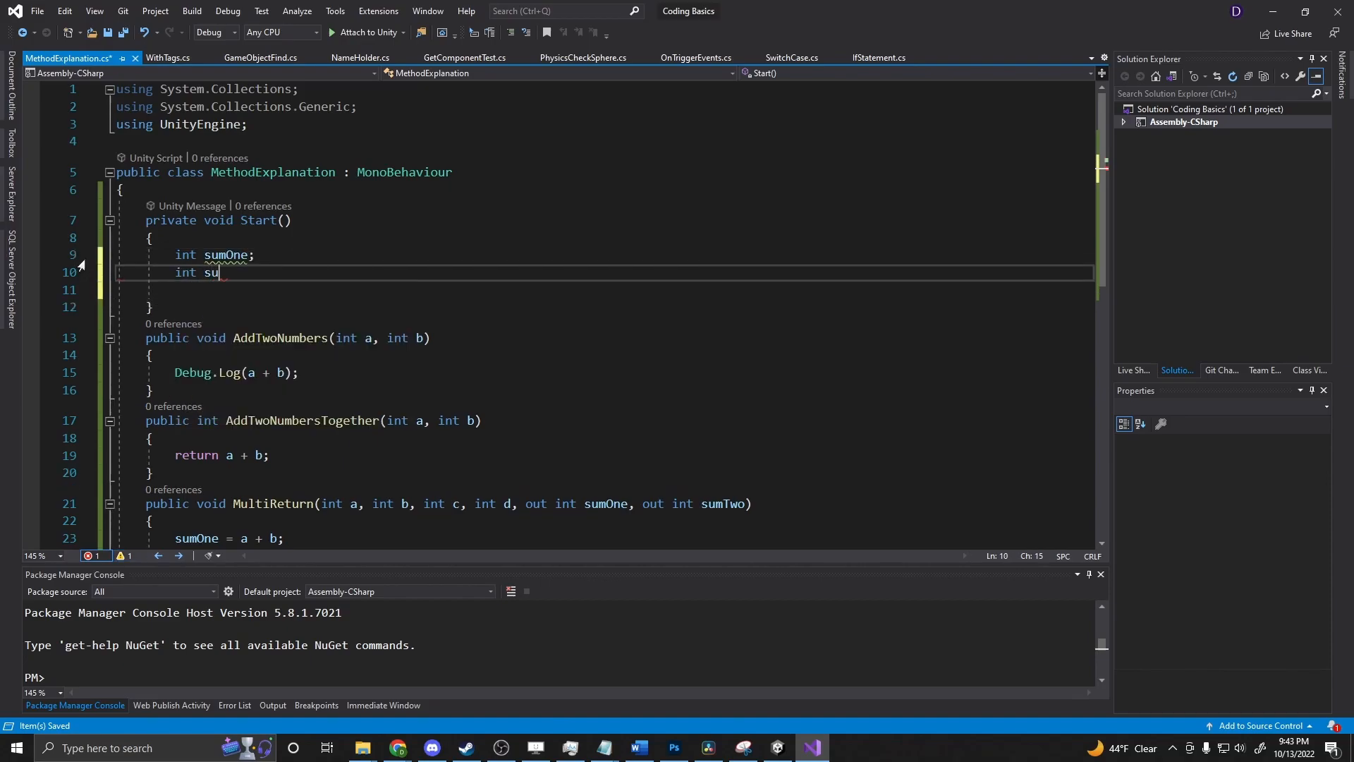
{"action": "type", "text": "mTwo"}
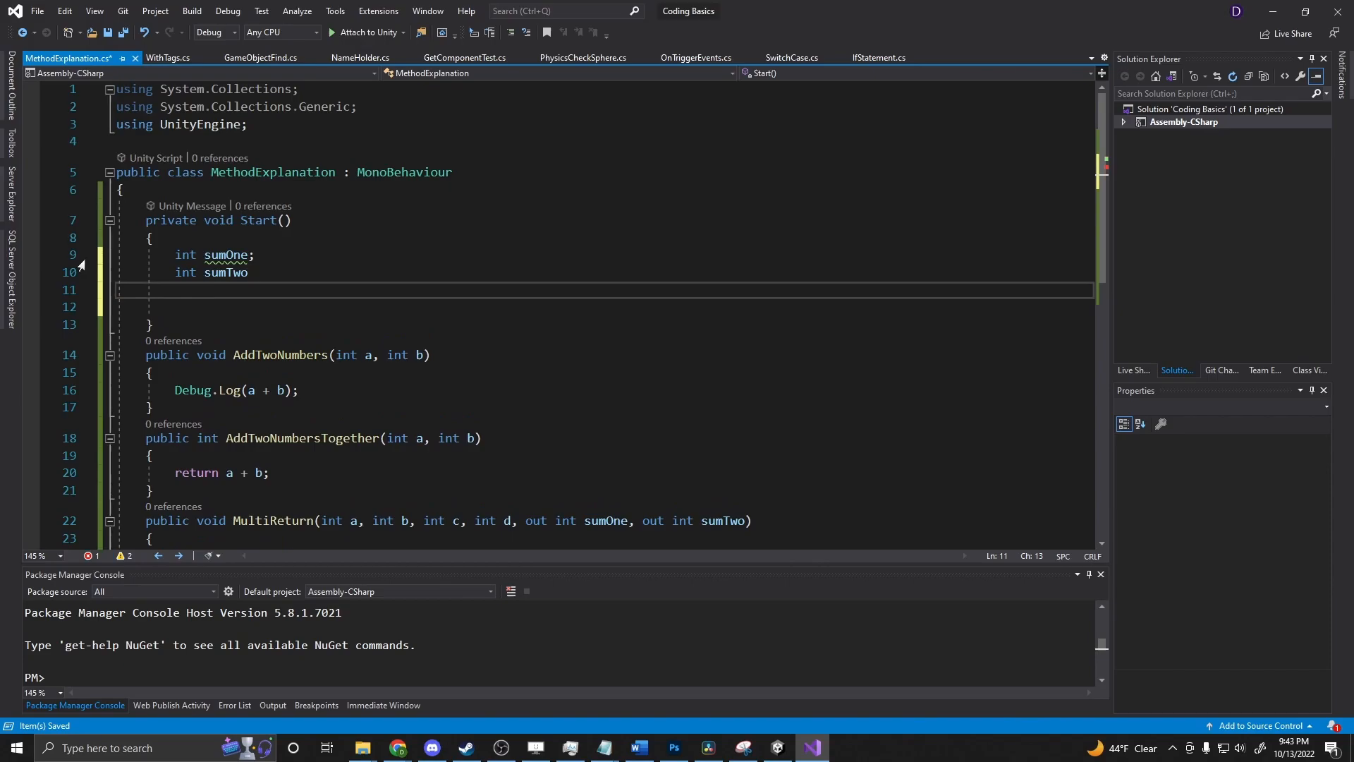
{"action": "double_click", "coordinate": [226, 273]}
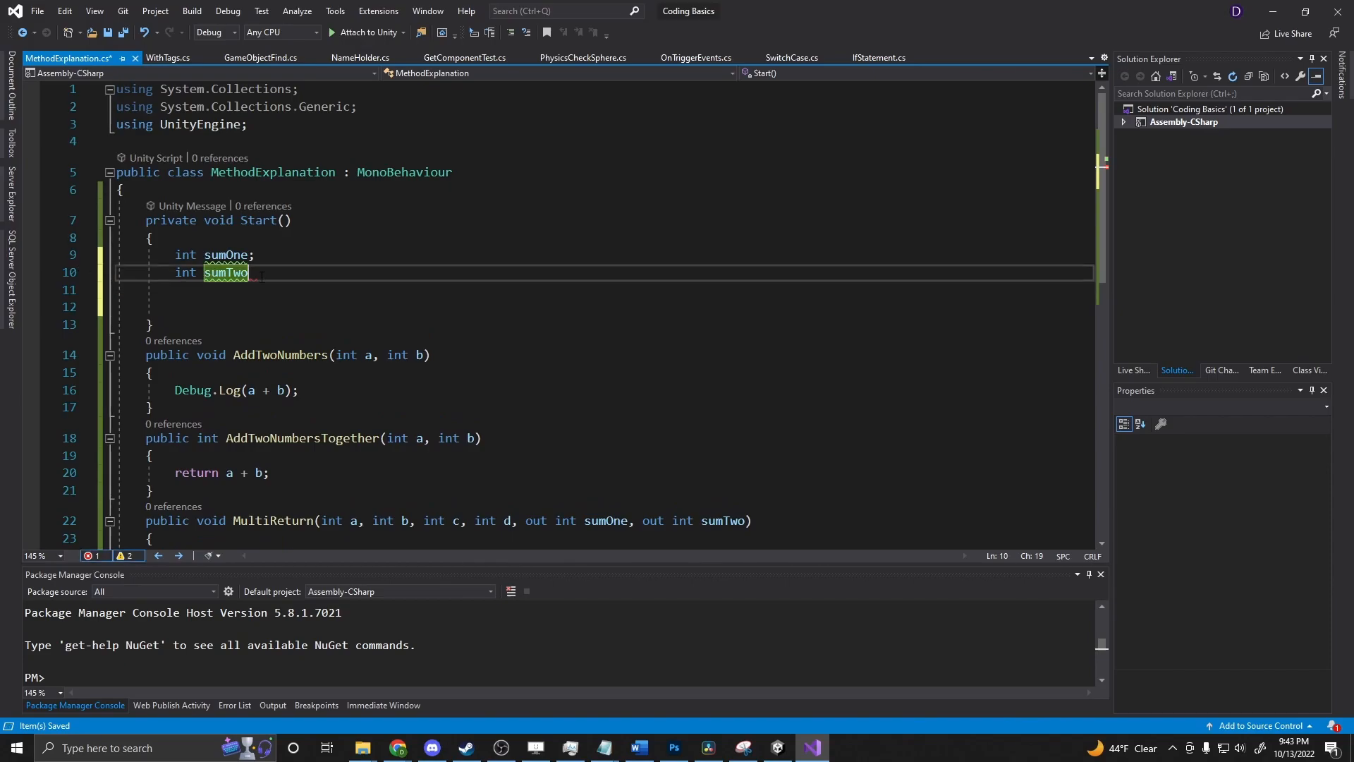
{"action": "type", "text": ";"}
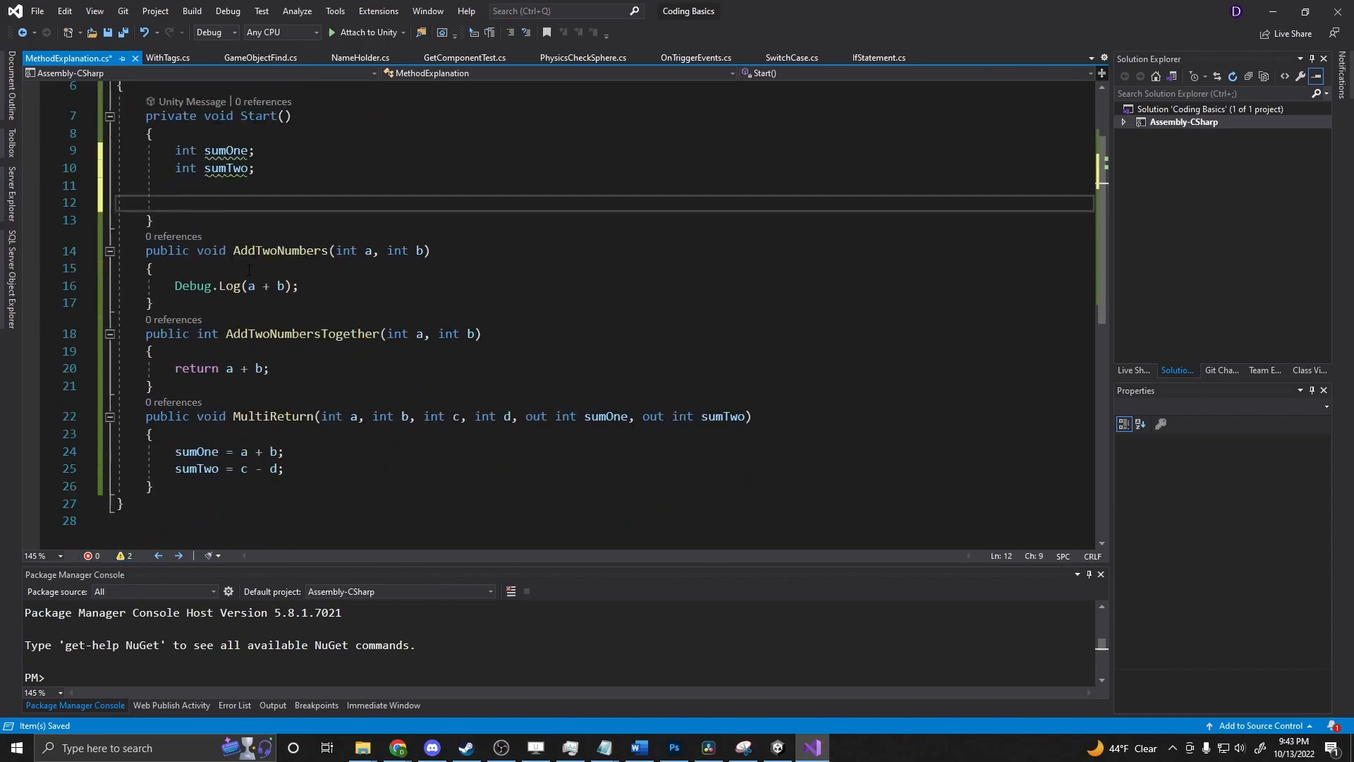
{"action": "type", "text": "MultiReturn("}
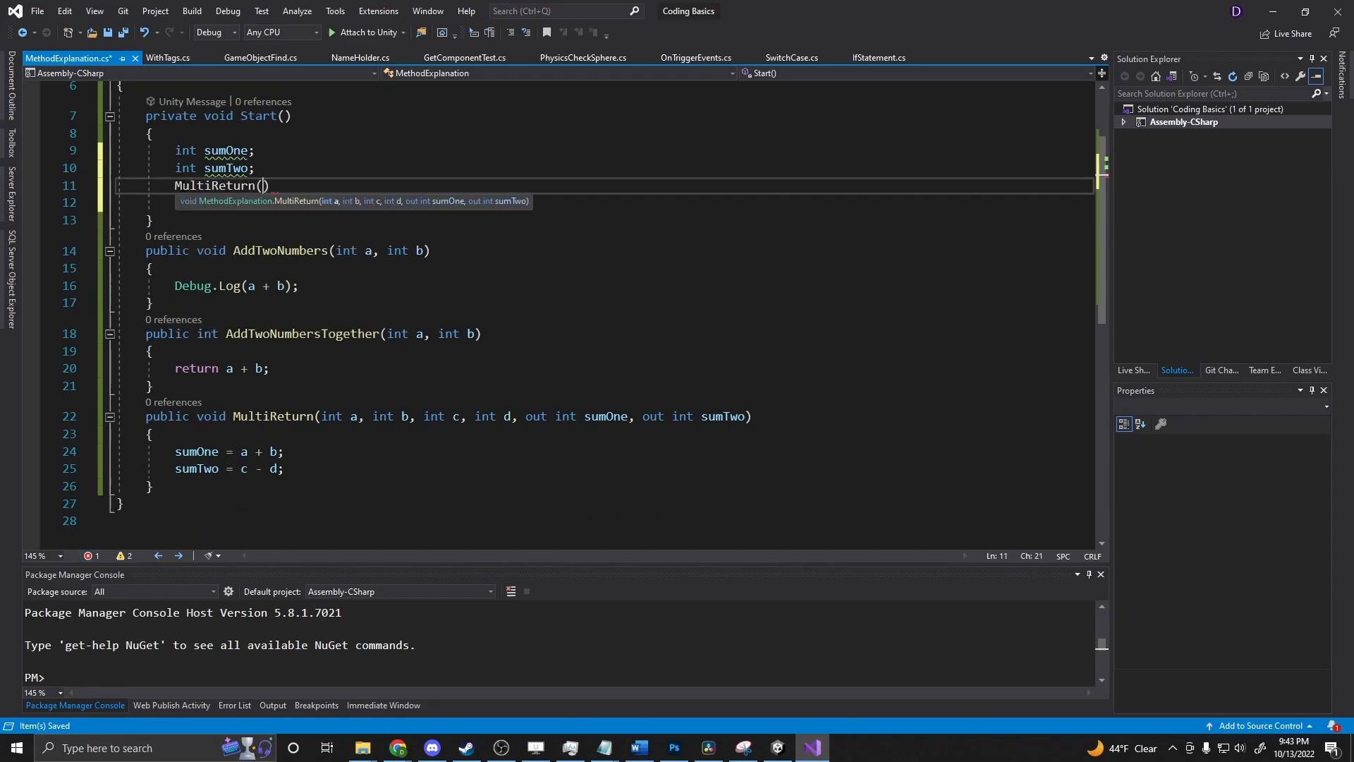
Step: Complete the call MultiReturn(1, 5, 8, 4, out sumOne, out sumTwo);
{"action": "type", "text": "1, 5,"}
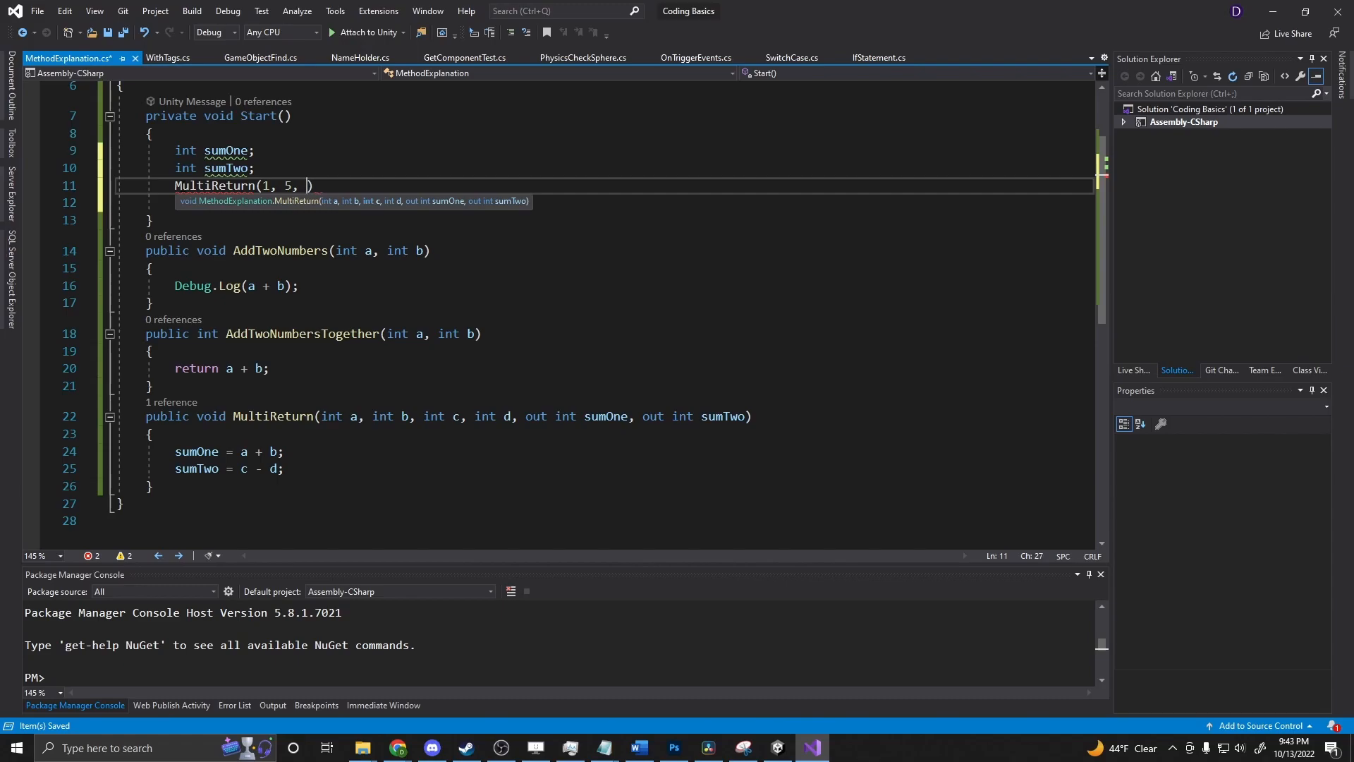
{"action": "type", "text": "8,"}
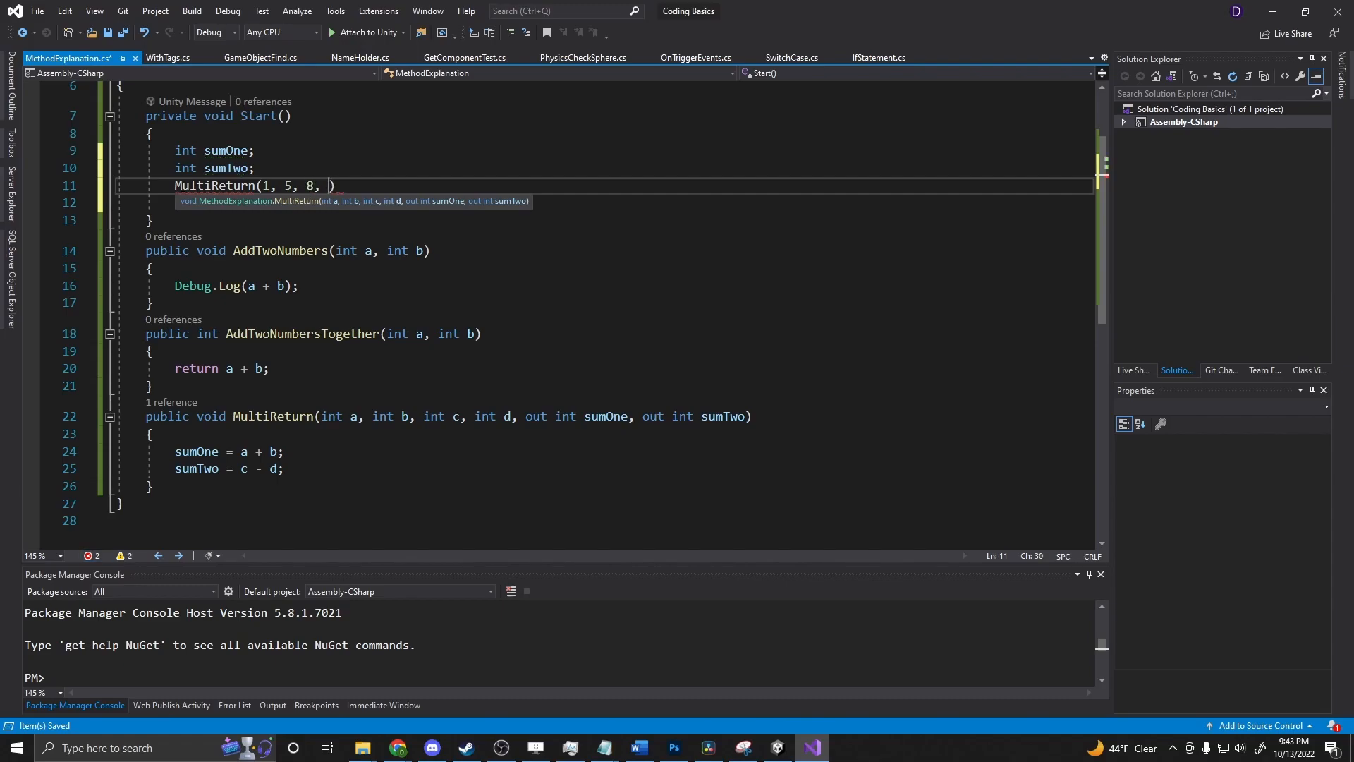
{"action": "type", "text": "4, out"}
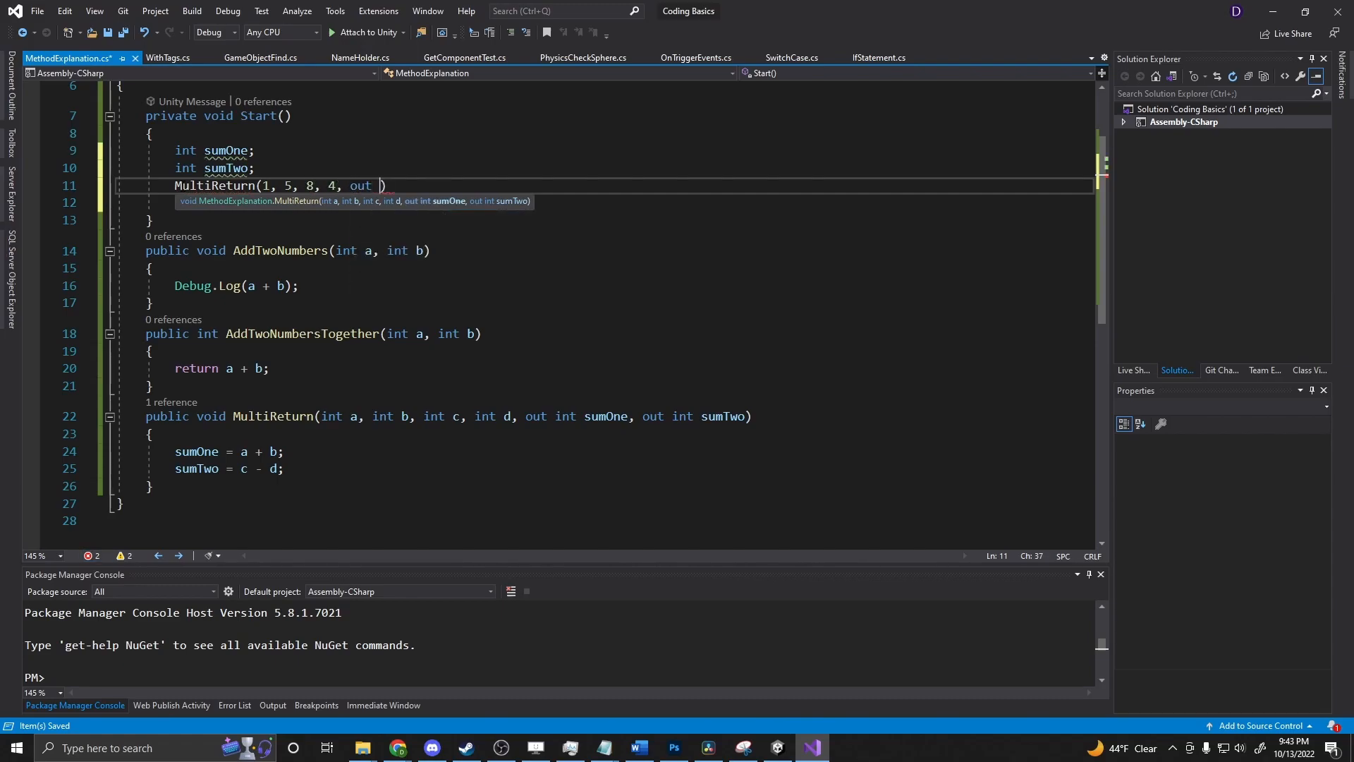
{"action": "type", "text": "Sum"}
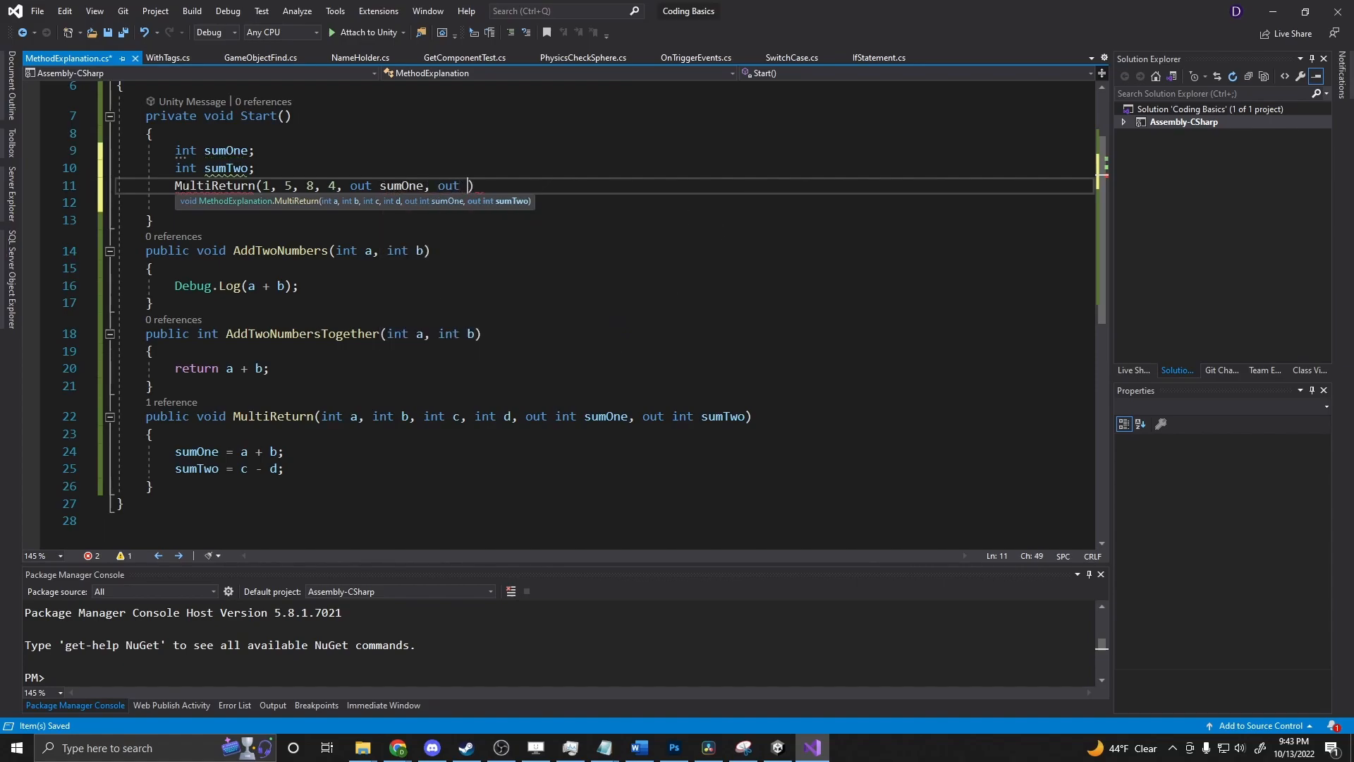
{"action": "type", "text": "sumTwo)"}
{"action": "type", "text": "Debug.Log(\"Sum One: \" "}
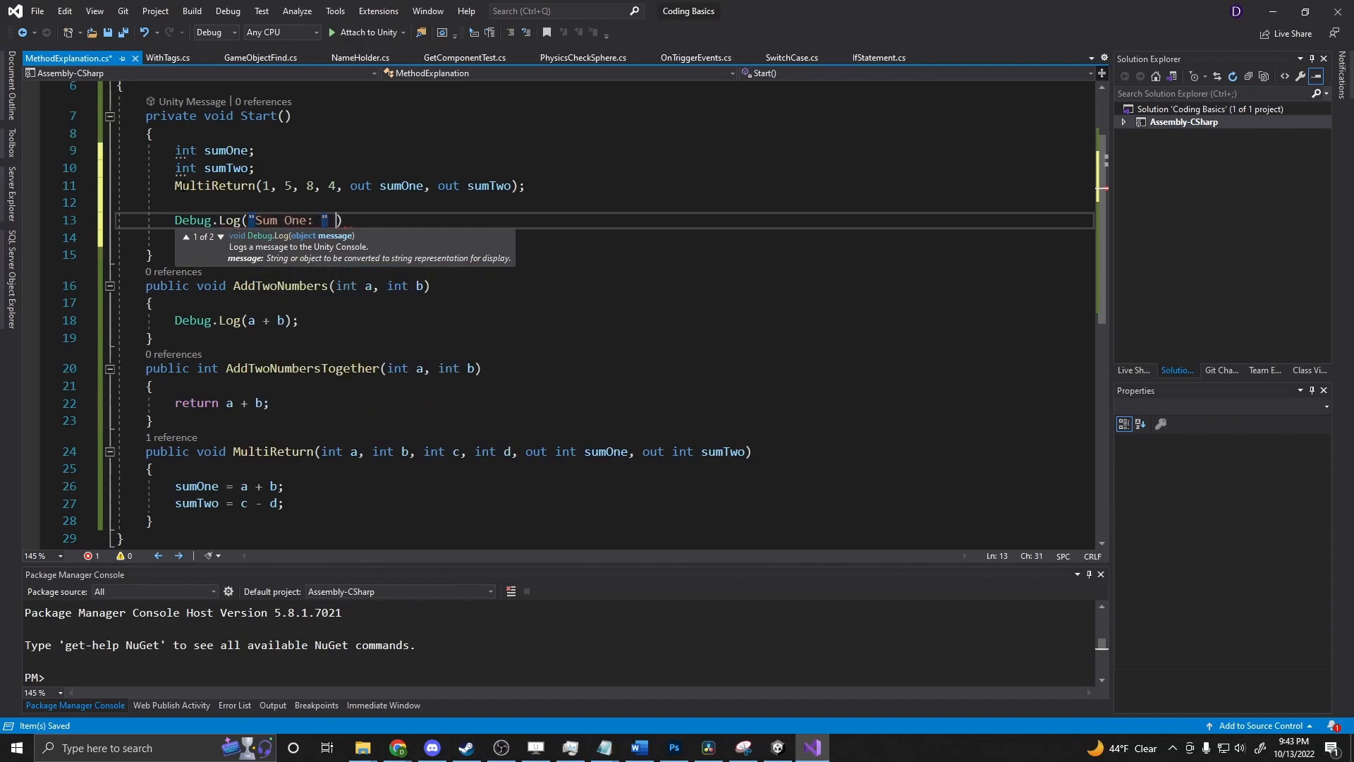
Step: Write Debug.Log("Sum One: " + sumOne + " Sum Two " + sumTwo); in Start
{"action": "type", "text": "+"}
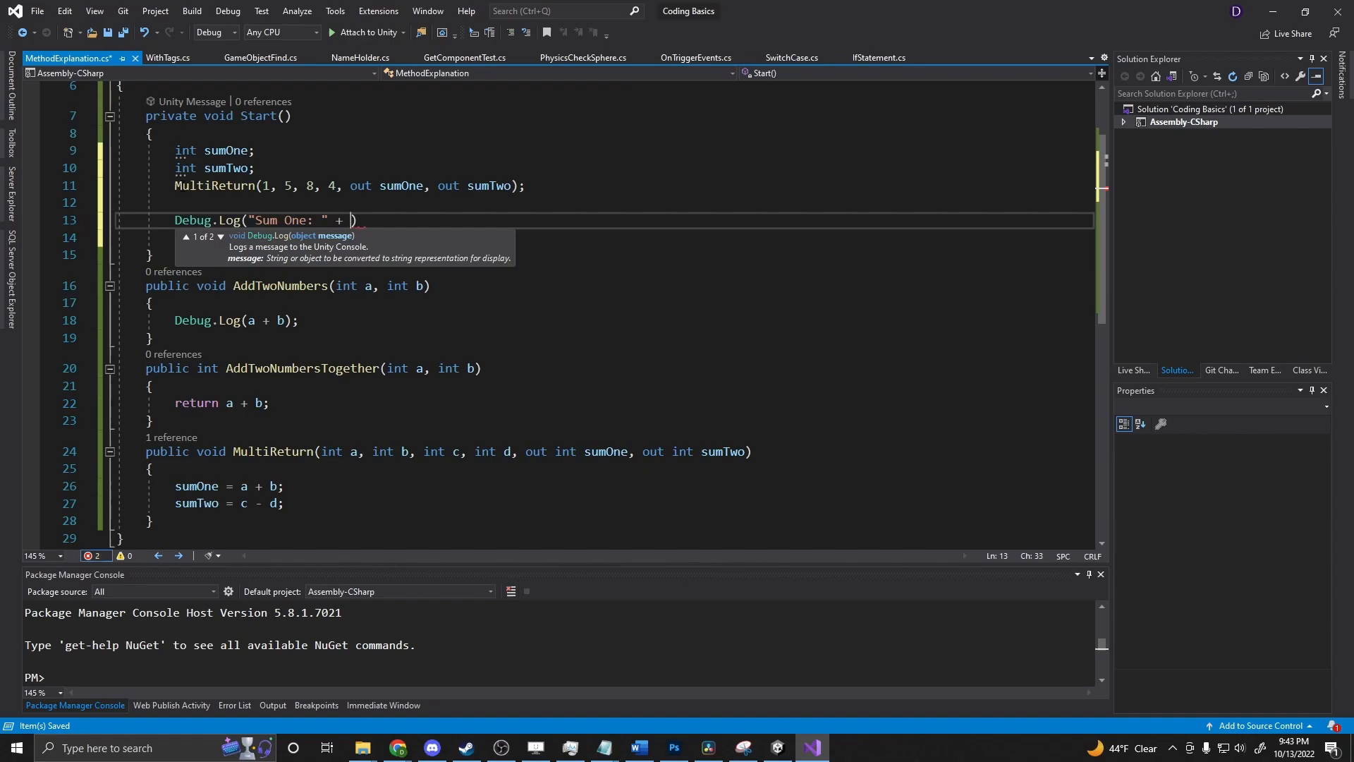
{"action": "type", "text": "sumOne +"}
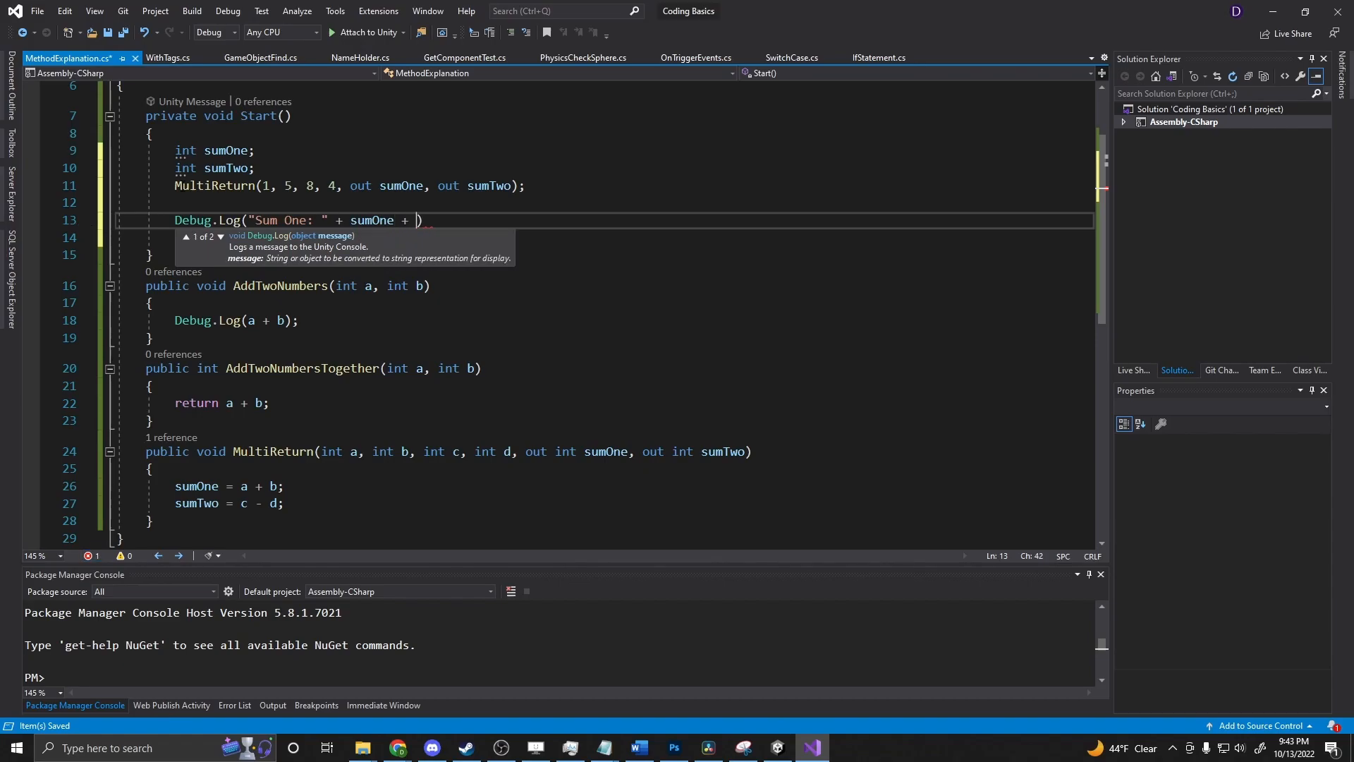
{"action": "type", "text": "\" Sum\""}
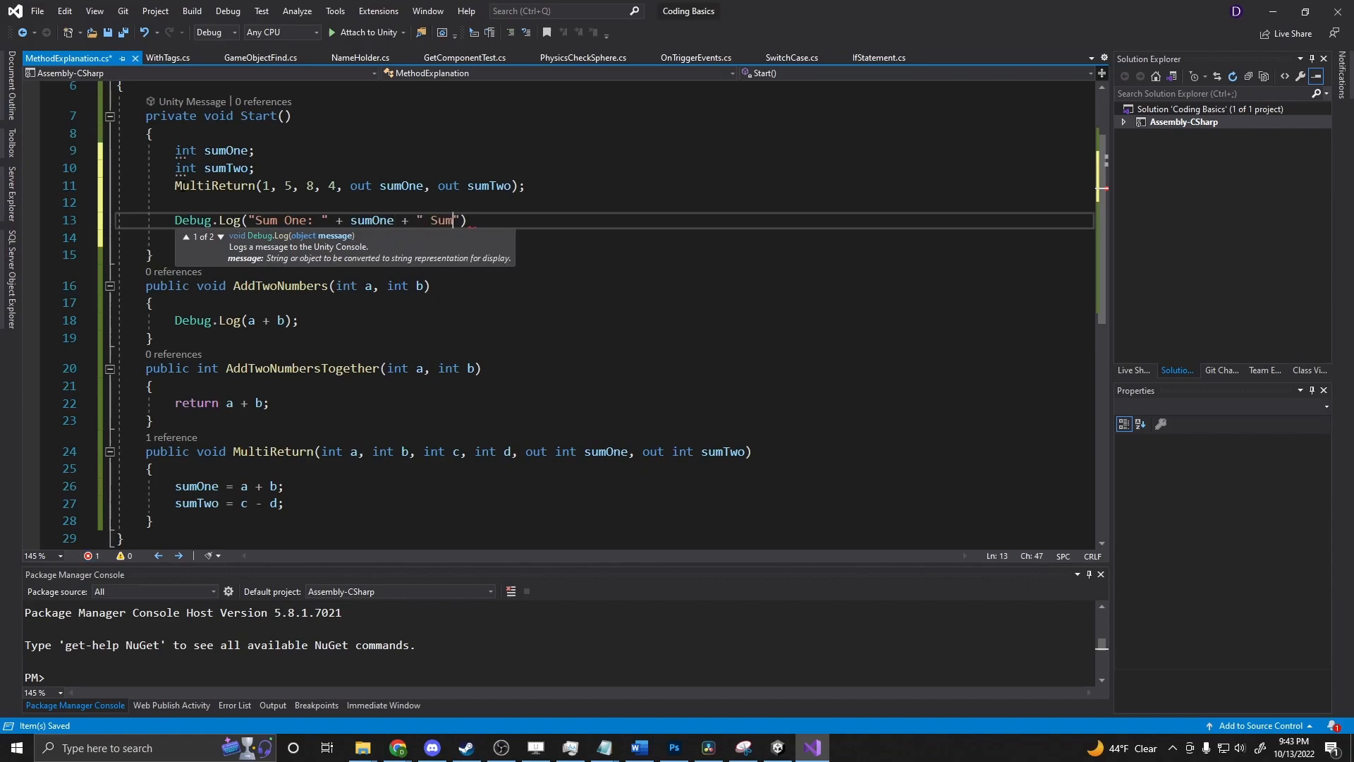
{"action": "type", "text": "Two"}
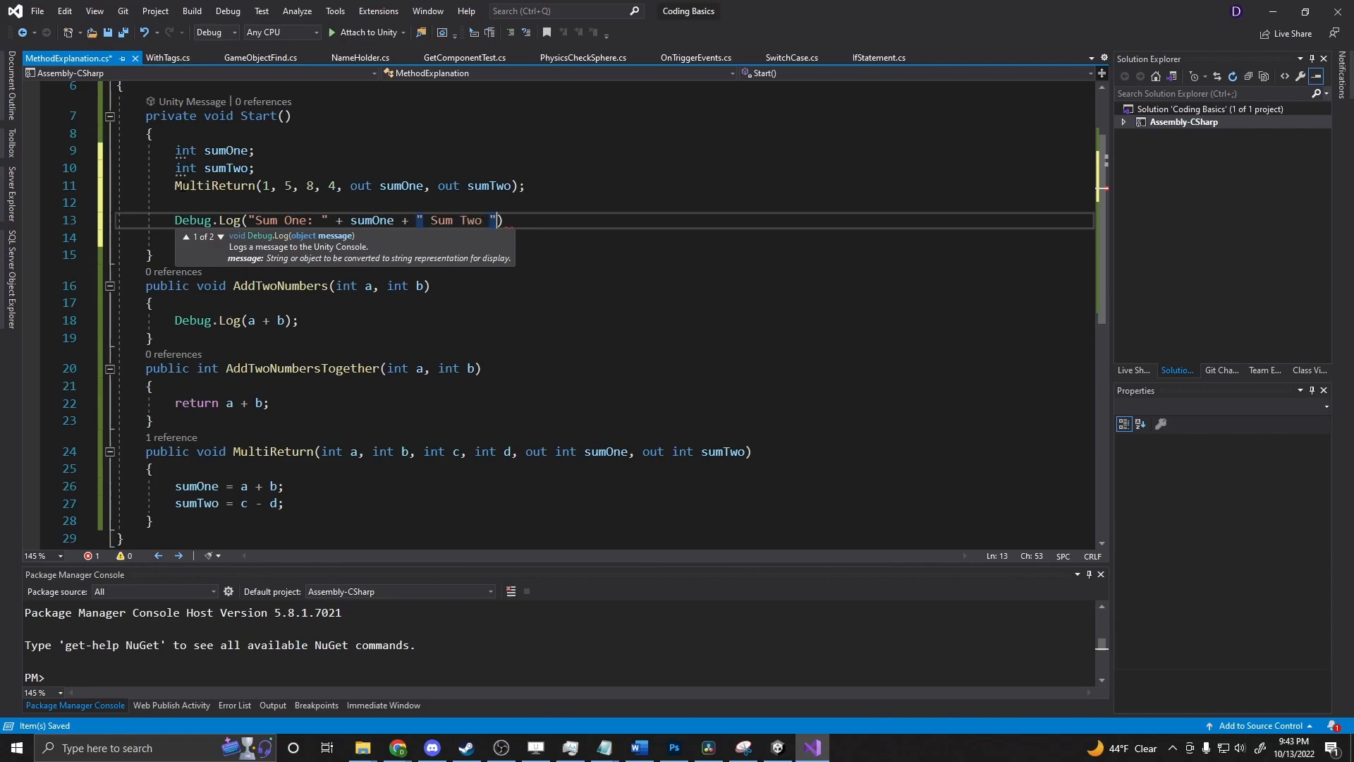
{"action": "type", "text": "+ sumOne"}
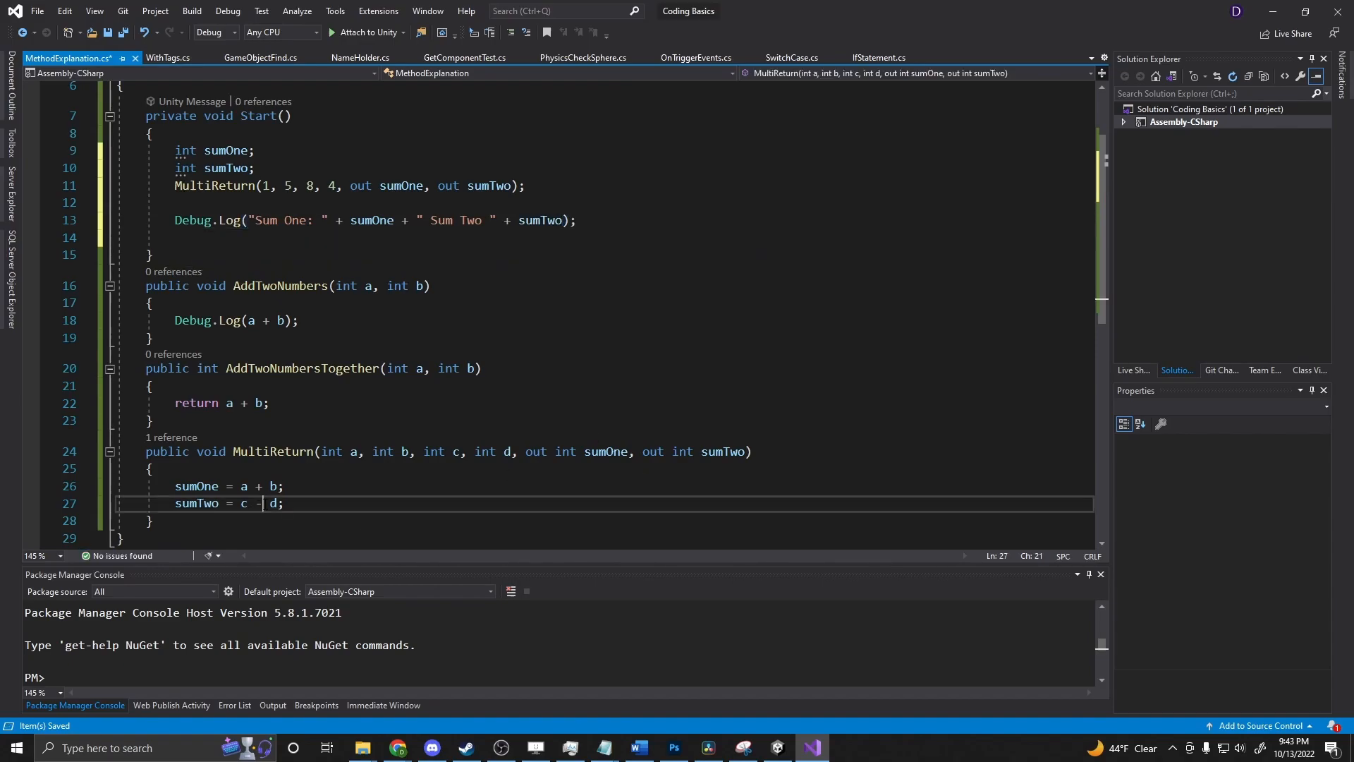
Step: Change MultiReturn's second sum from c - d to c + d and save
{"action": "type", "text": "+"}
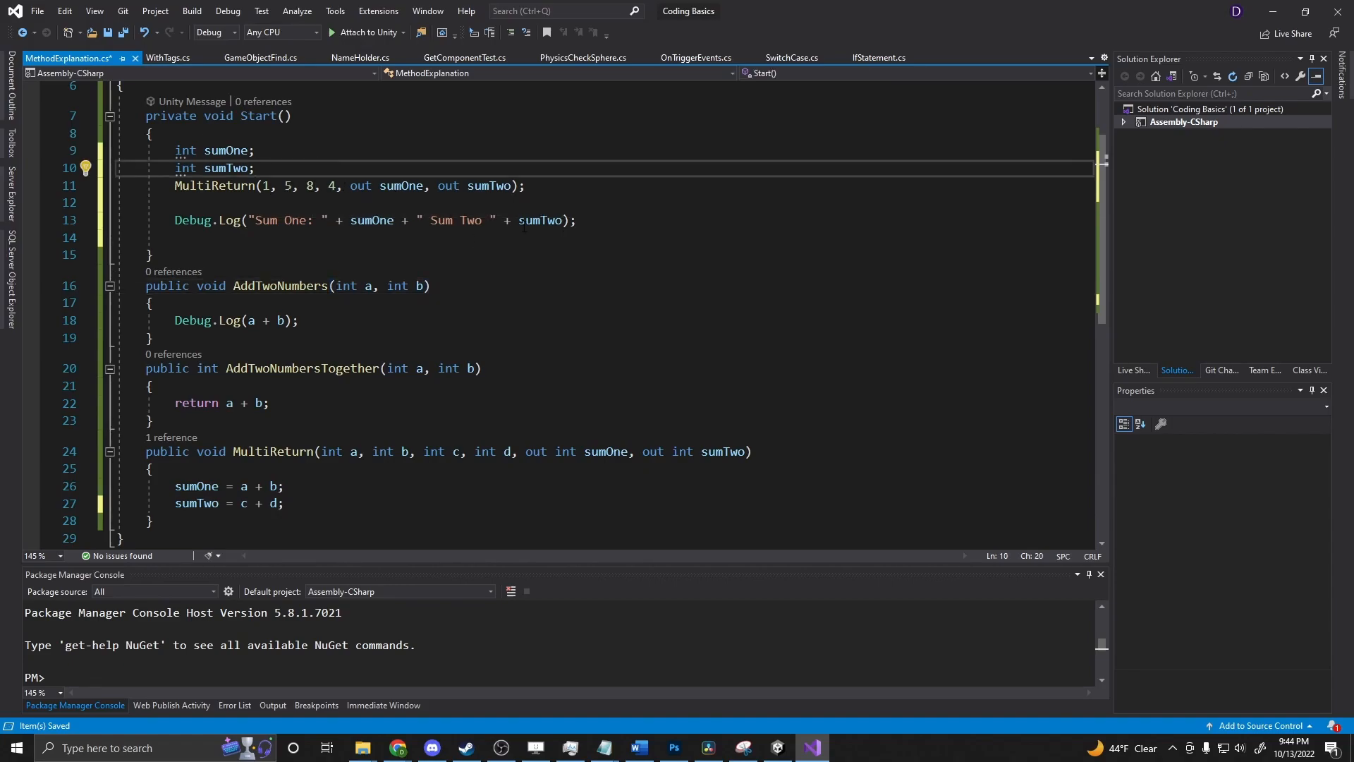
{"action": "left_click", "coordinate": [810, 747]}
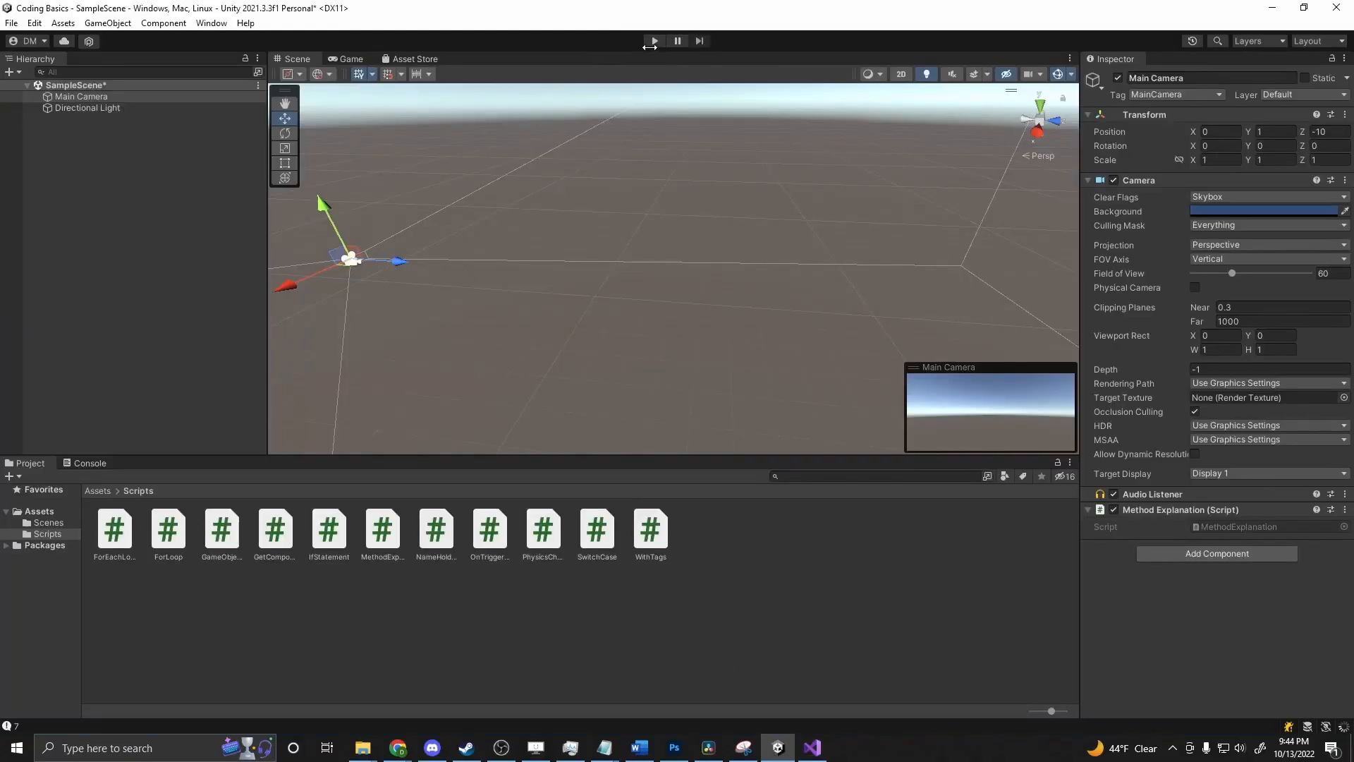
Step: Play the scene and read "Sum One: 6 Sum Two 12" in the Console
{"action": "left_click", "coordinate": [653, 41]}
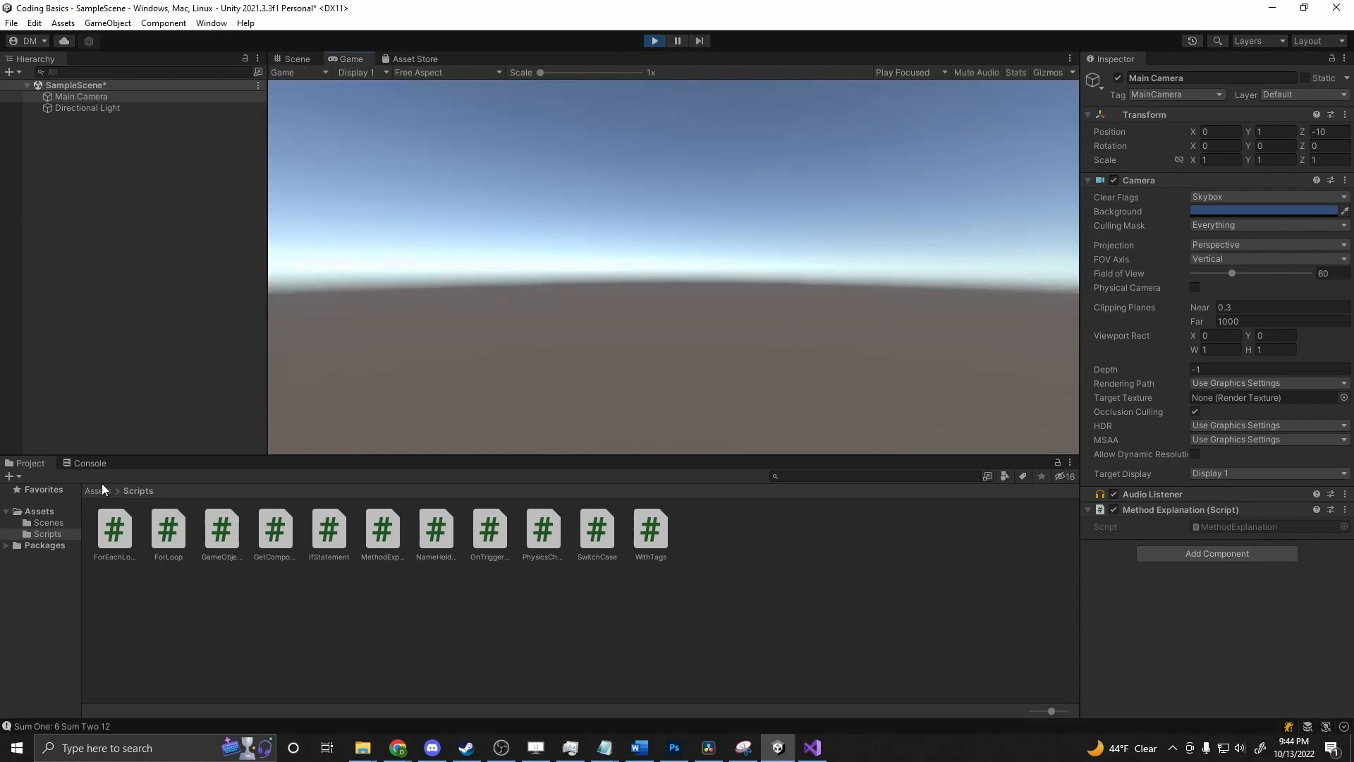
{"action": "left_click", "coordinate": [90, 463]}
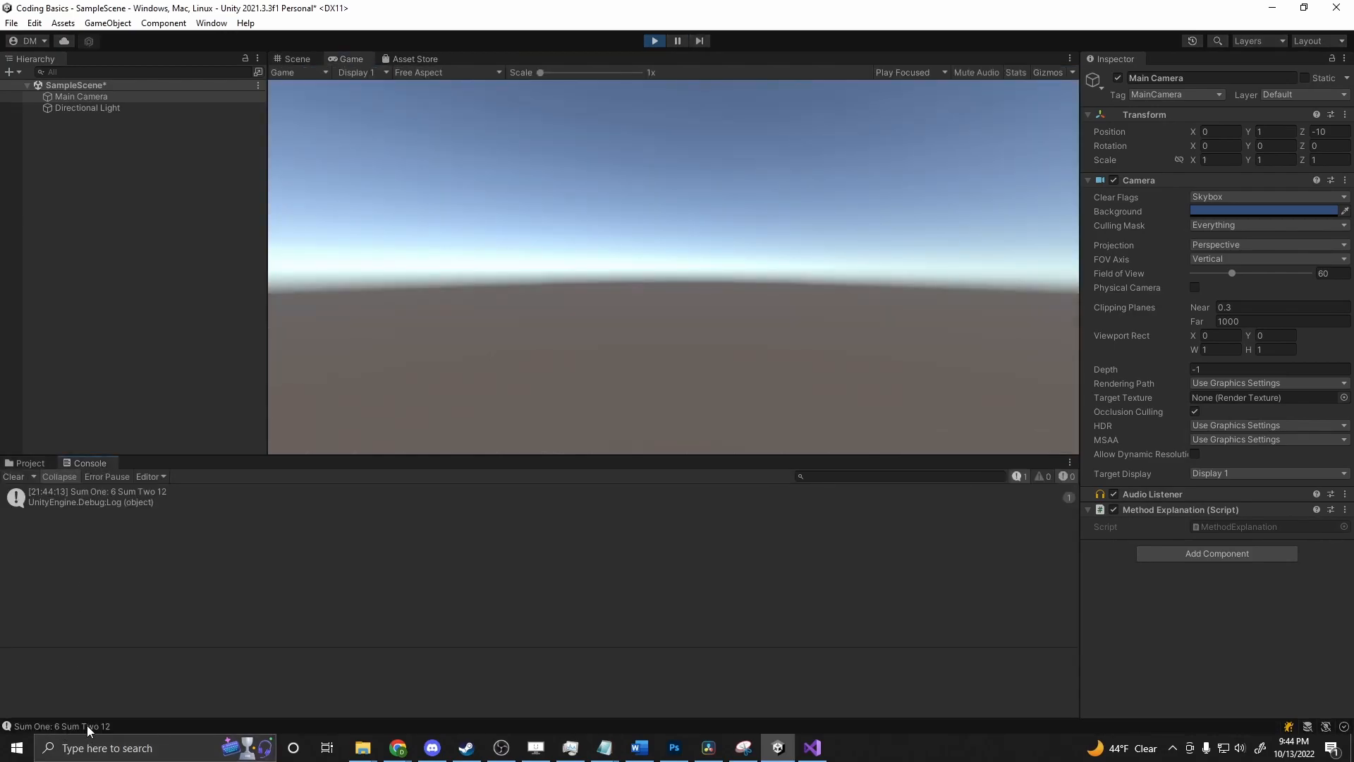
{"action": "left_click", "coordinate": [809, 747]}
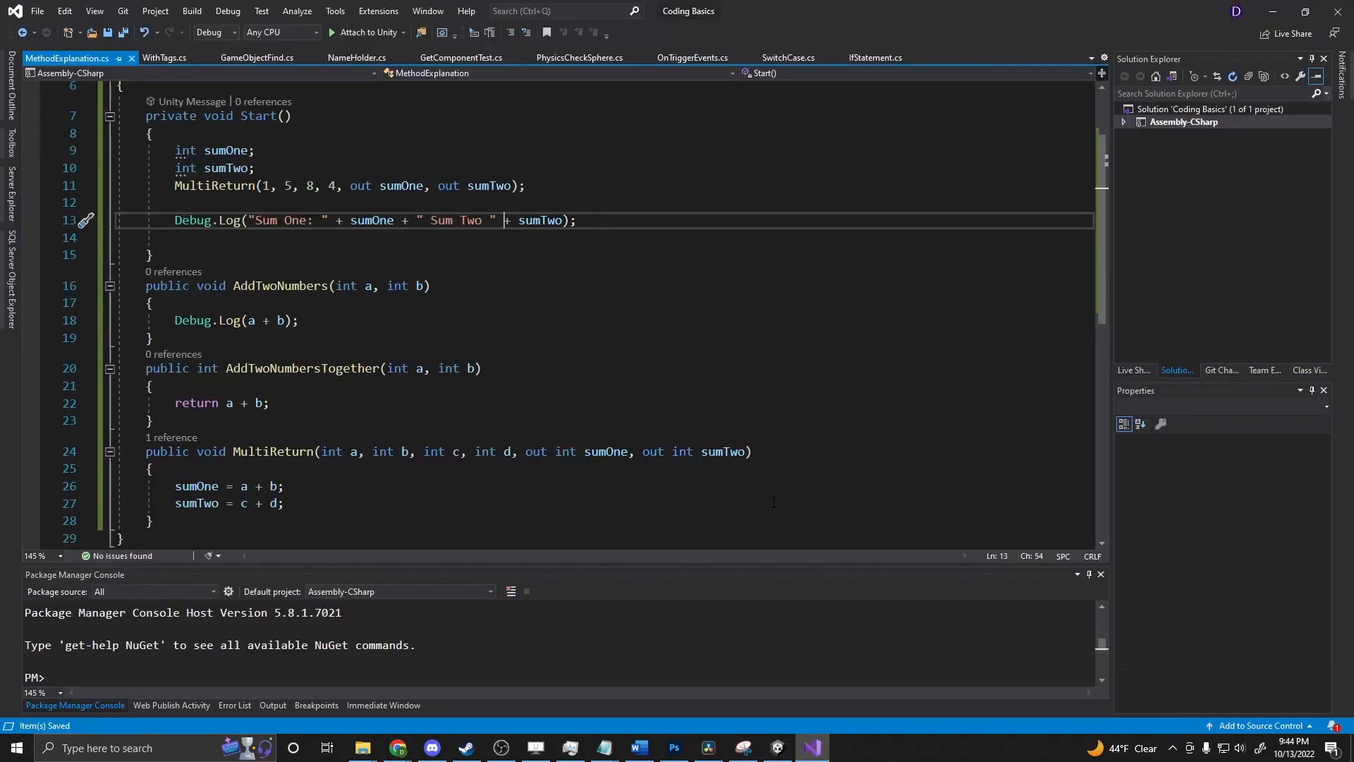
{"action": "double_click", "coordinate": [534, 452]}
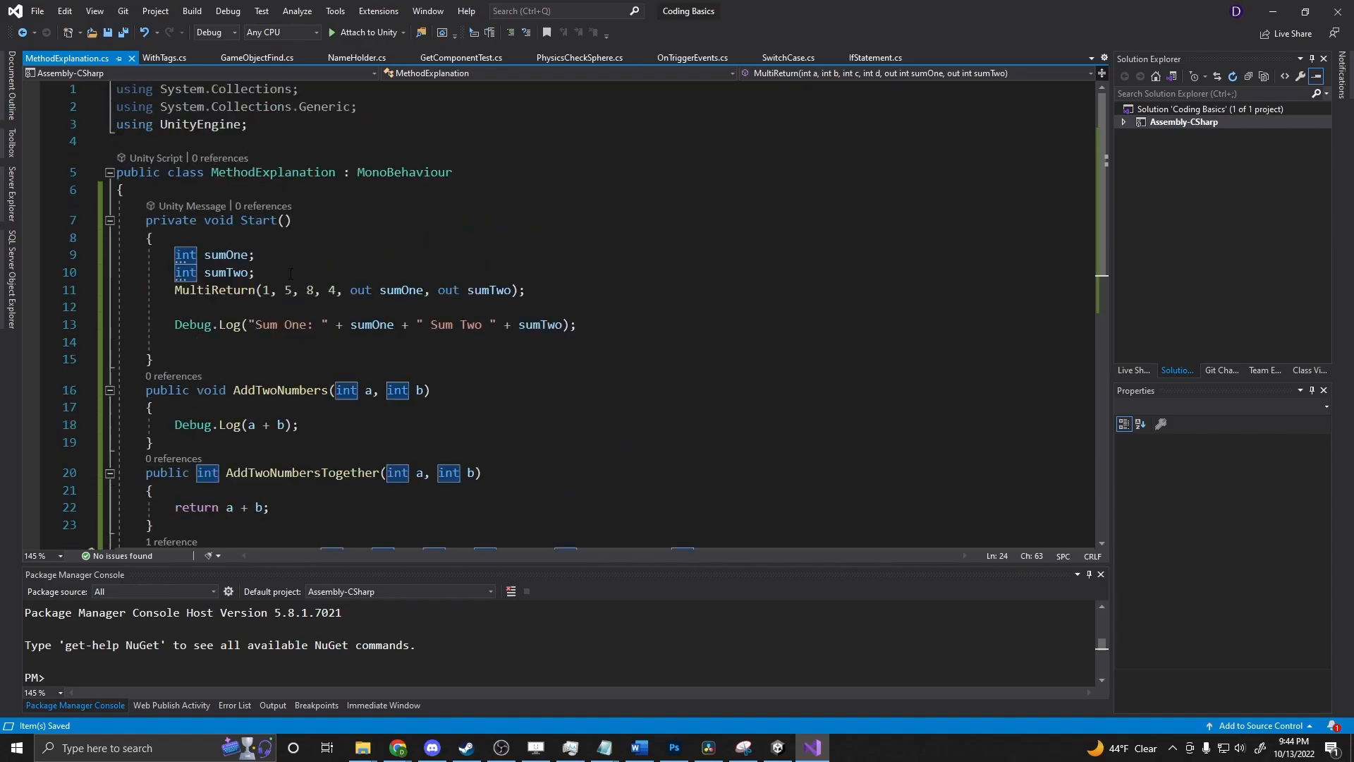
{"action": "left_click", "coordinate": [156, 237]}
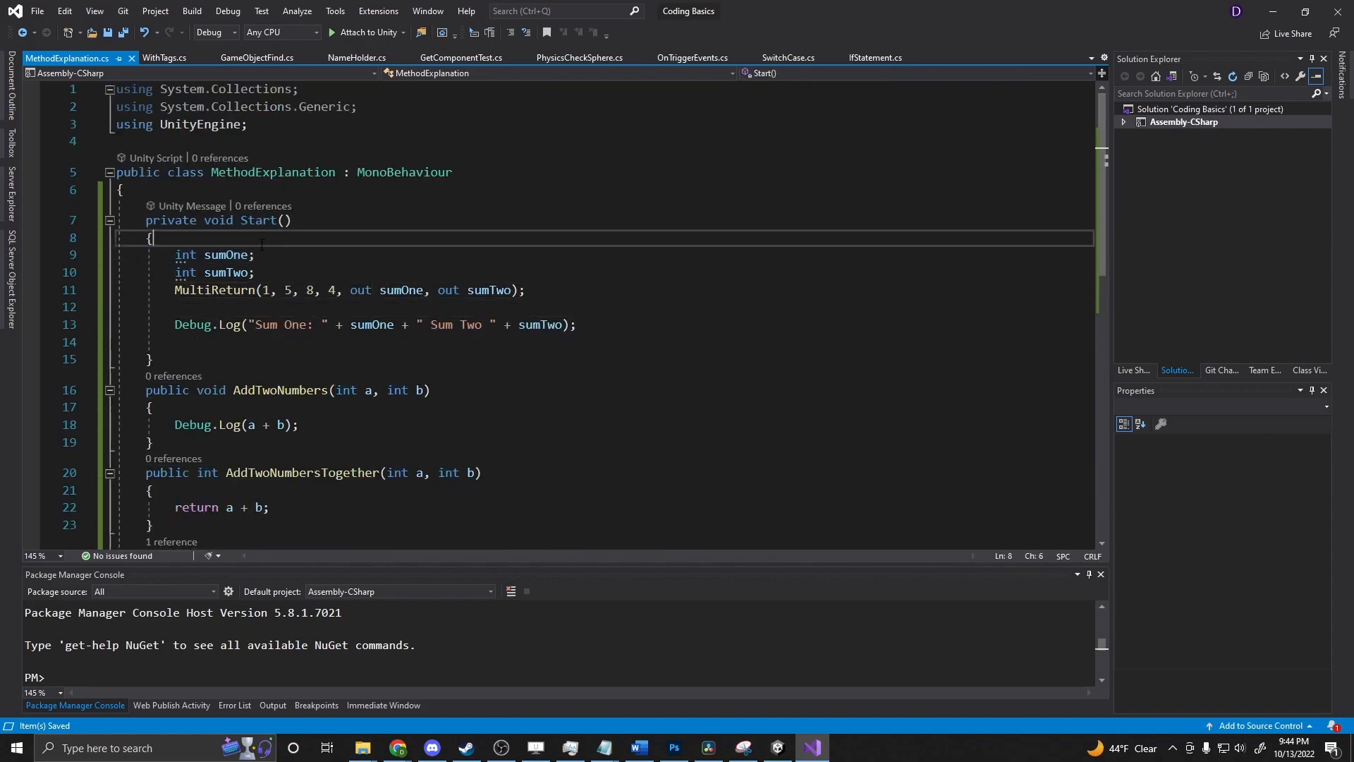
{"action": "left_click_drag", "start_coordinate": [175, 255], "coordinate": [253, 272]}
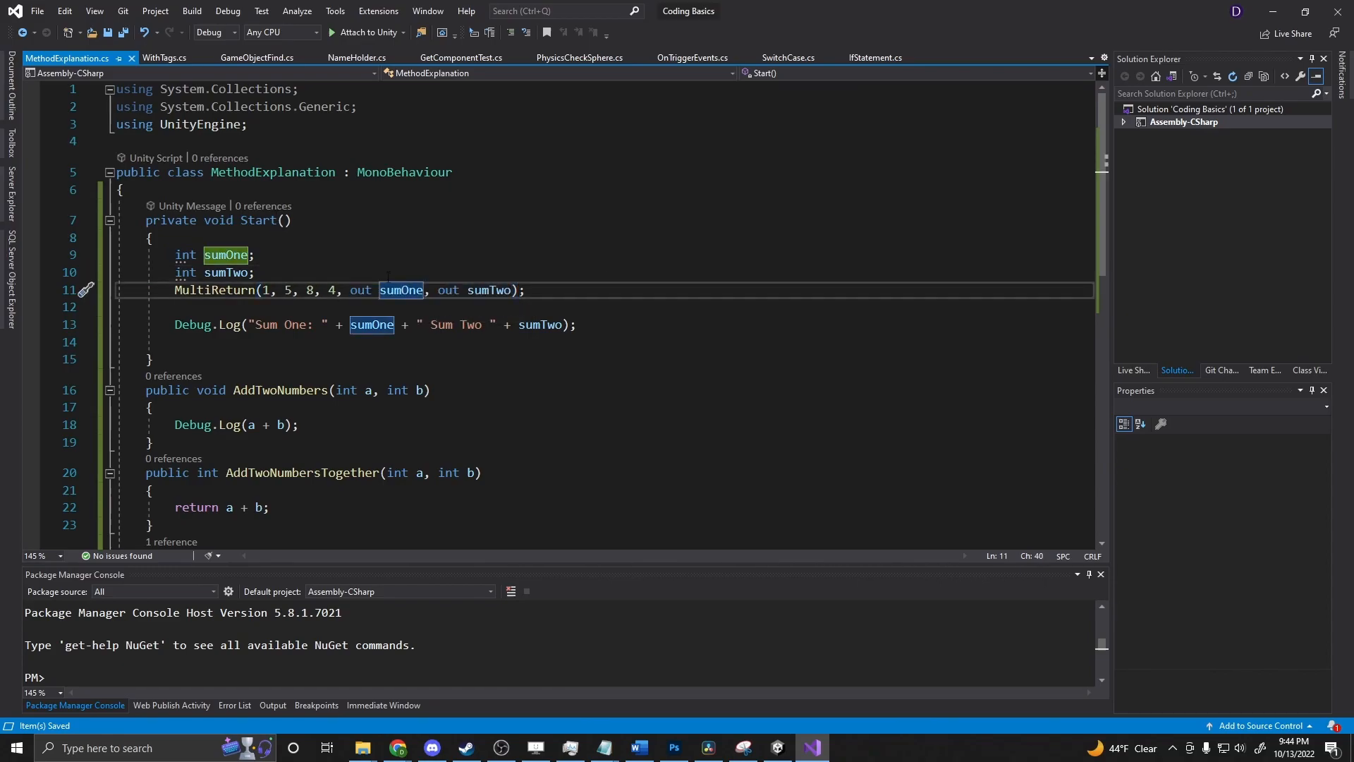
{"action": "scroll", "scroll_direction": "down", "scroll_amount": 3}
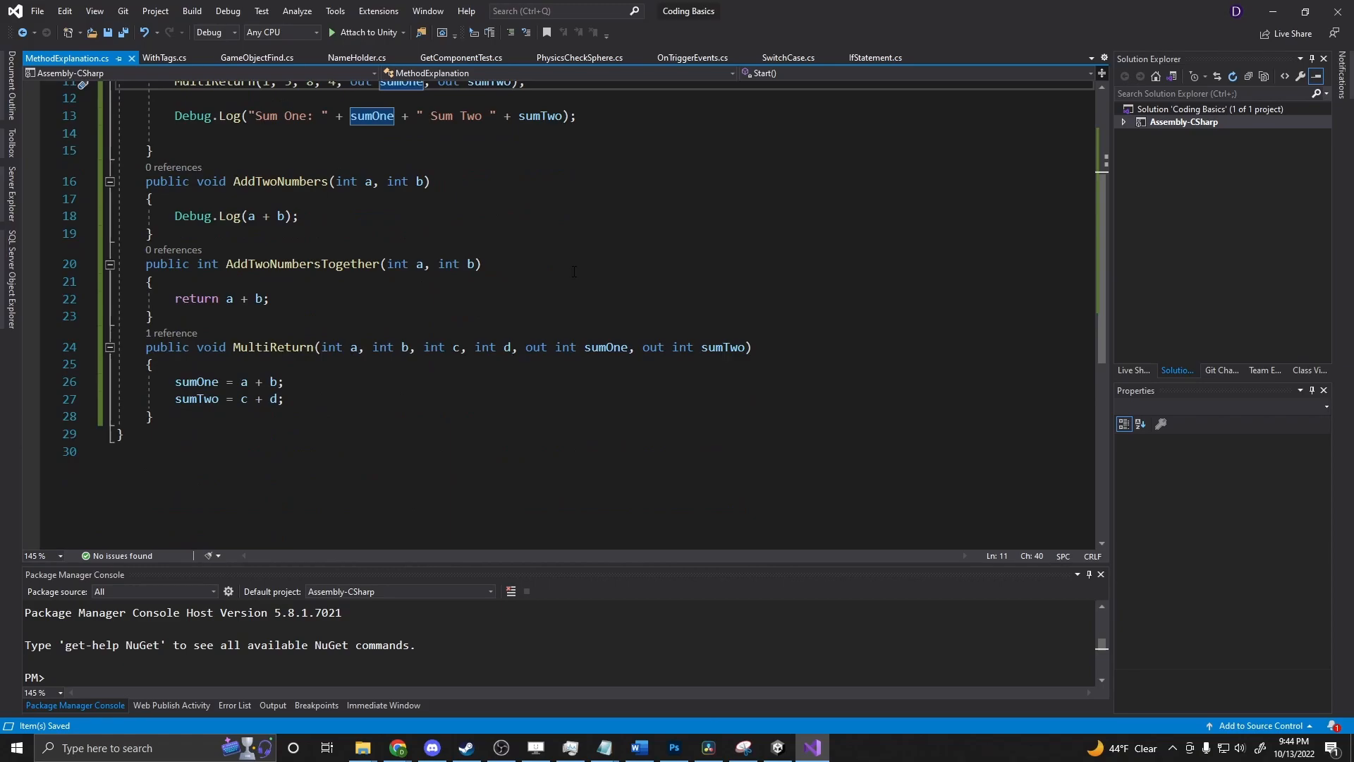